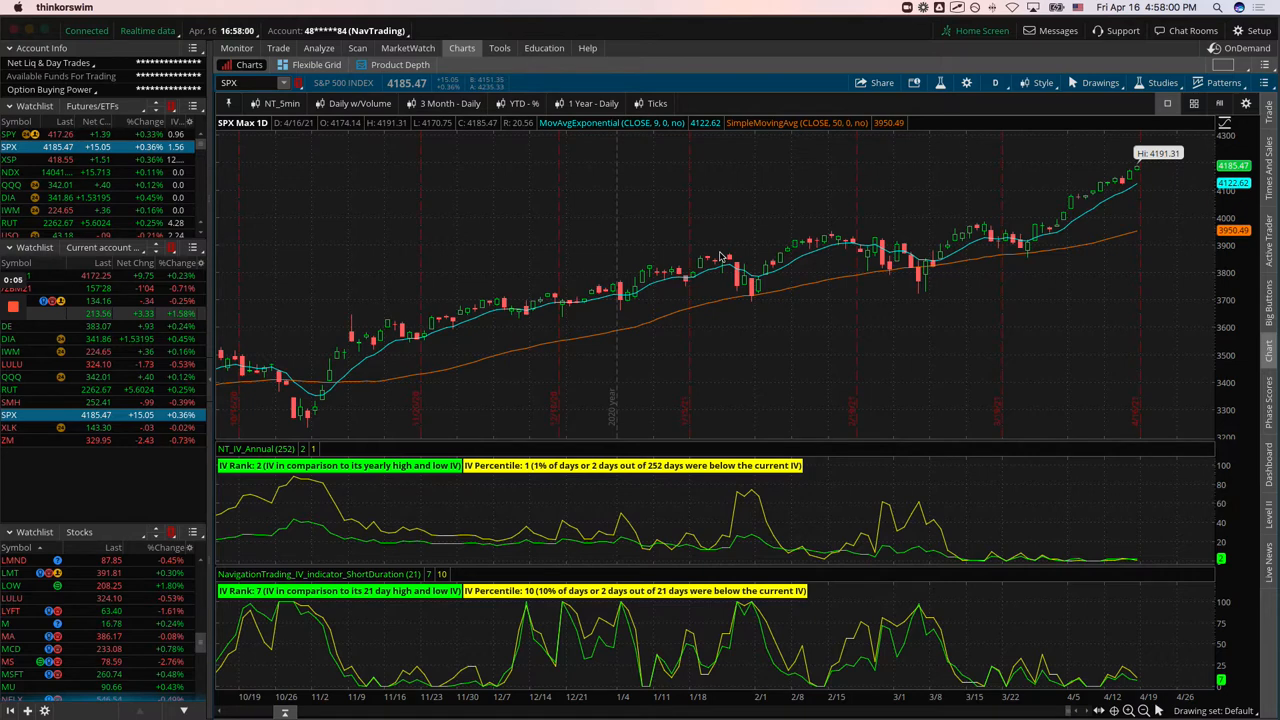
pyautogui.moveTo(722, 262)
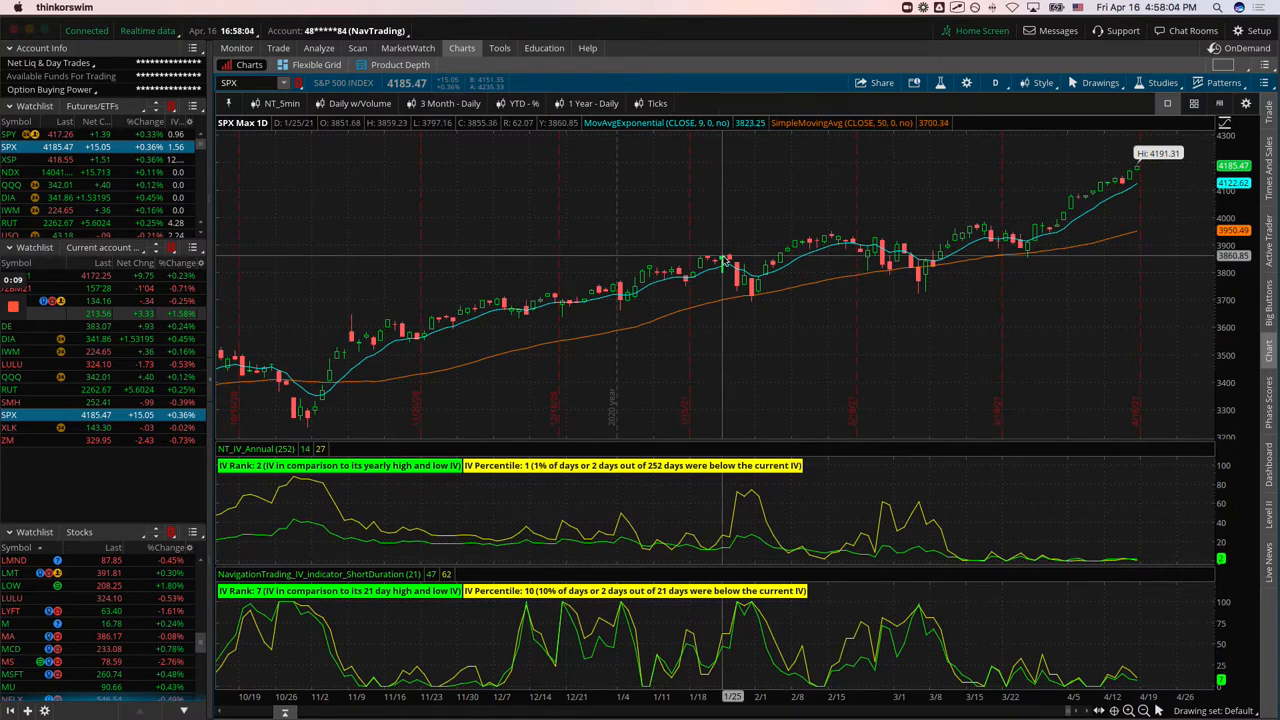
pyautogui.moveTo(770, 282)
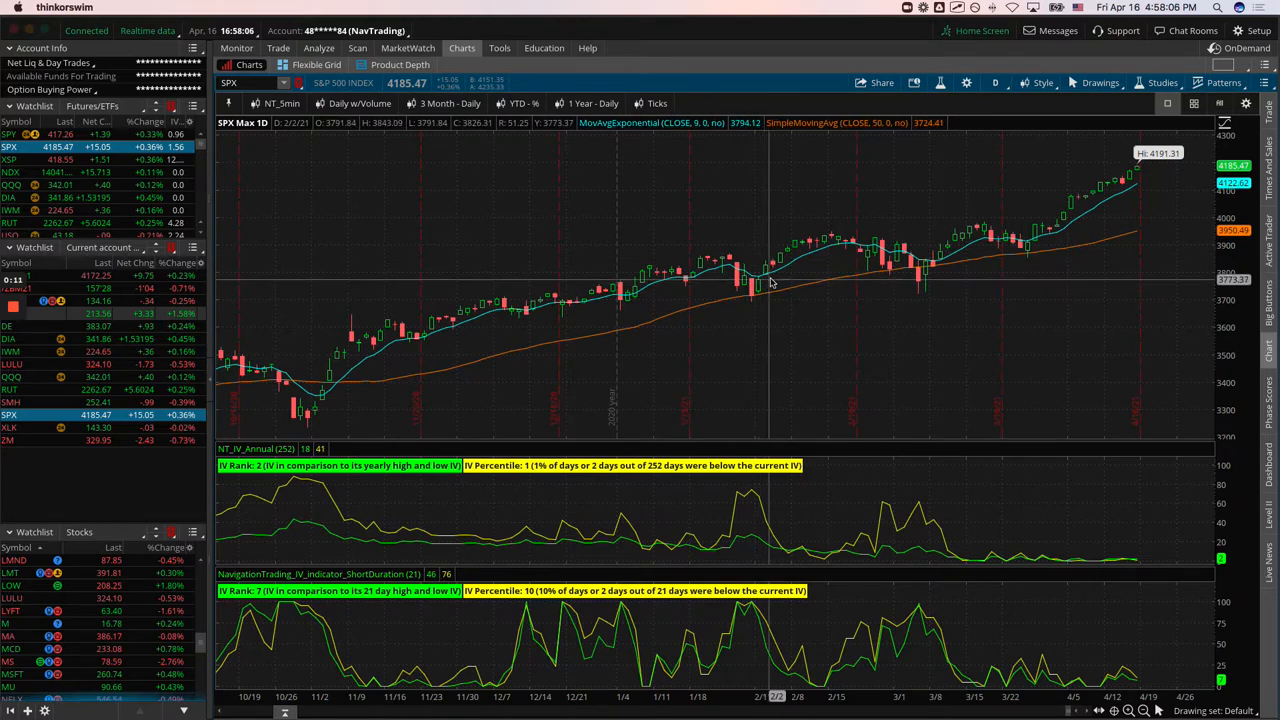
pyautogui.moveTo(778, 280)
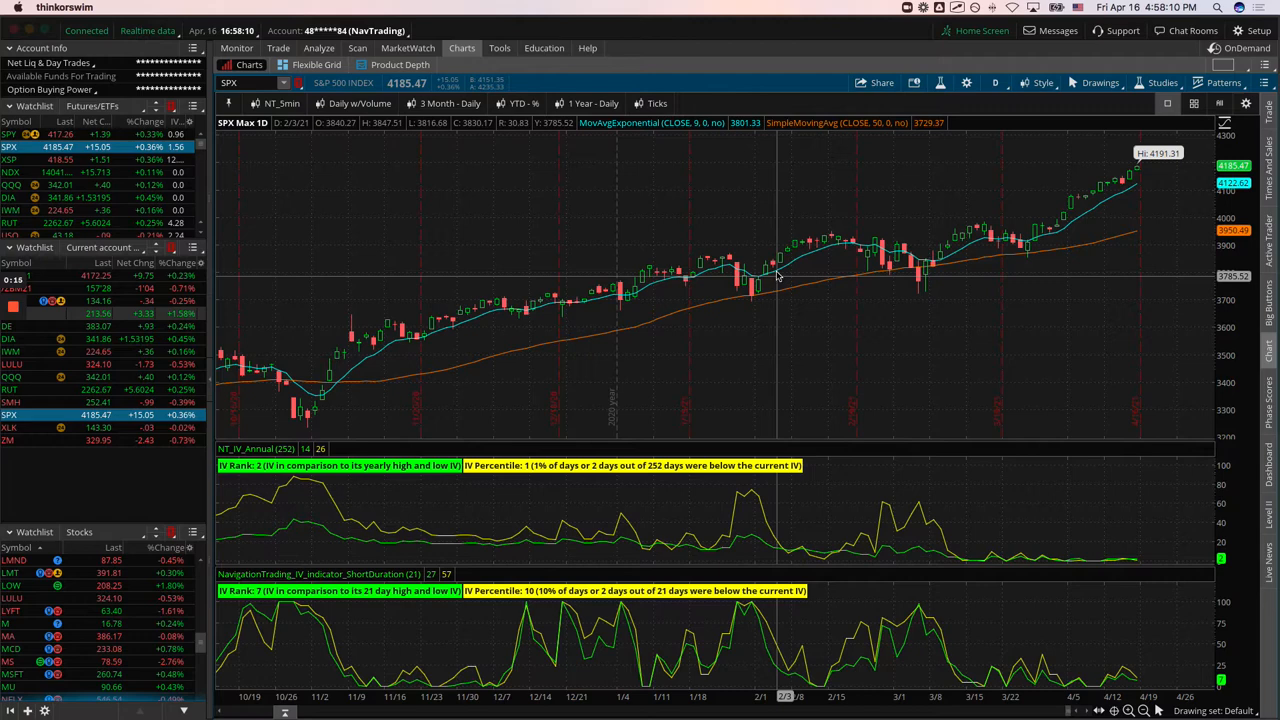
pyautogui.moveTo(1060, 250)
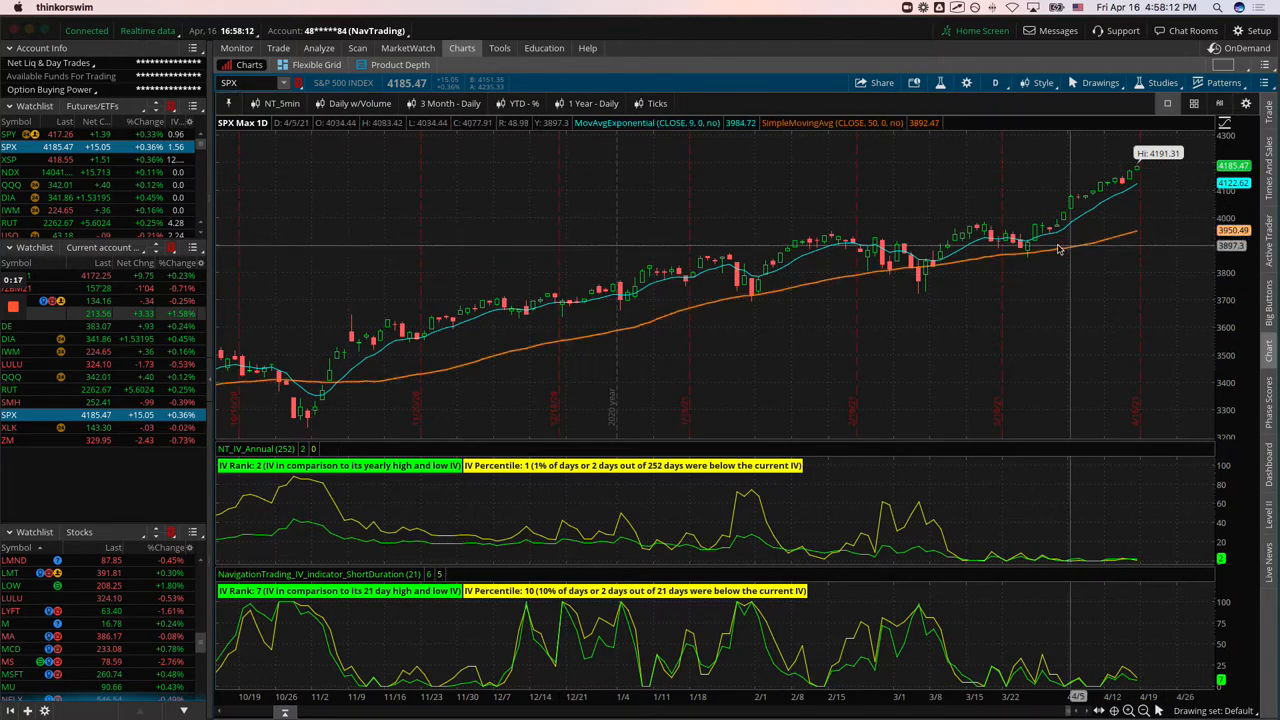
pyautogui.moveTo(1040, 257)
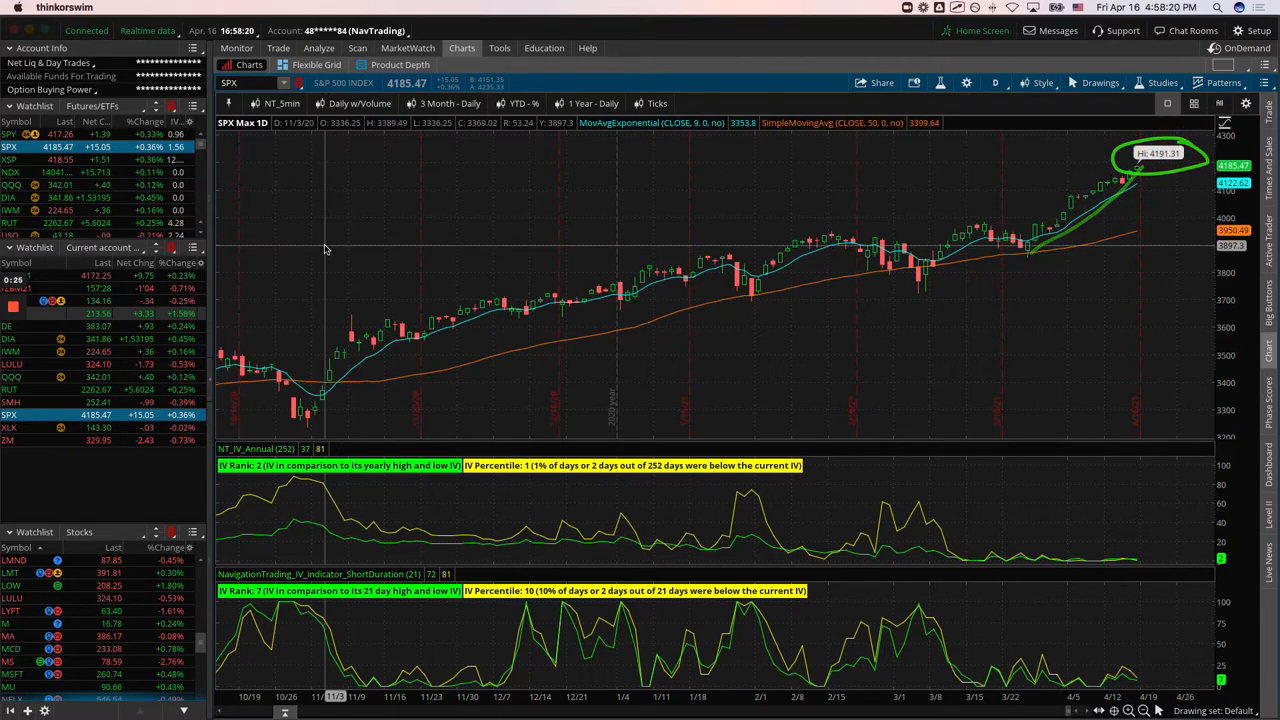
# Step: Review the NDX chart, then put SPX on a year-to-date daily chart
pyautogui.click(10, 172)
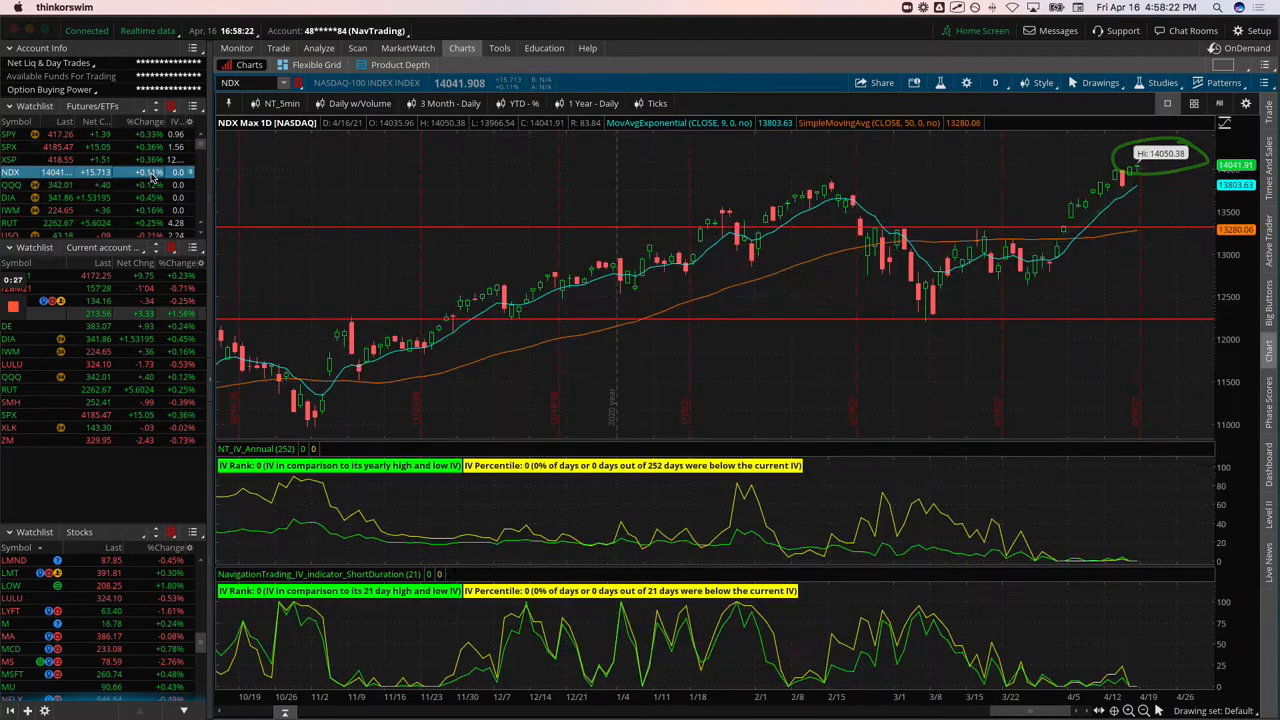
pyautogui.moveTo(1091, 175)
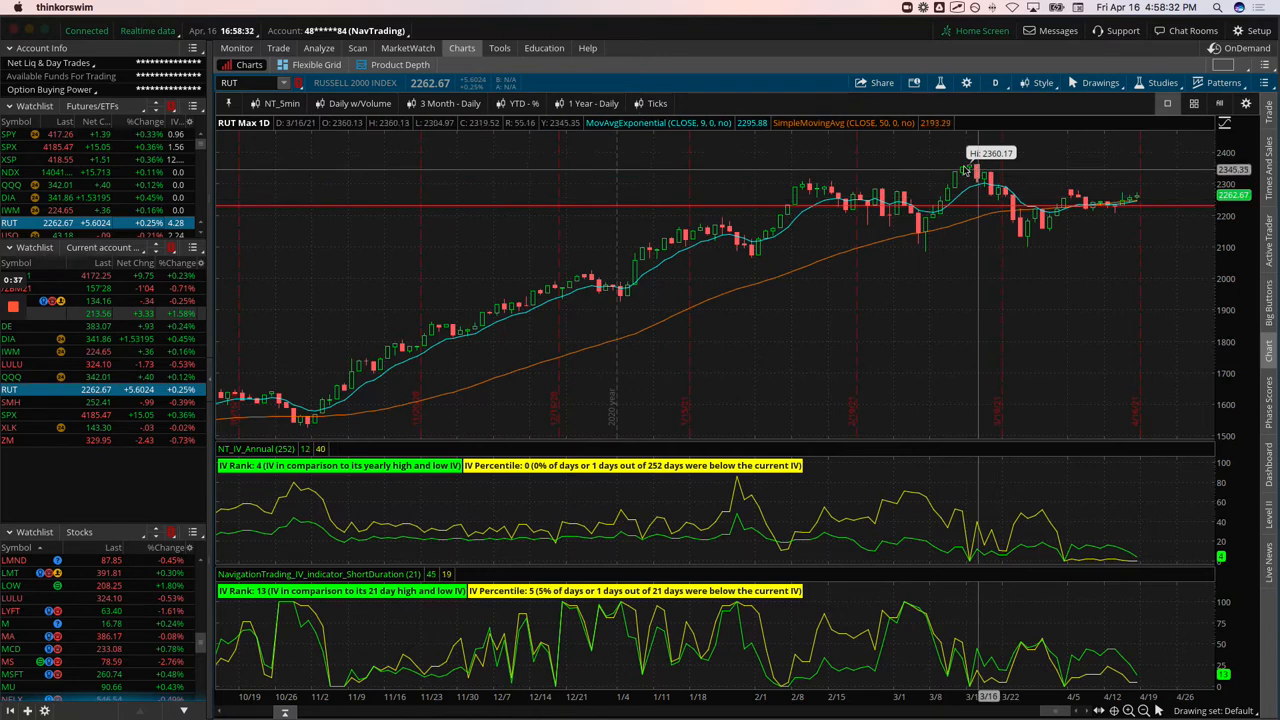
pyautogui.moveTo(1075, 190)
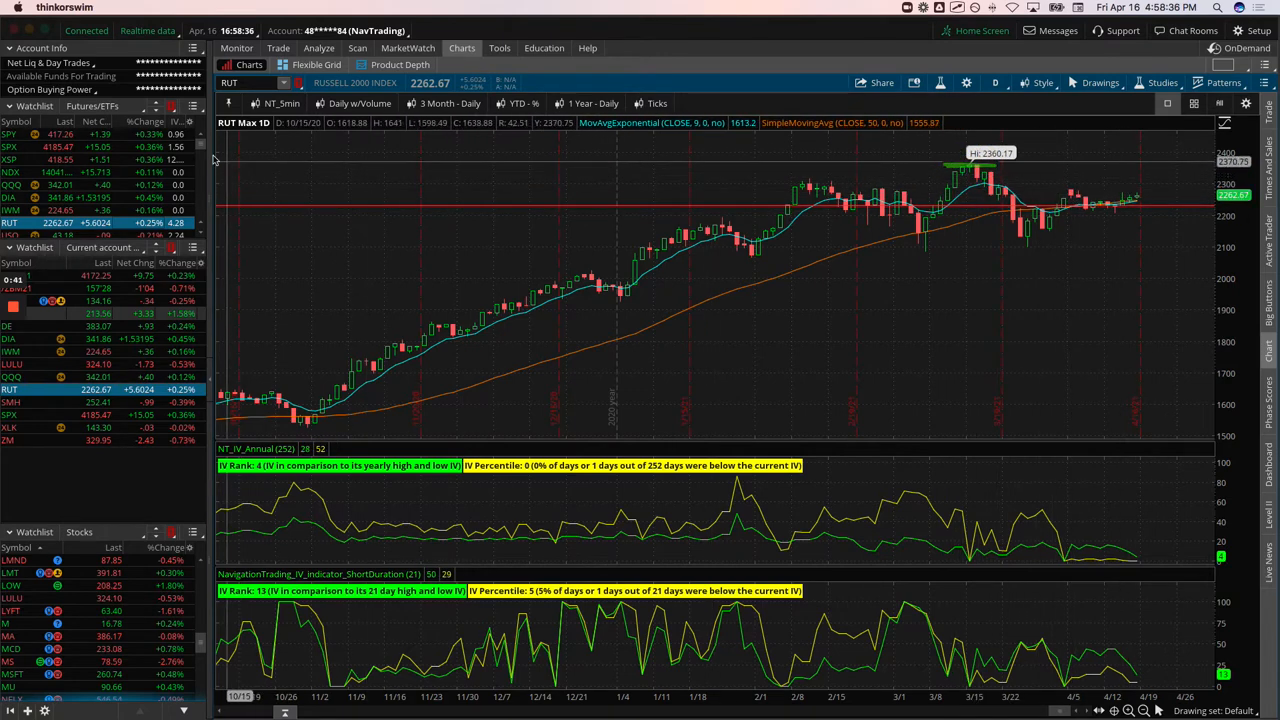
pyautogui.click(519, 103)
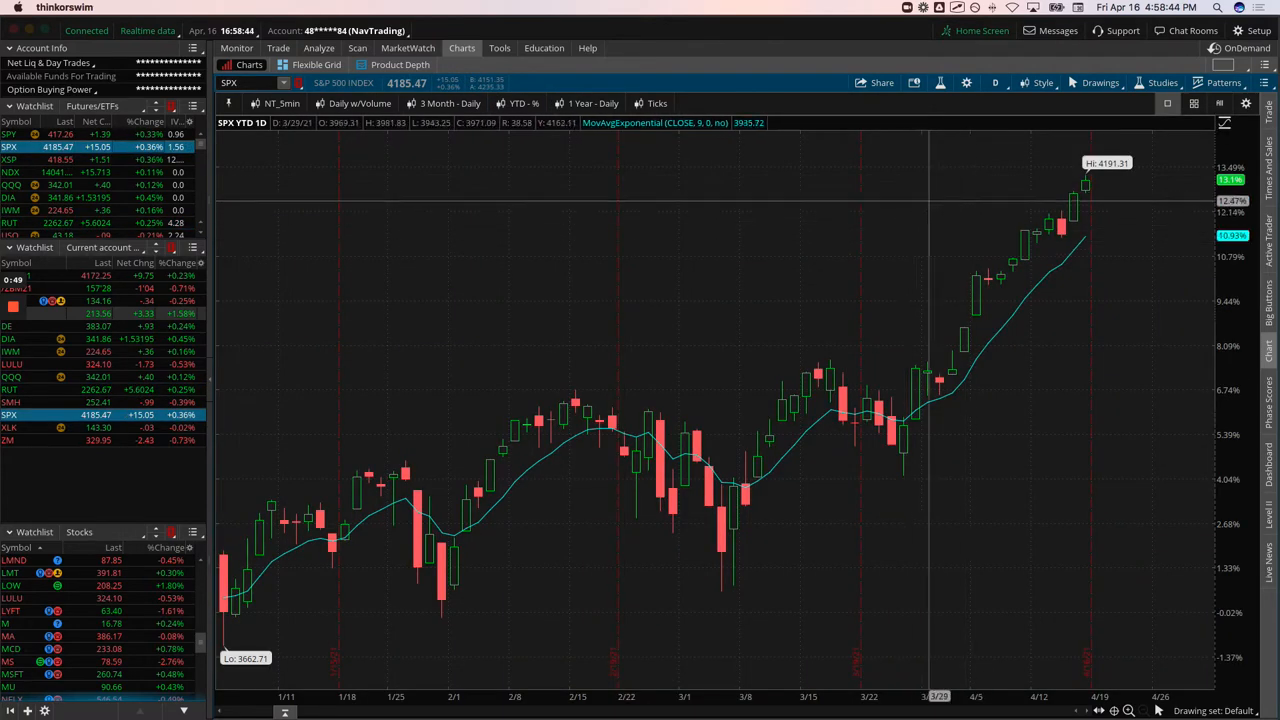
# Step: Step from NDX through VIX to the VVIX full-history daily chart
pyautogui.click(10, 171)
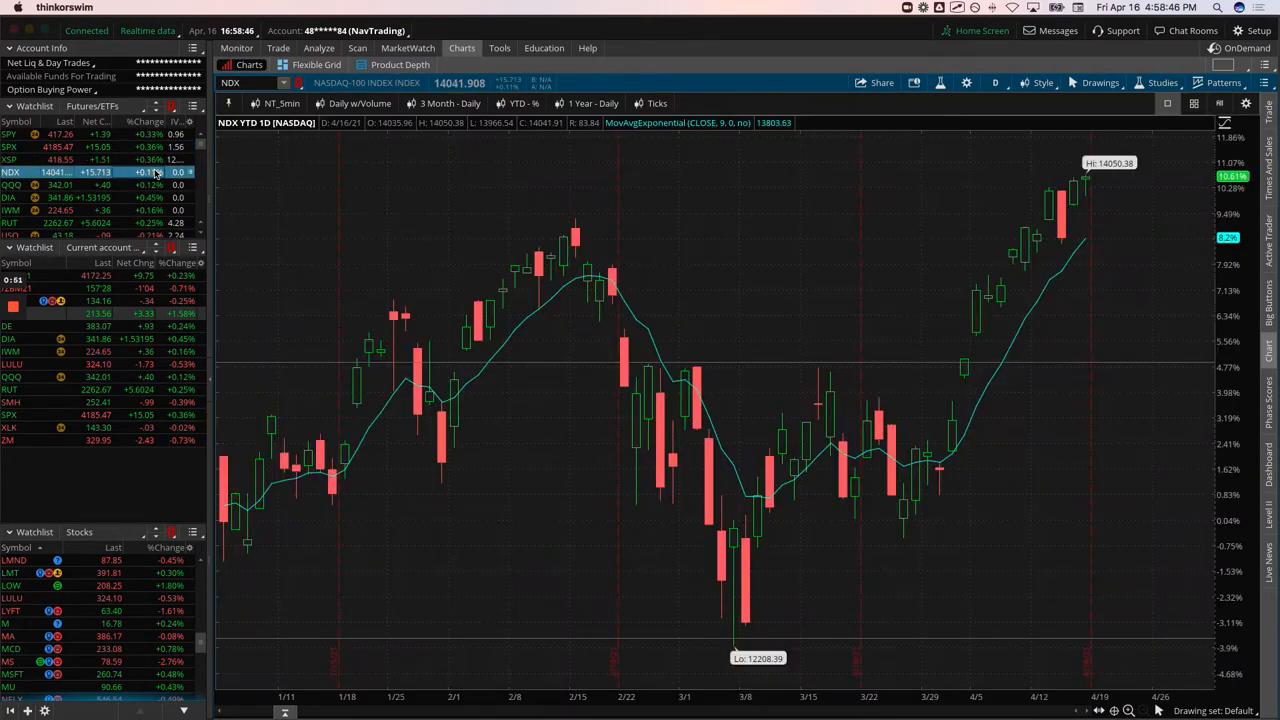
pyautogui.moveTo(1078, 203)
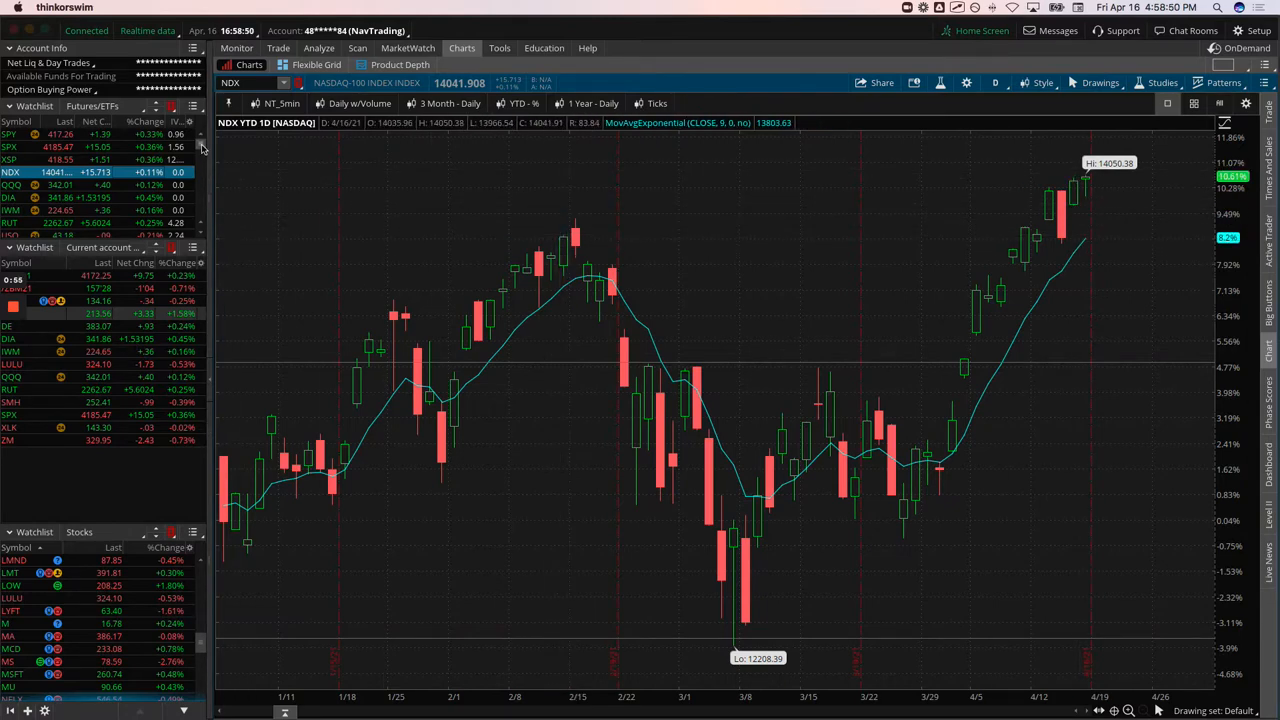
pyautogui.scroll(-3)
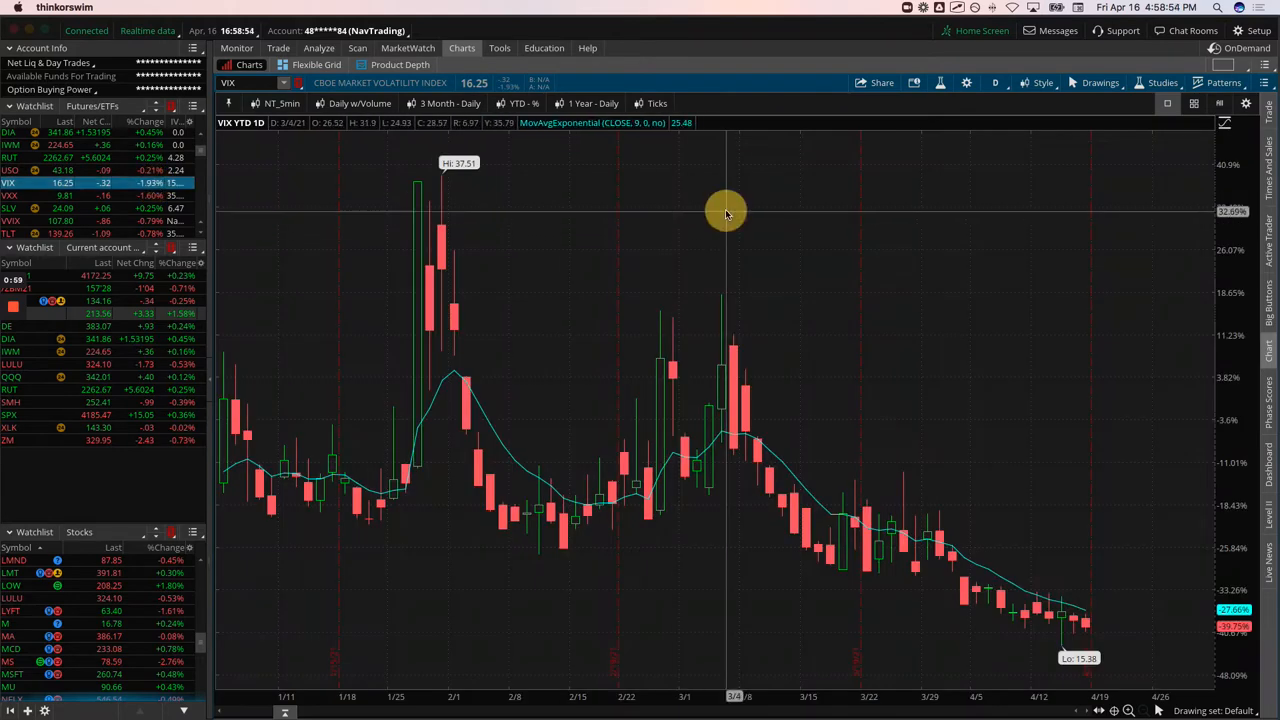
pyautogui.moveTo(535, 162)
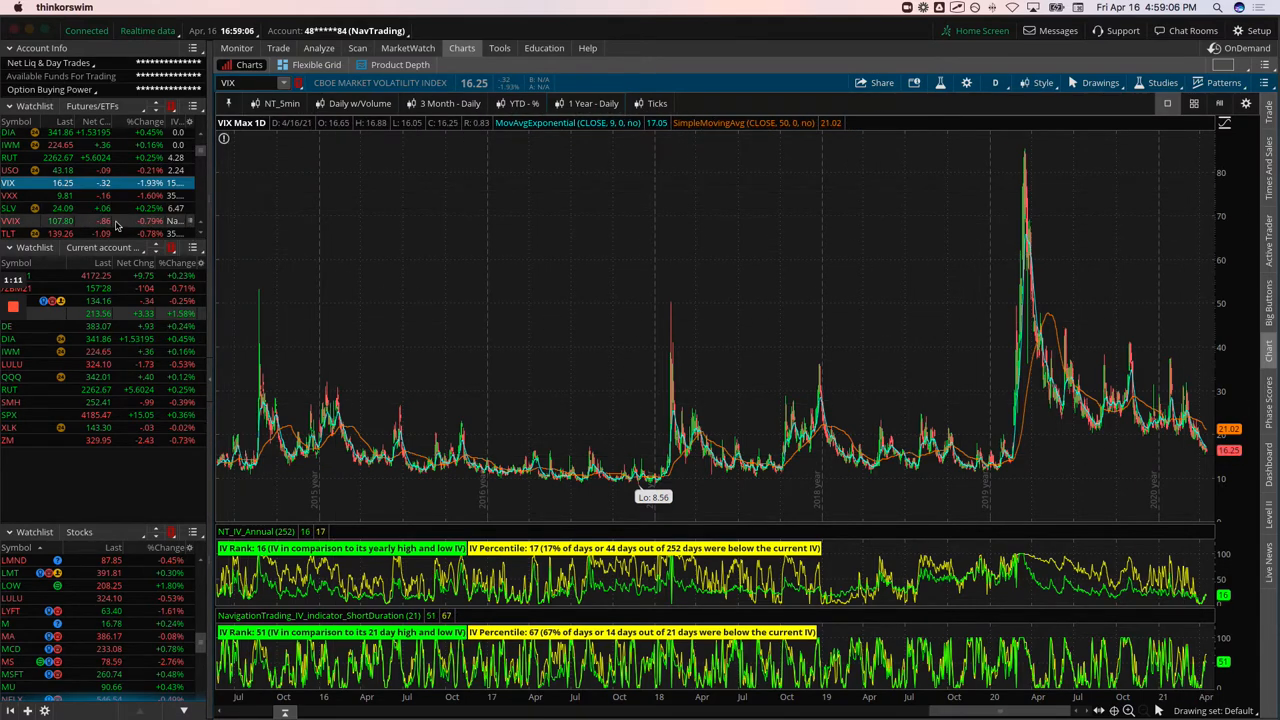
pyautogui.click(12, 220)
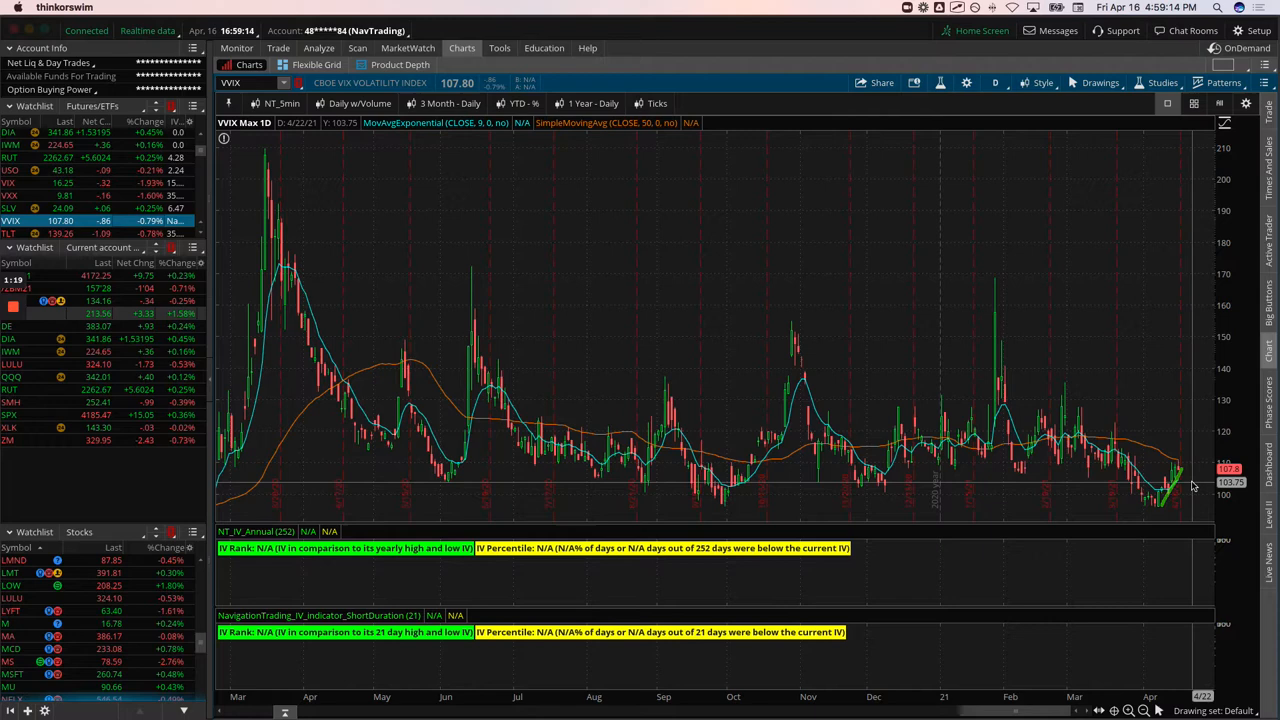
pyautogui.moveTo(1170, 475)
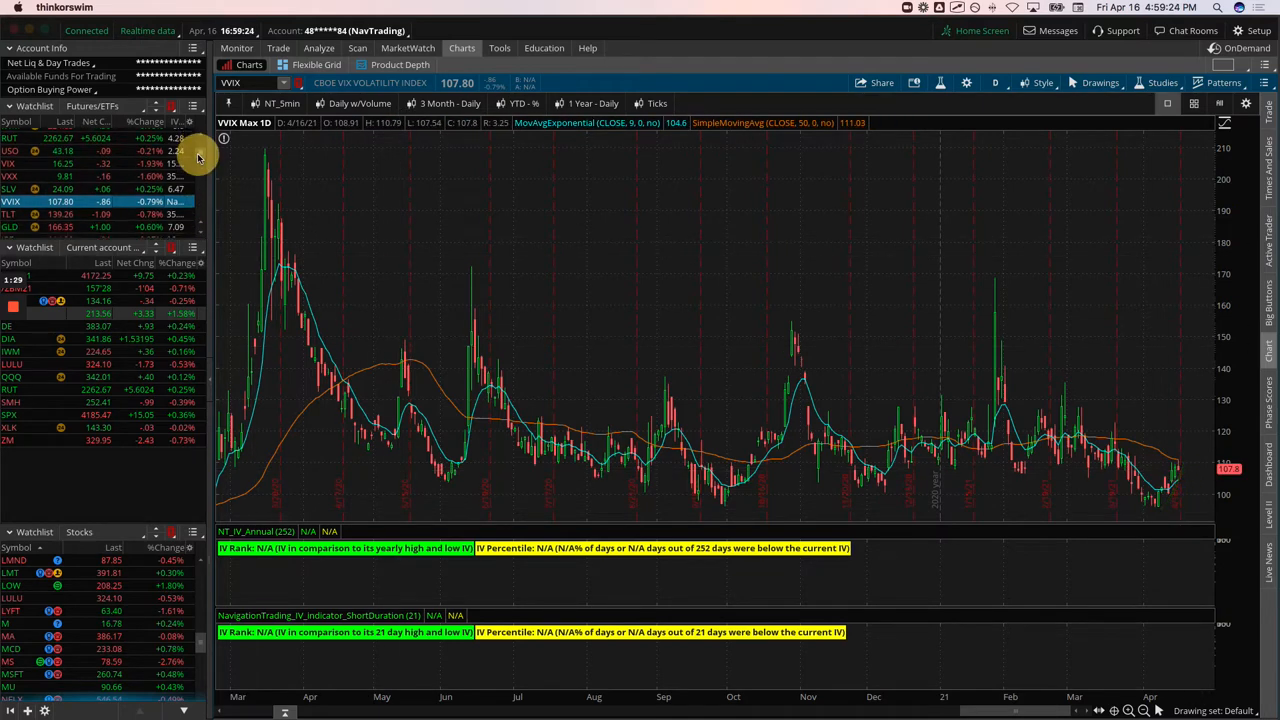
# Step: Load the TLT treasury bond ETF chart over its full daily history
pyautogui.click(10, 168)
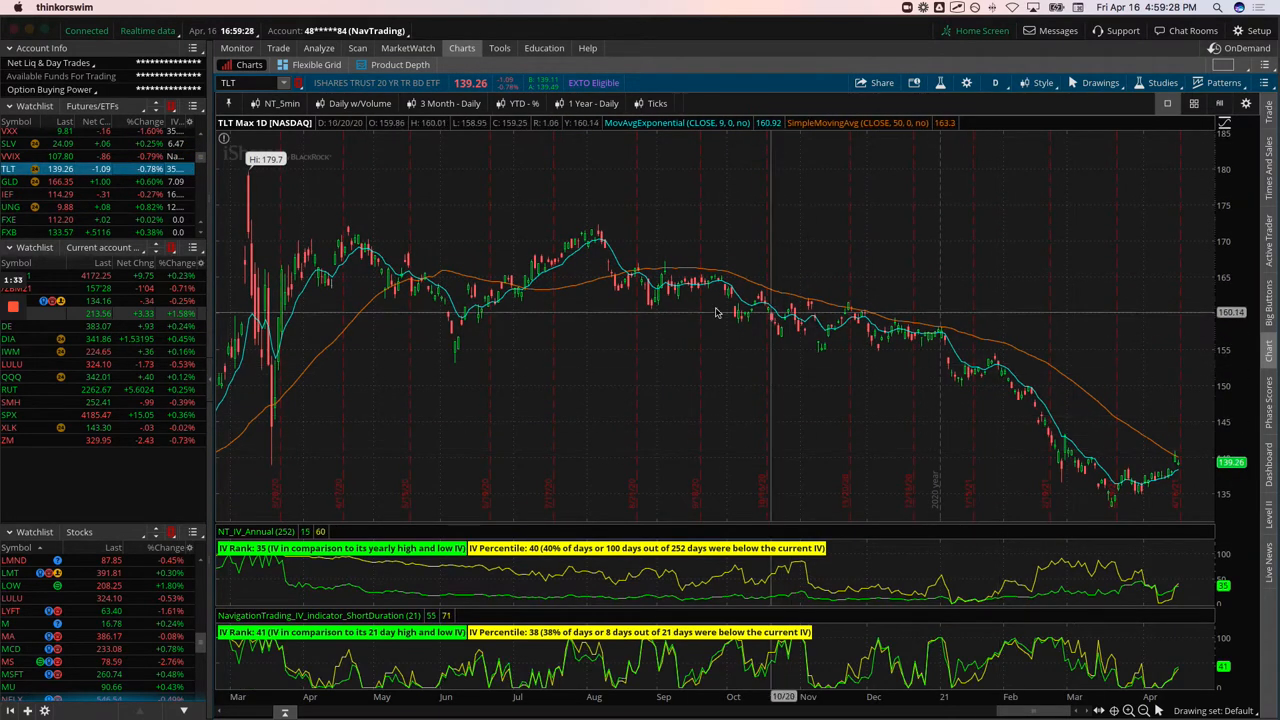
pyautogui.moveTo(1147, 499)
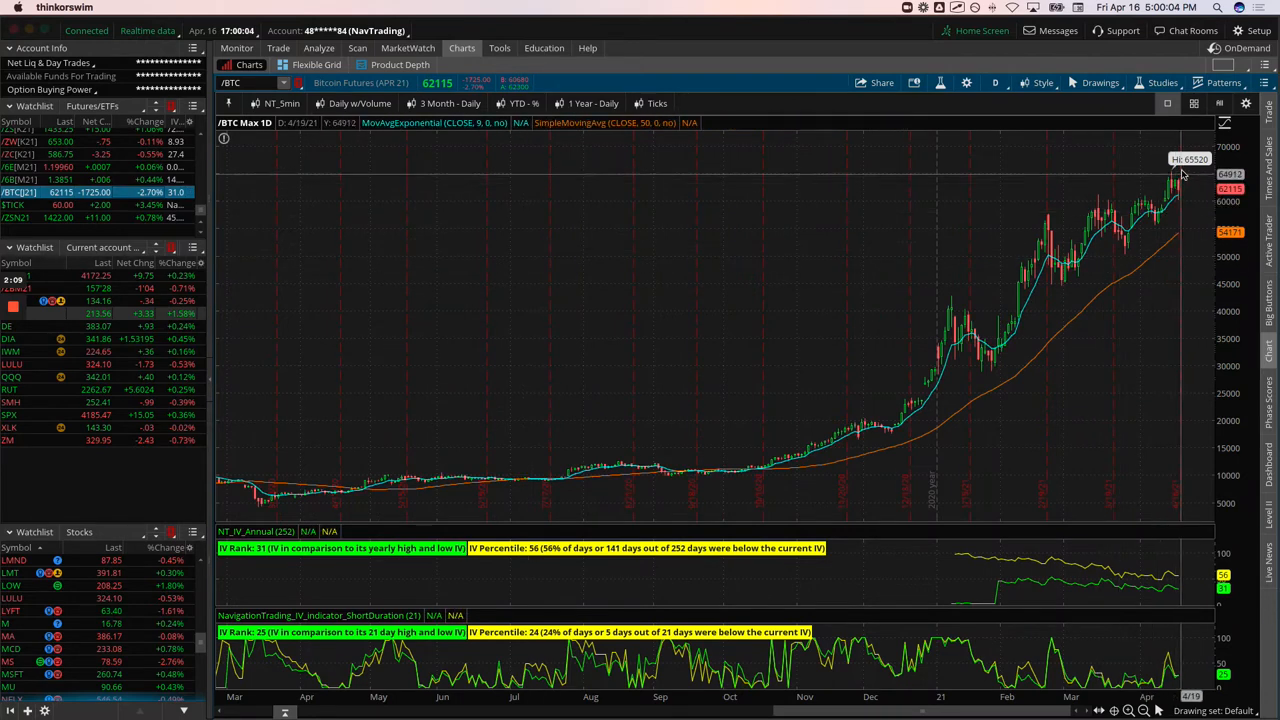
pyautogui.moveTo(1180, 235)
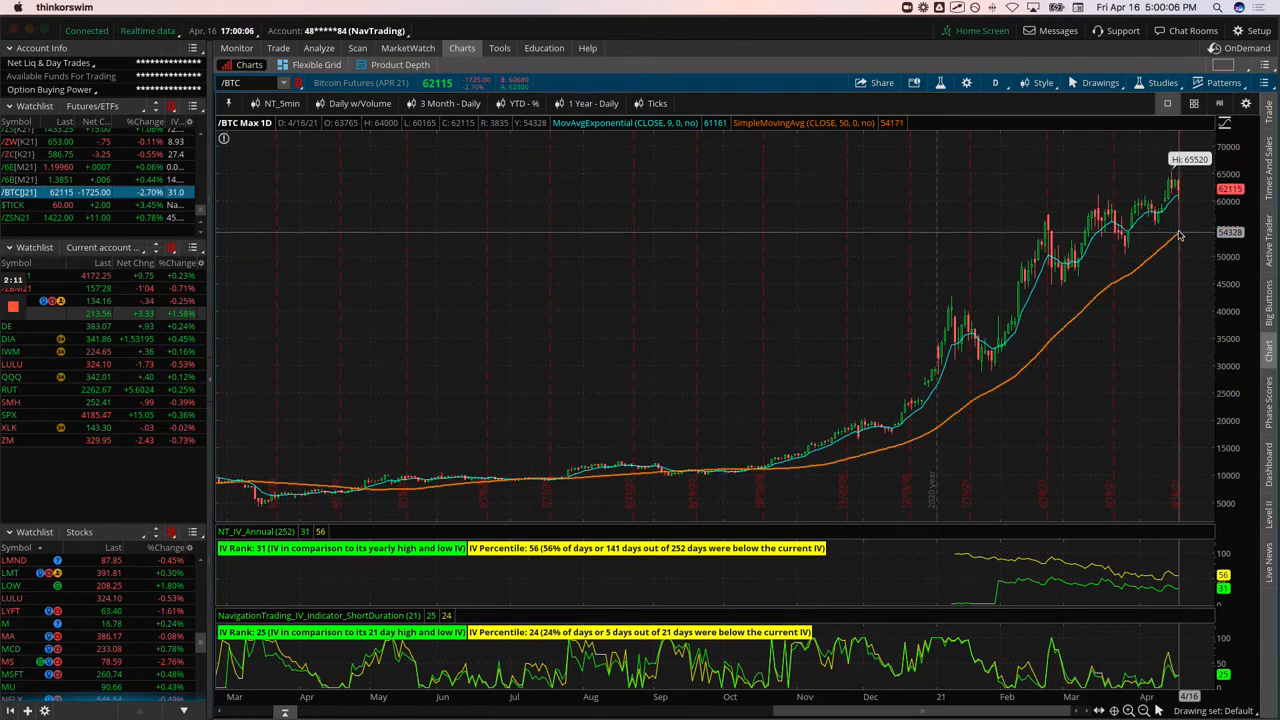
pyautogui.moveTo(1120, 220)
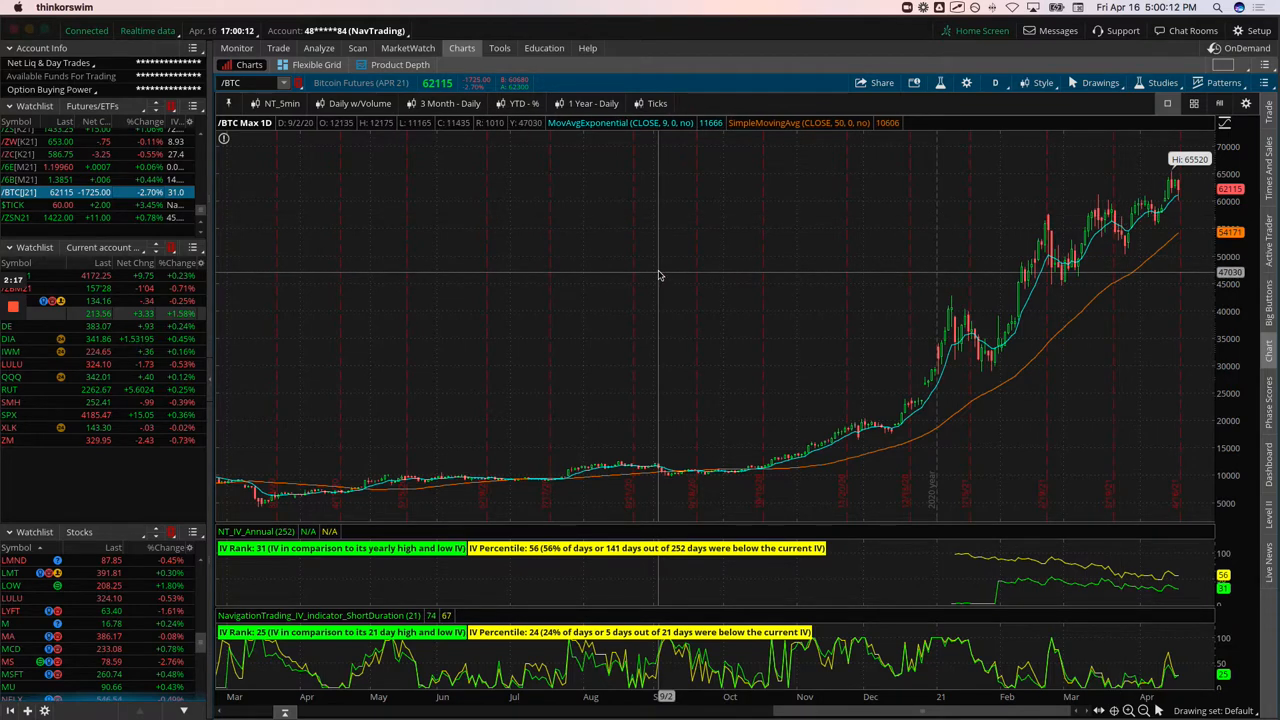
pyautogui.moveTo(658, 276)
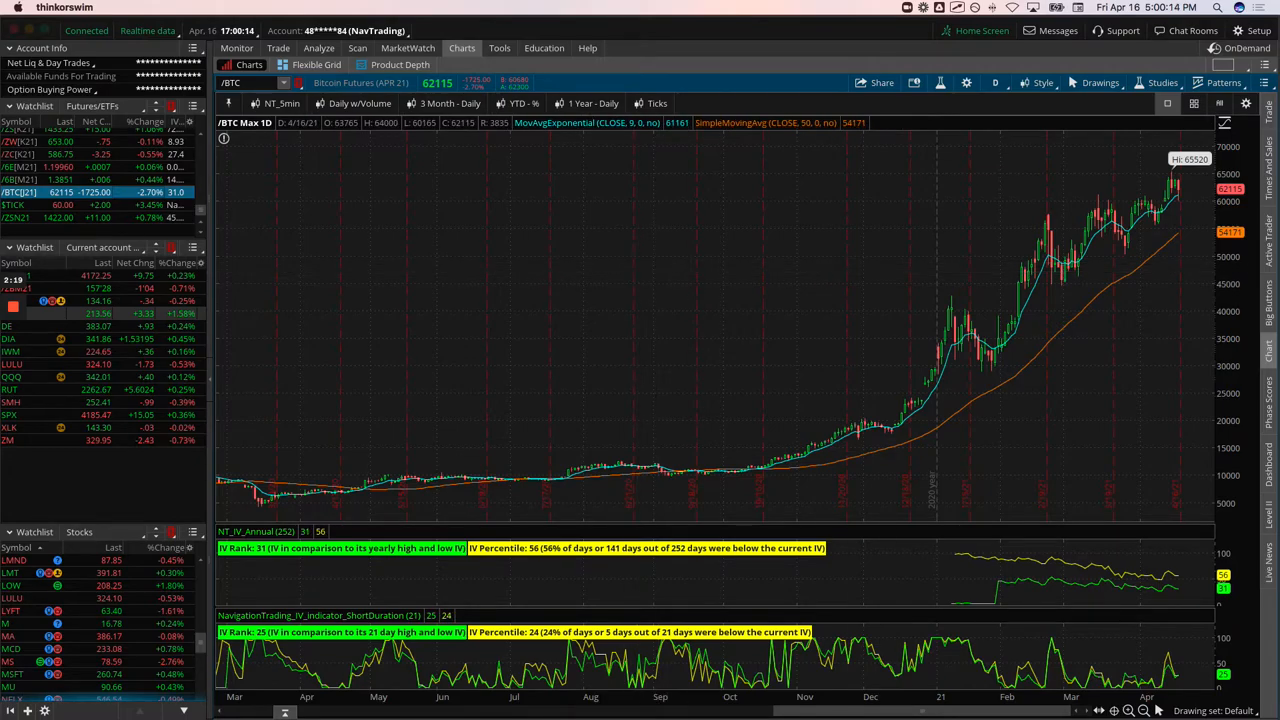
pyautogui.press('cmd+tab')
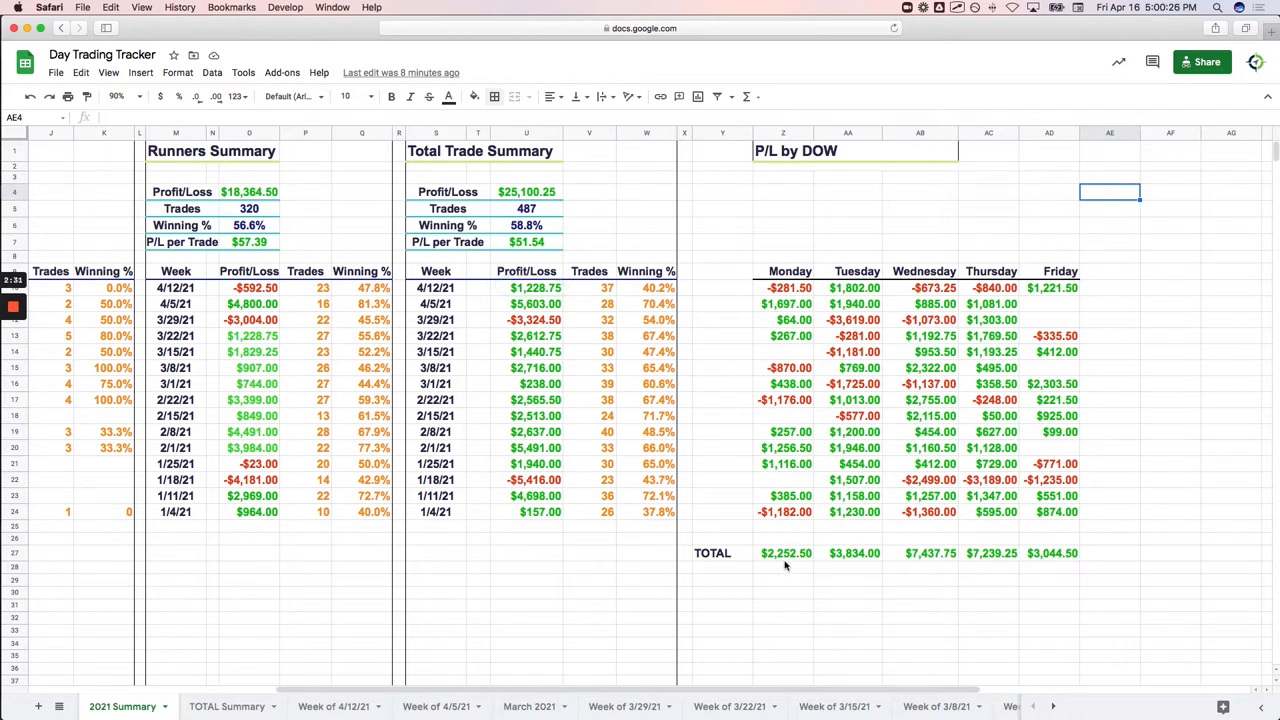
pyautogui.moveTo(890, 431)
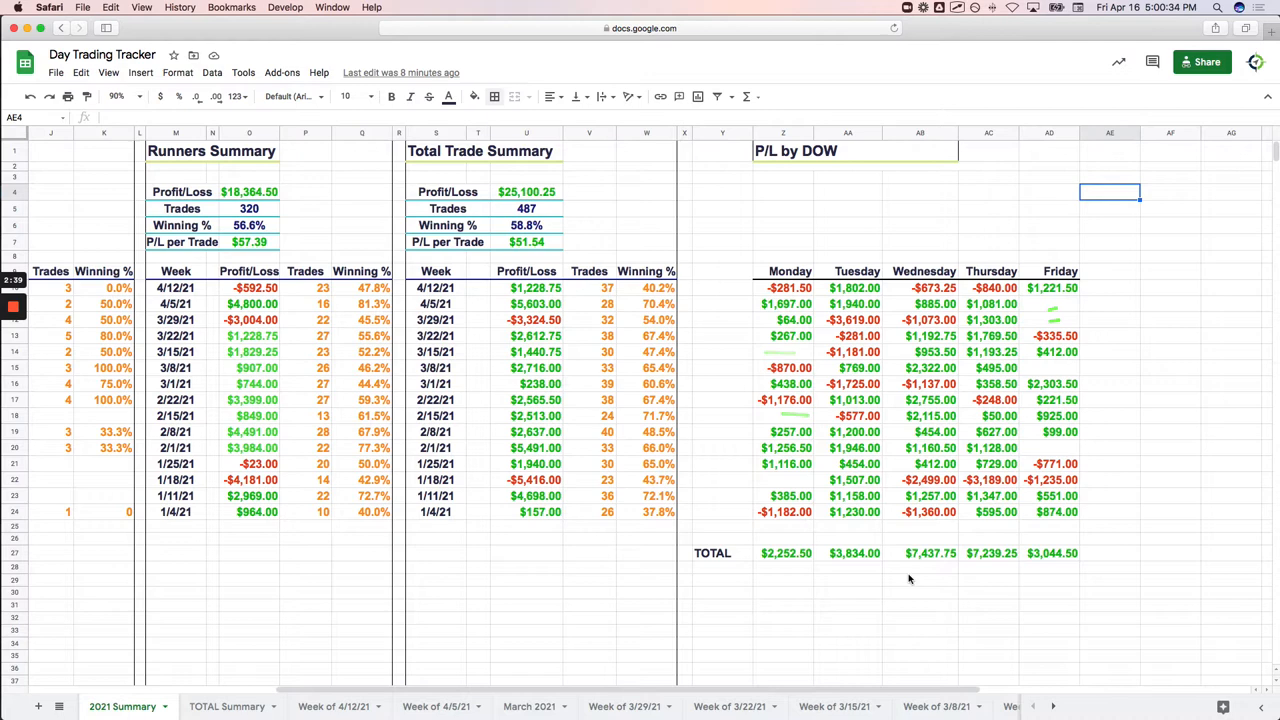
pyautogui.moveTo(905, 540); pyautogui.dragTo(1005, 580)
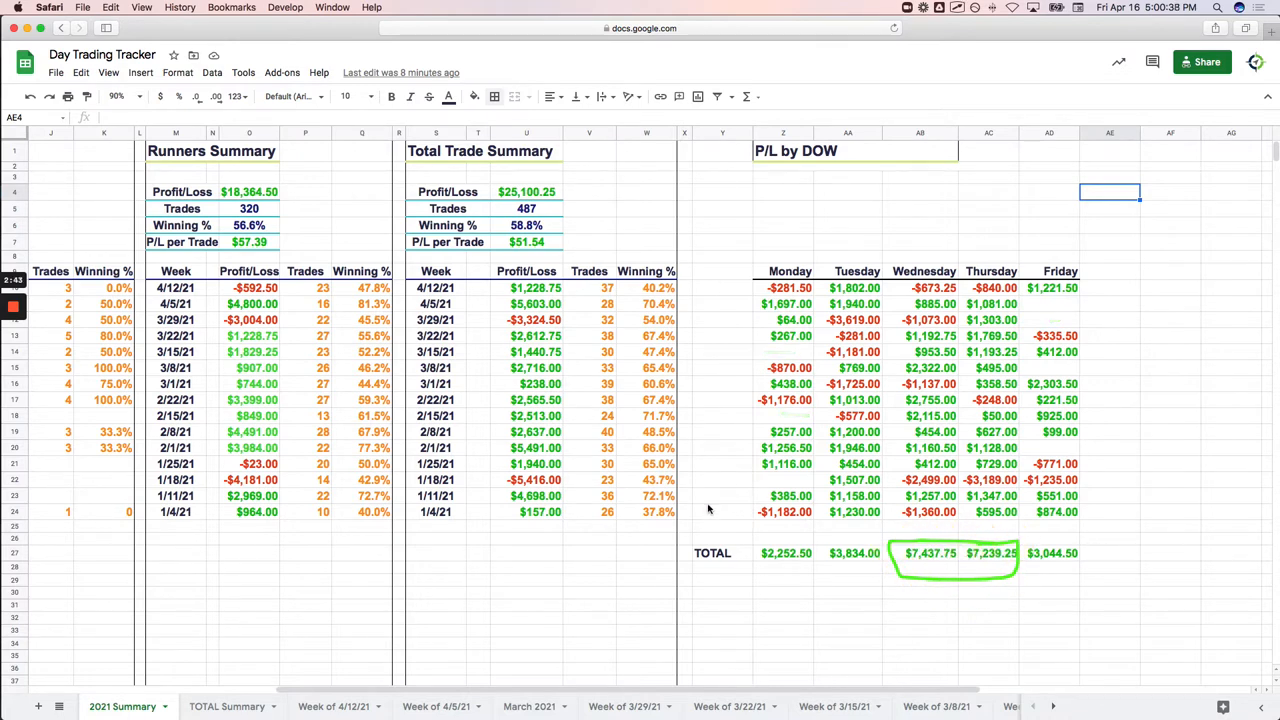
pyautogui.hscroll(-3)
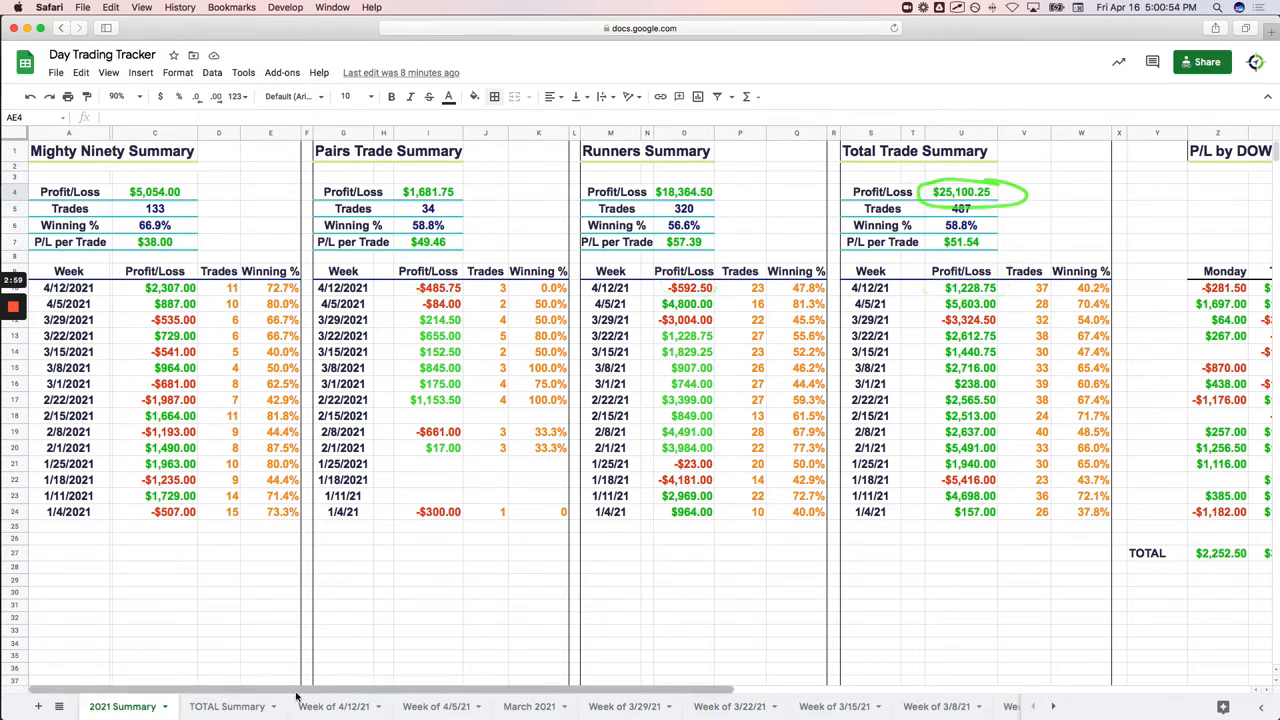
pyautogui.click(227, 706)
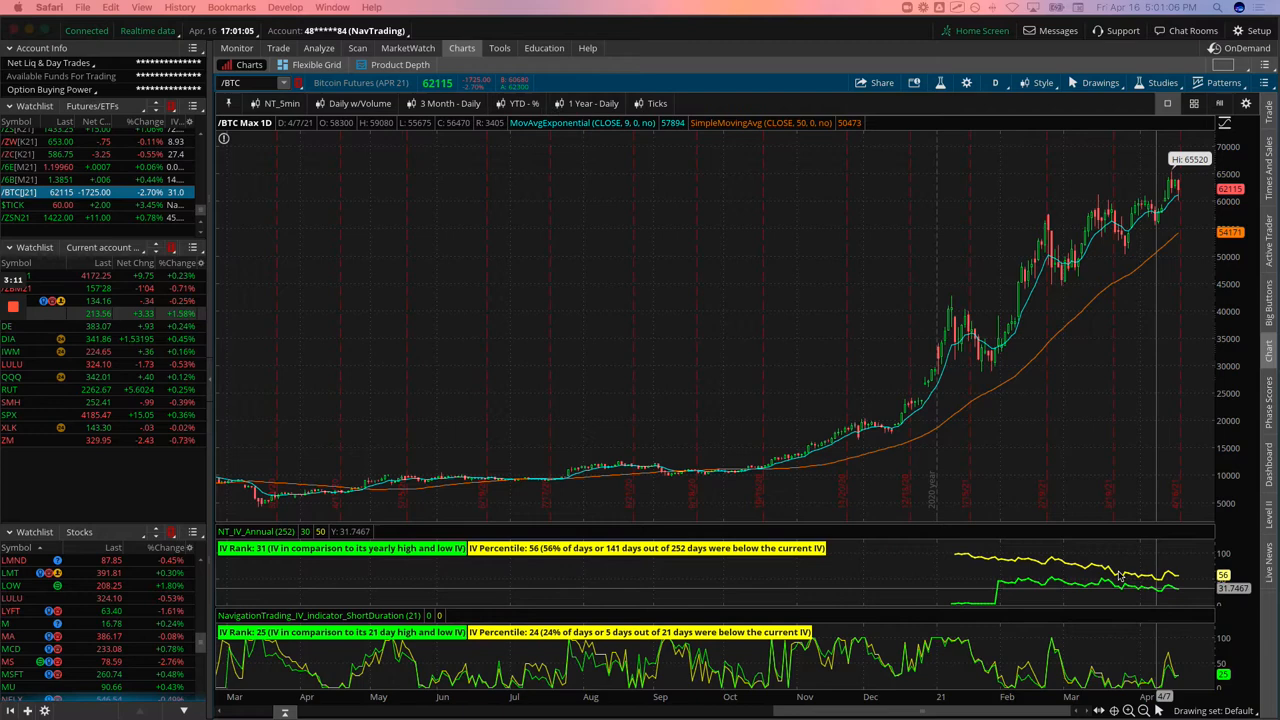
pyautogui.moveTo(620, 392)
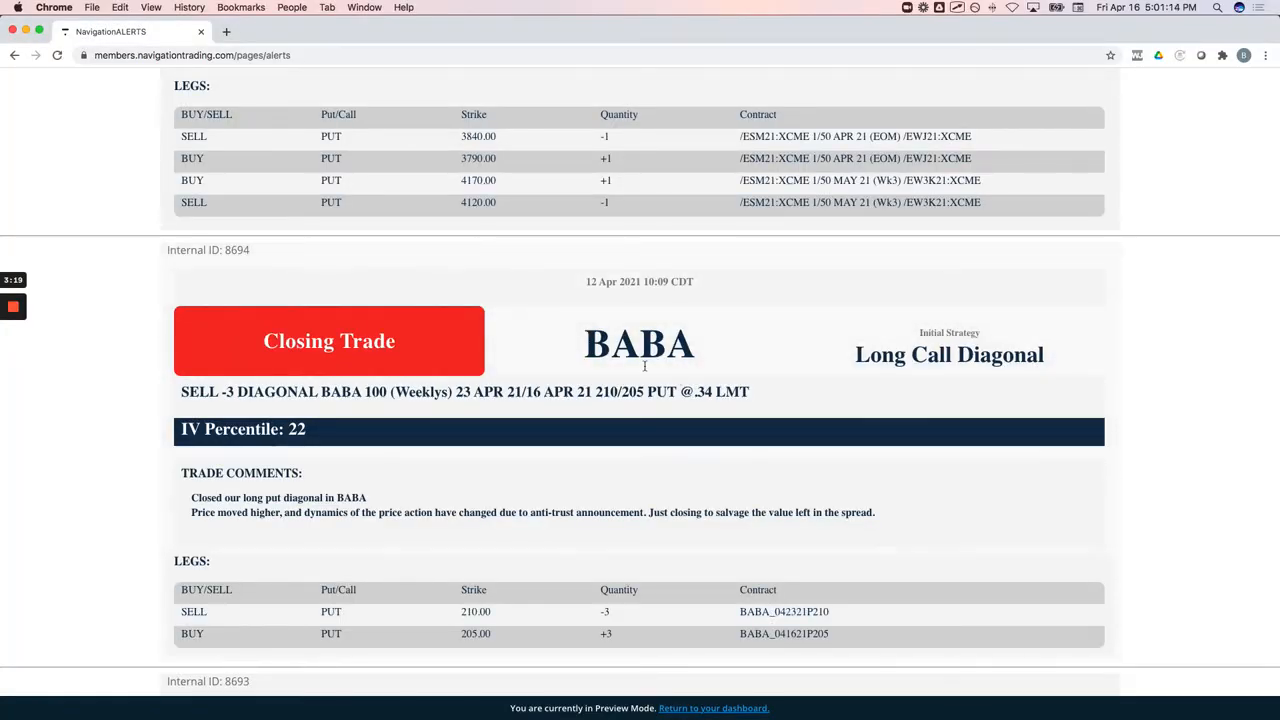
# Step: Highlight the BABA alert's initial Long Call Diagonal strategy label
pyautogui.doubleClick(948, 354)
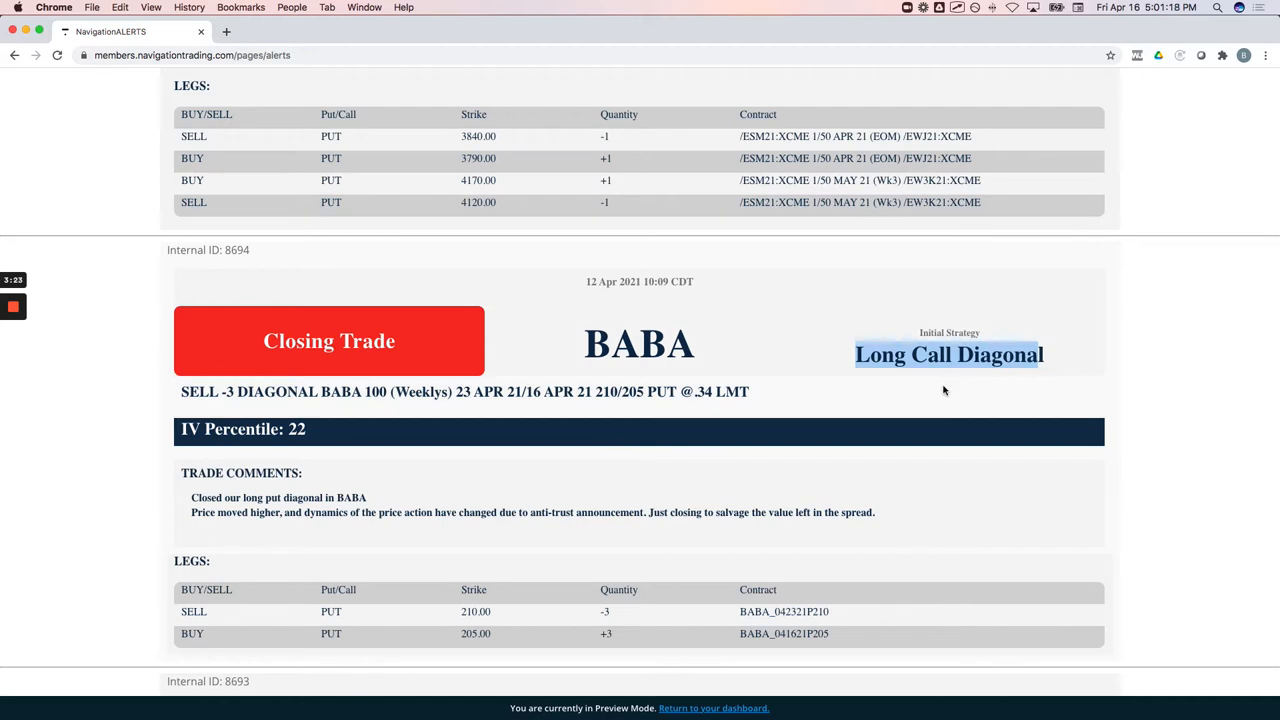
pyautogui.moveTo(550, 487)
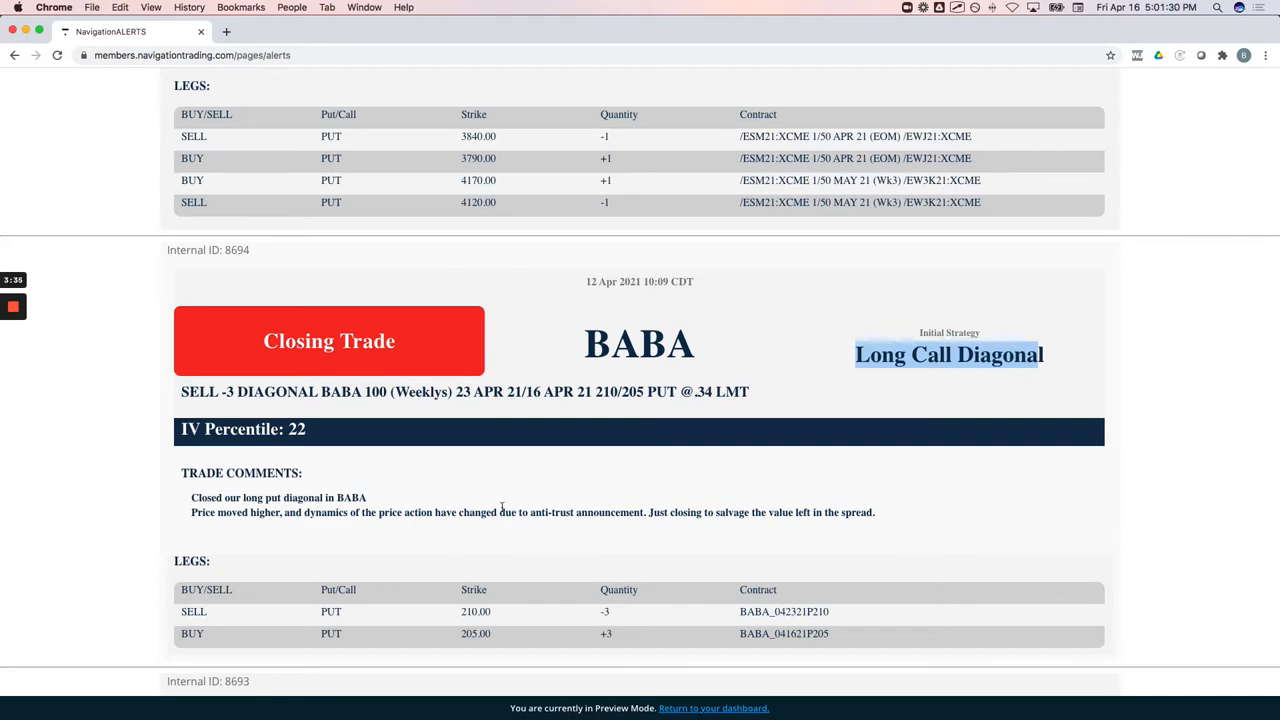
pyautogui.moveTo(501, 487)
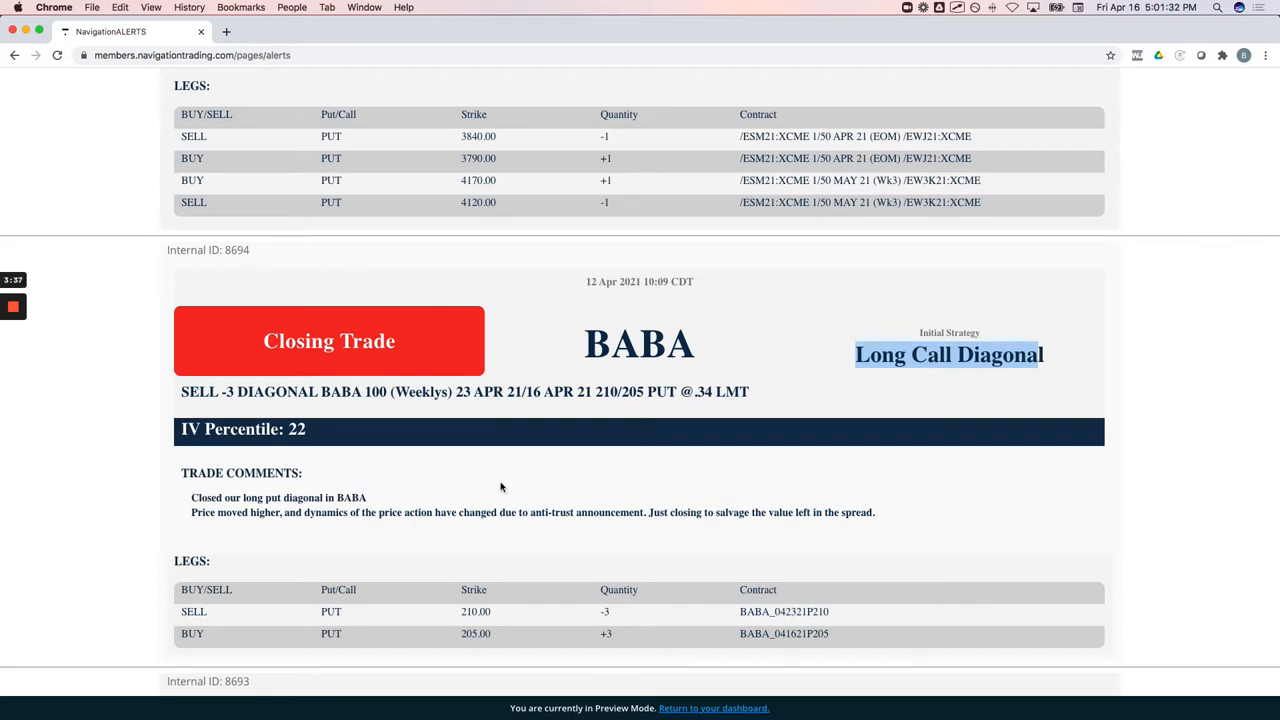
pyautogui.moveTo(622, 408)
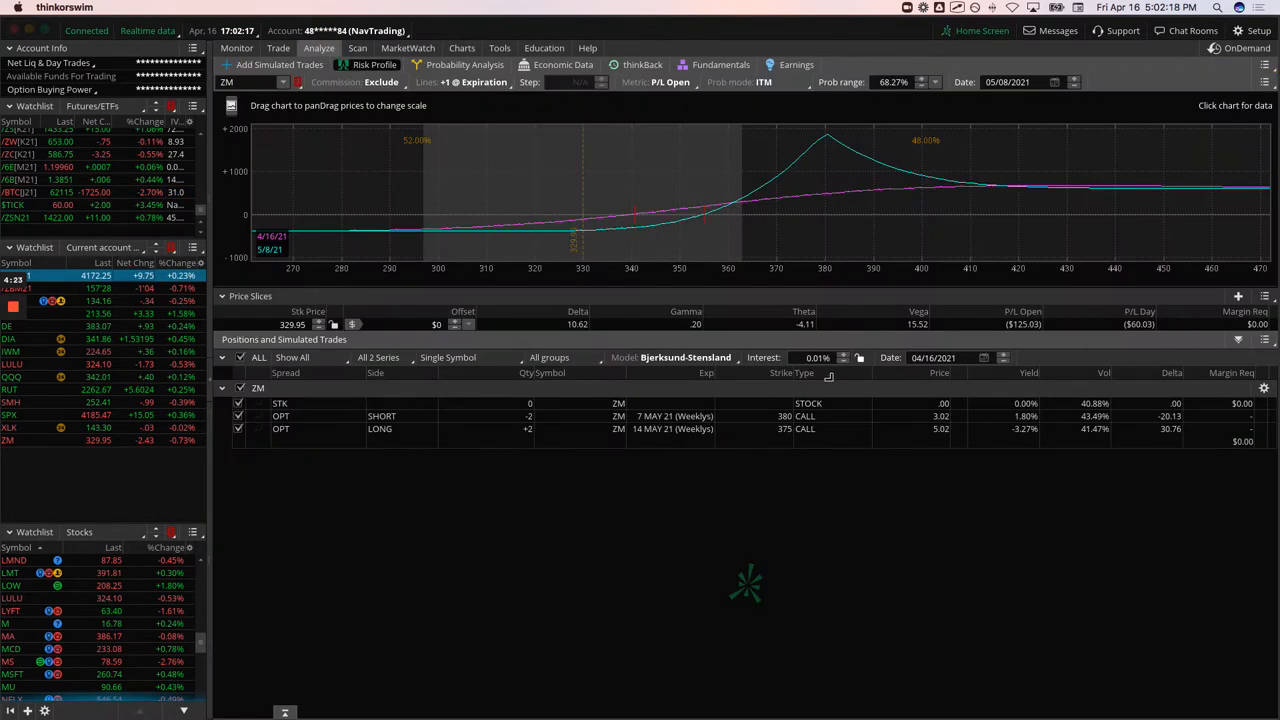
# Step: Bring up the ZM call diagonal risk profile on the Analyze tab
pyautogui.click(245, 82)
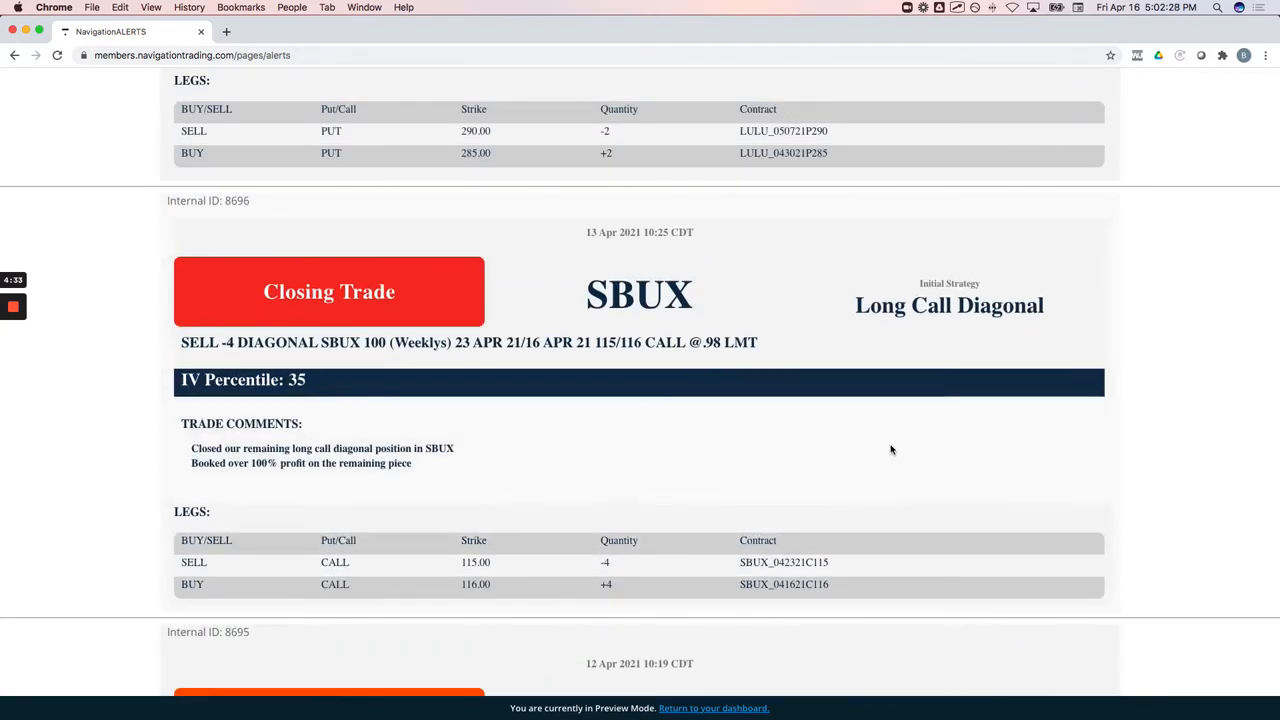
pyautogui.moveTo(910, 324)
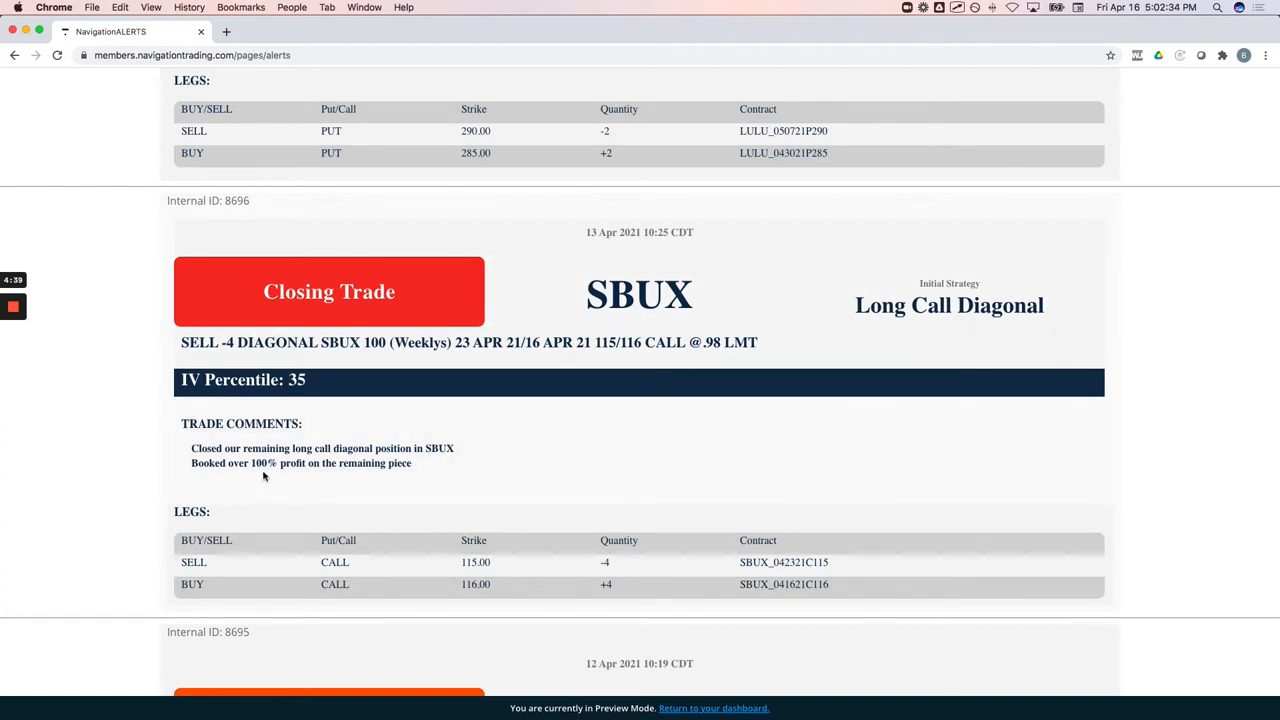
# Step: Highlight the SBUX alert note about booking over 100% profit on the remaining piece
pyautogui.moveTo(250, 475); pyautogui.dragTo(415, 480)
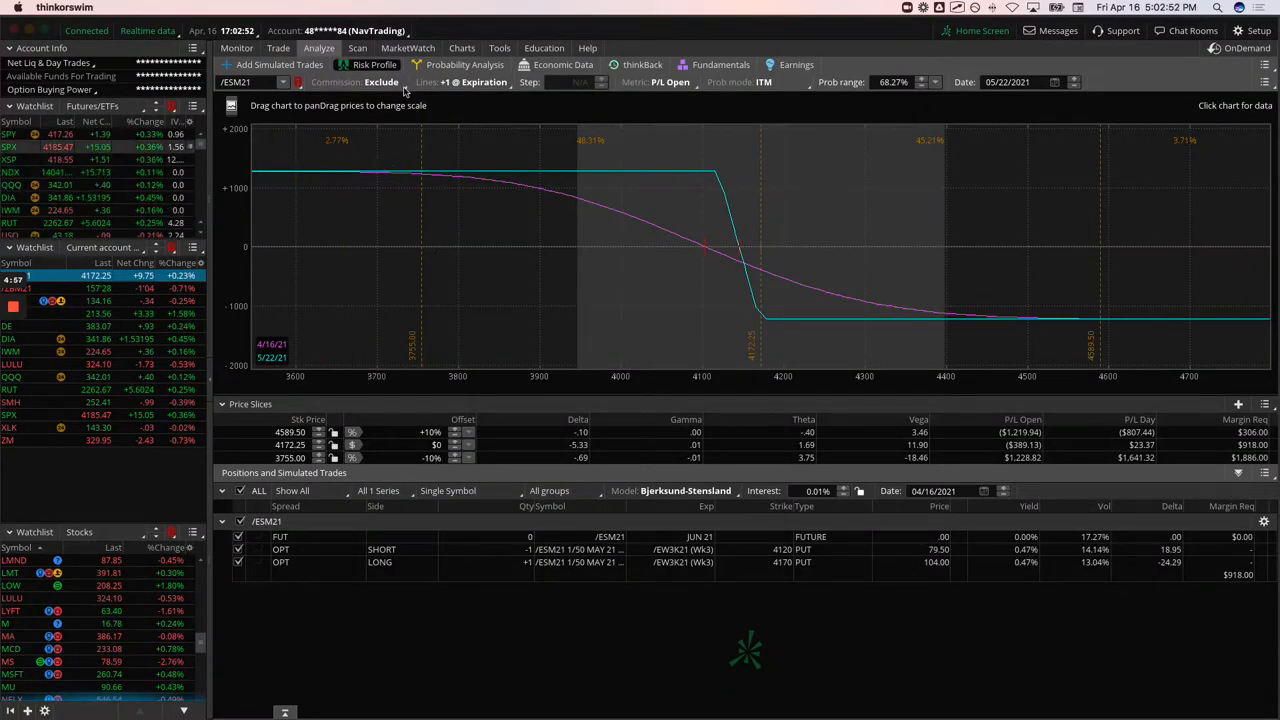
# Step: Return from the /ESM21 risk profile to the SPX daily chart with IV studies
pyautogui.click(461, 47)
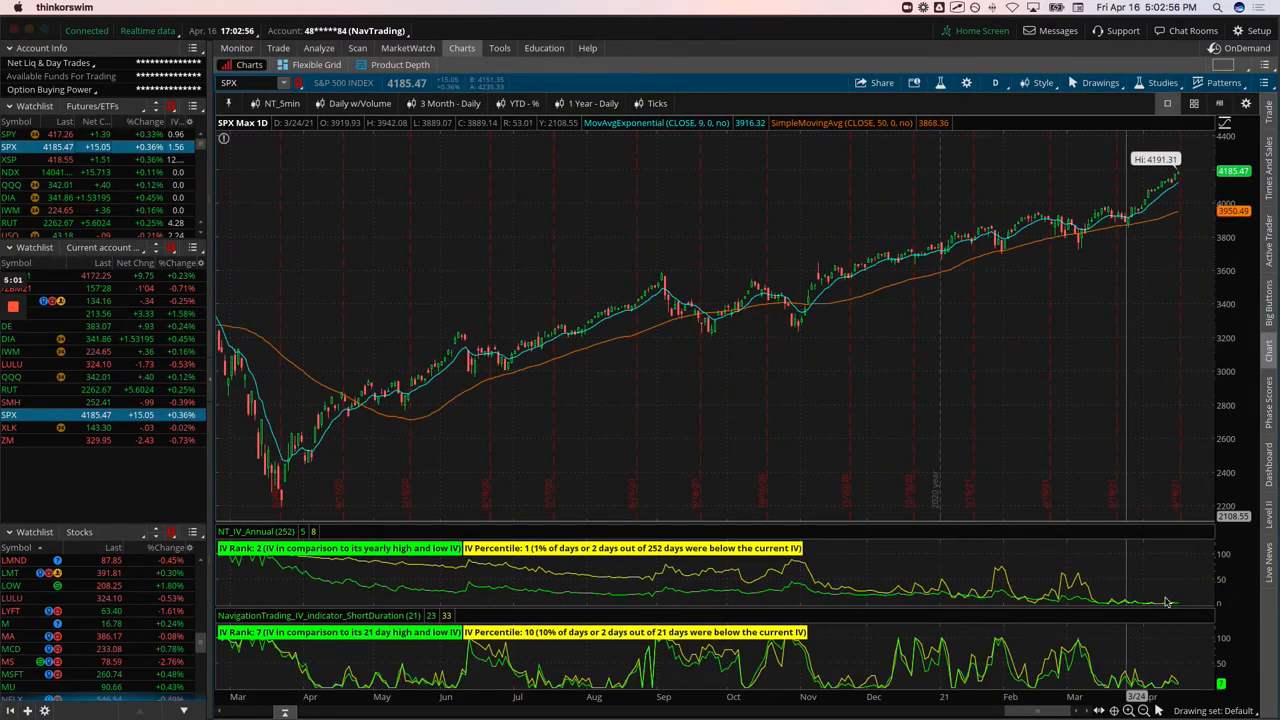
pyautogui.moveTo(902, 593)
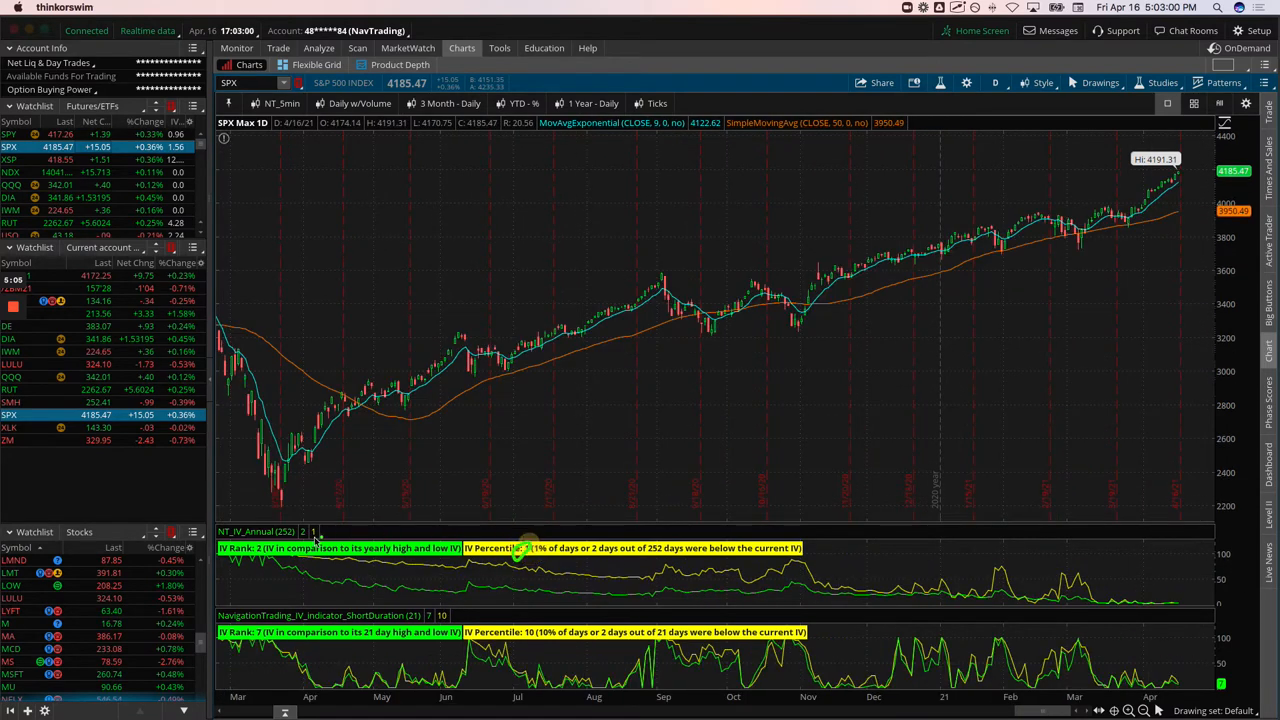
pyautogui.moveTo(765, 443)
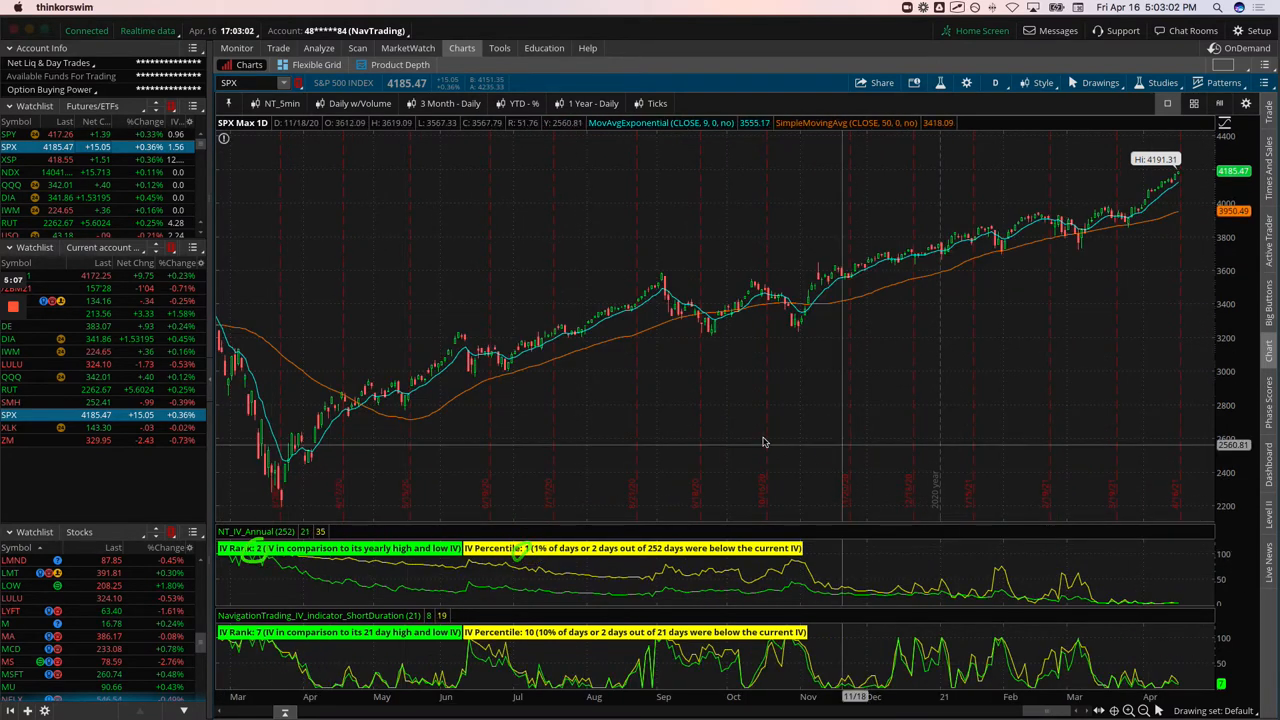
pyautogui.moveTo(765, 442)
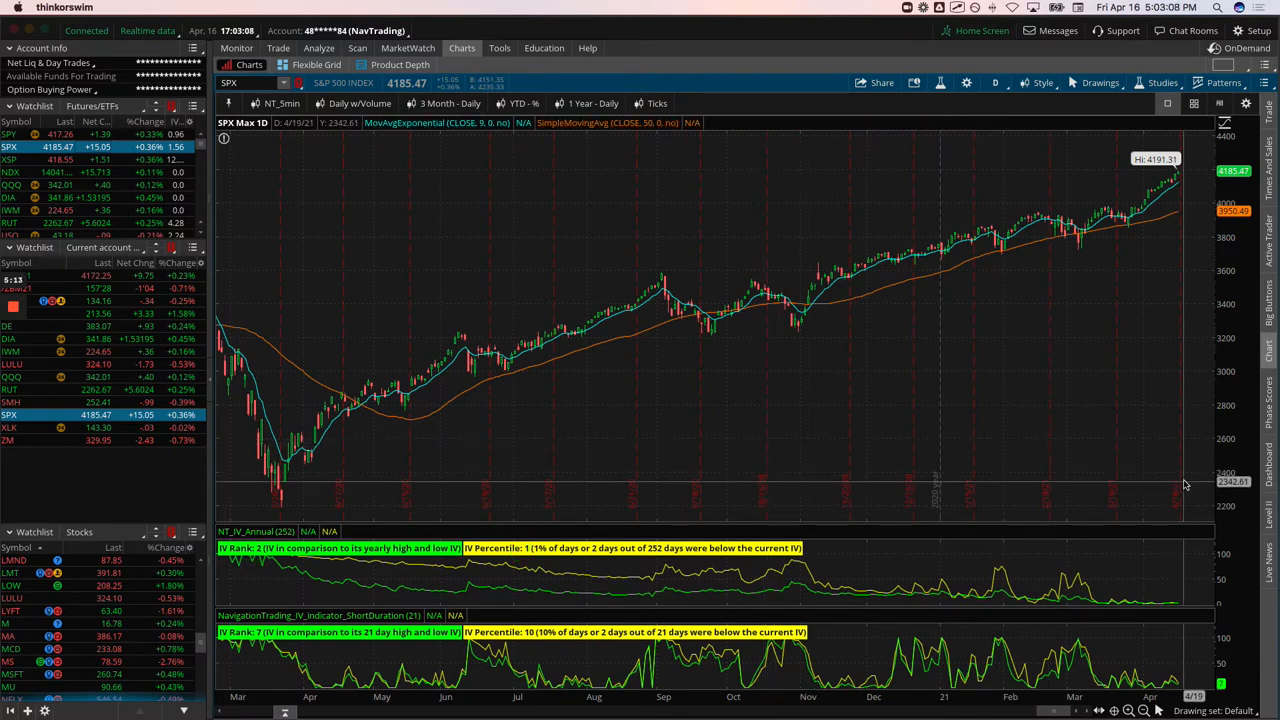
pyautogui.moveTo(575, 388)
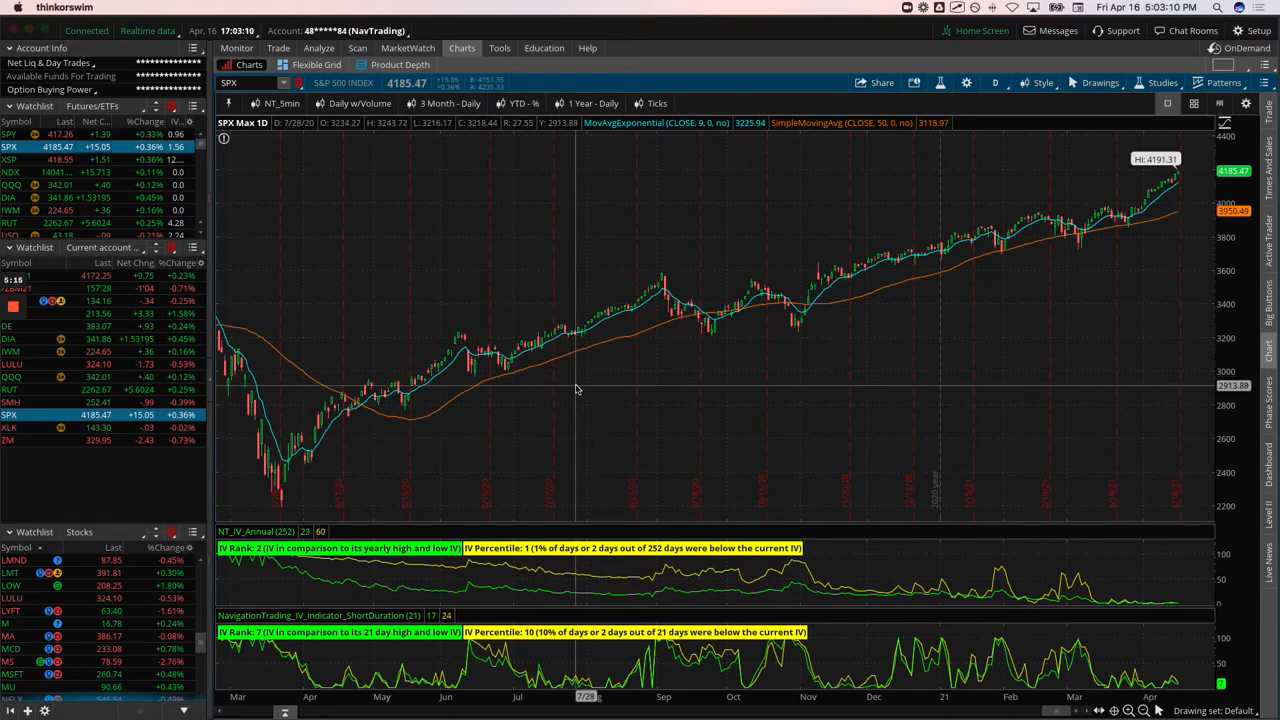
pyautogui.moveTo(583, 373)
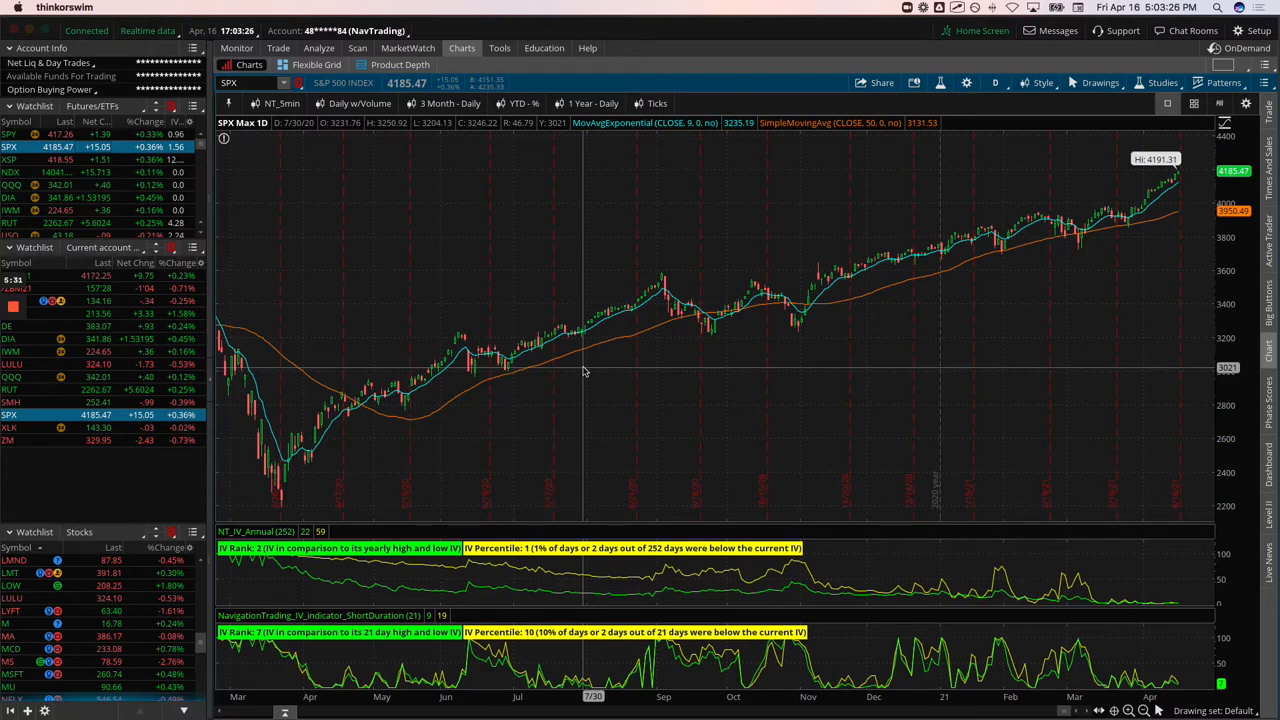
pyautogui.moveTo(588, 363)
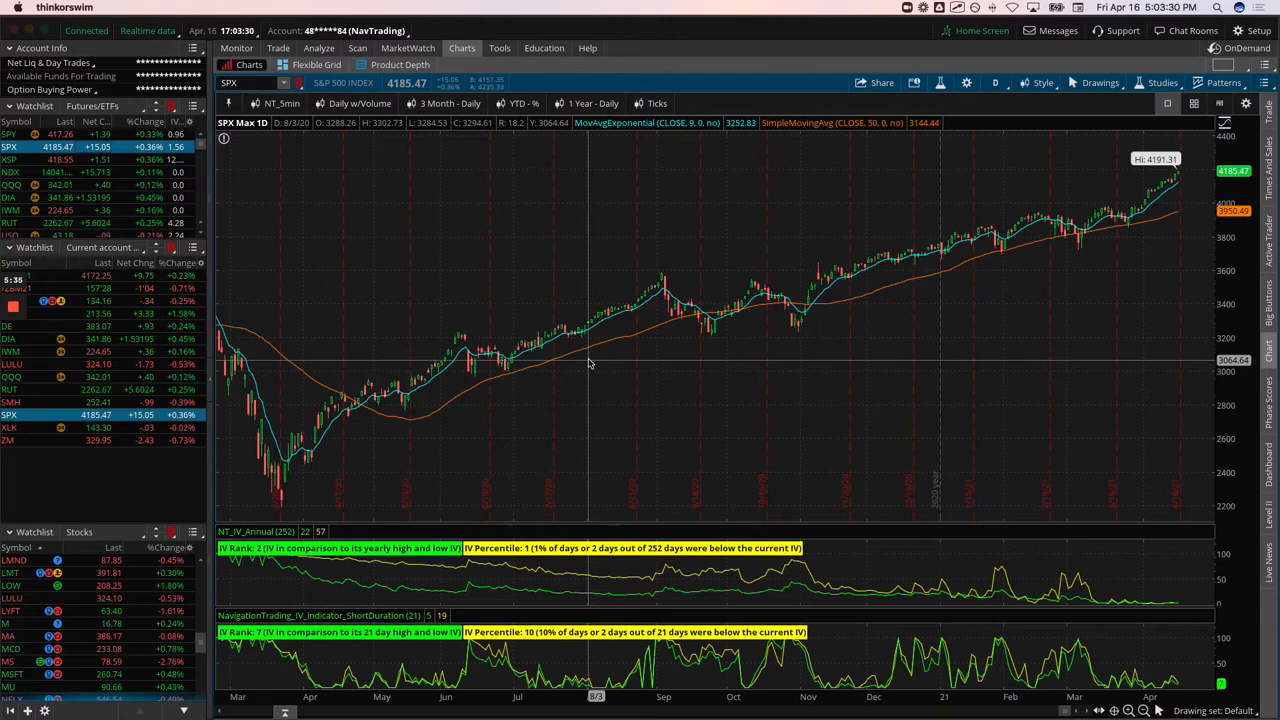
pyautogui.moveTo(593, 365)
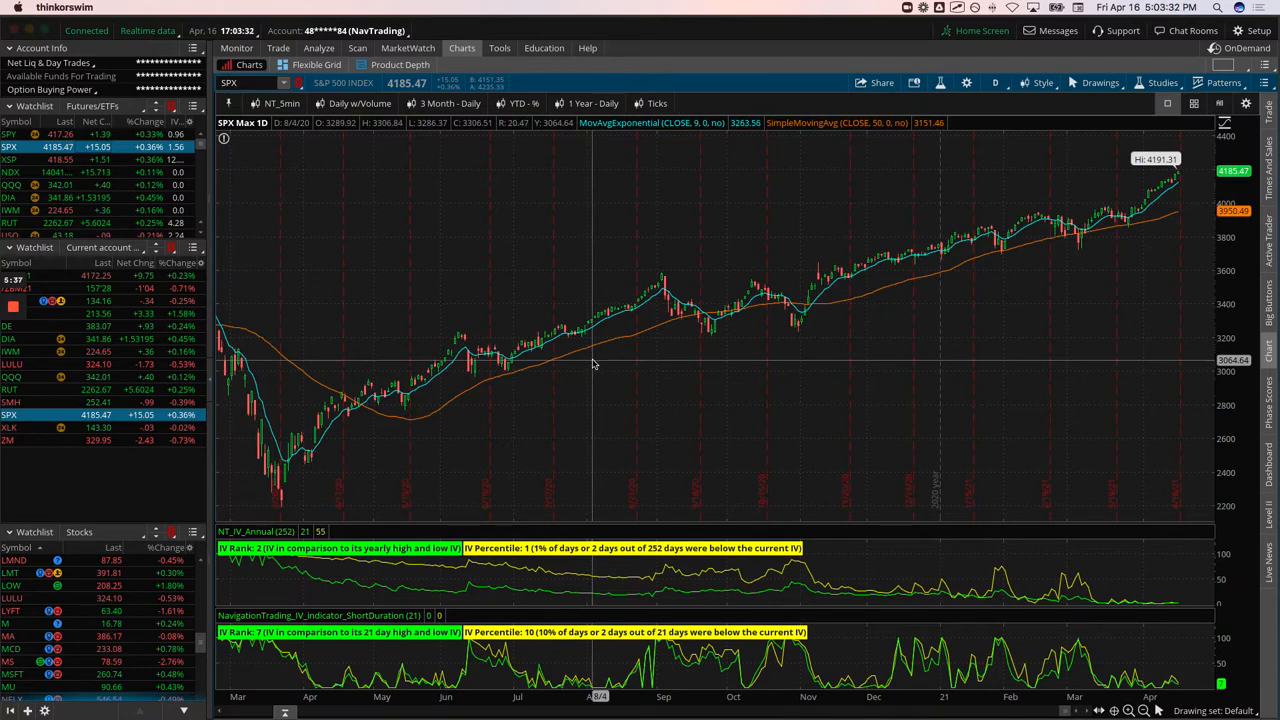
pyautogui.moveTo(238, 340)
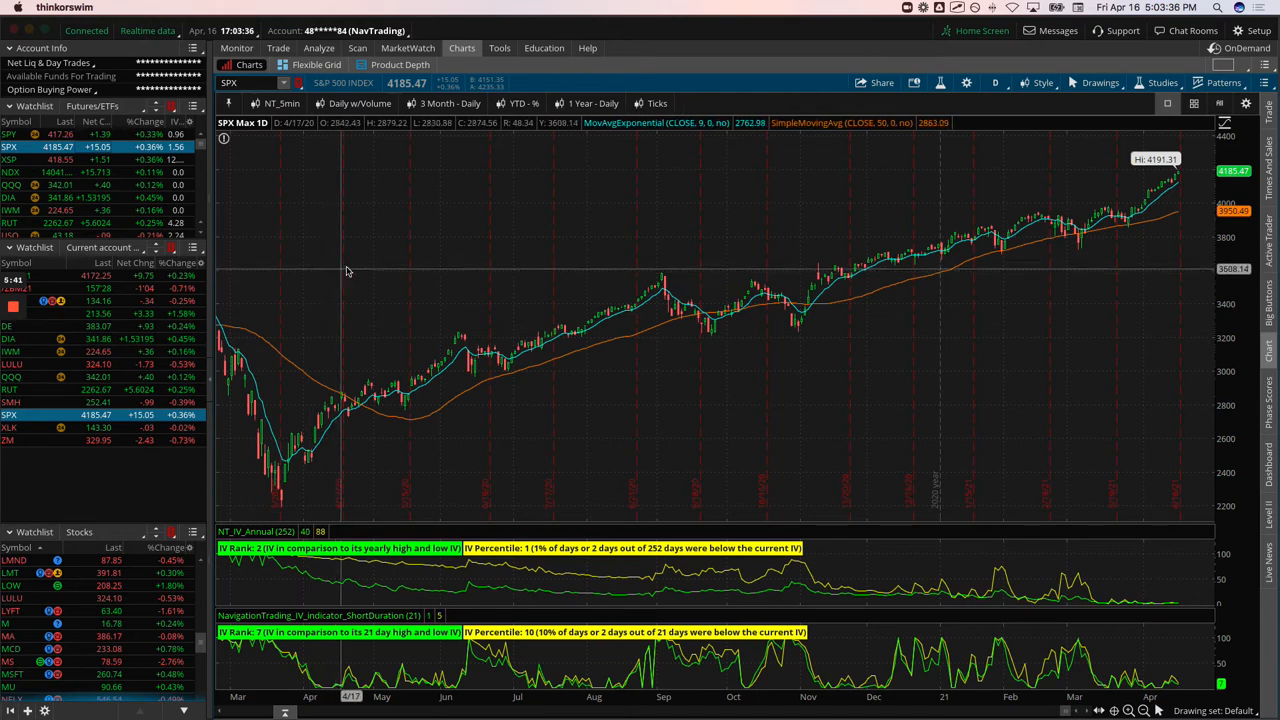
pyautogui.moveTo(358, 268)
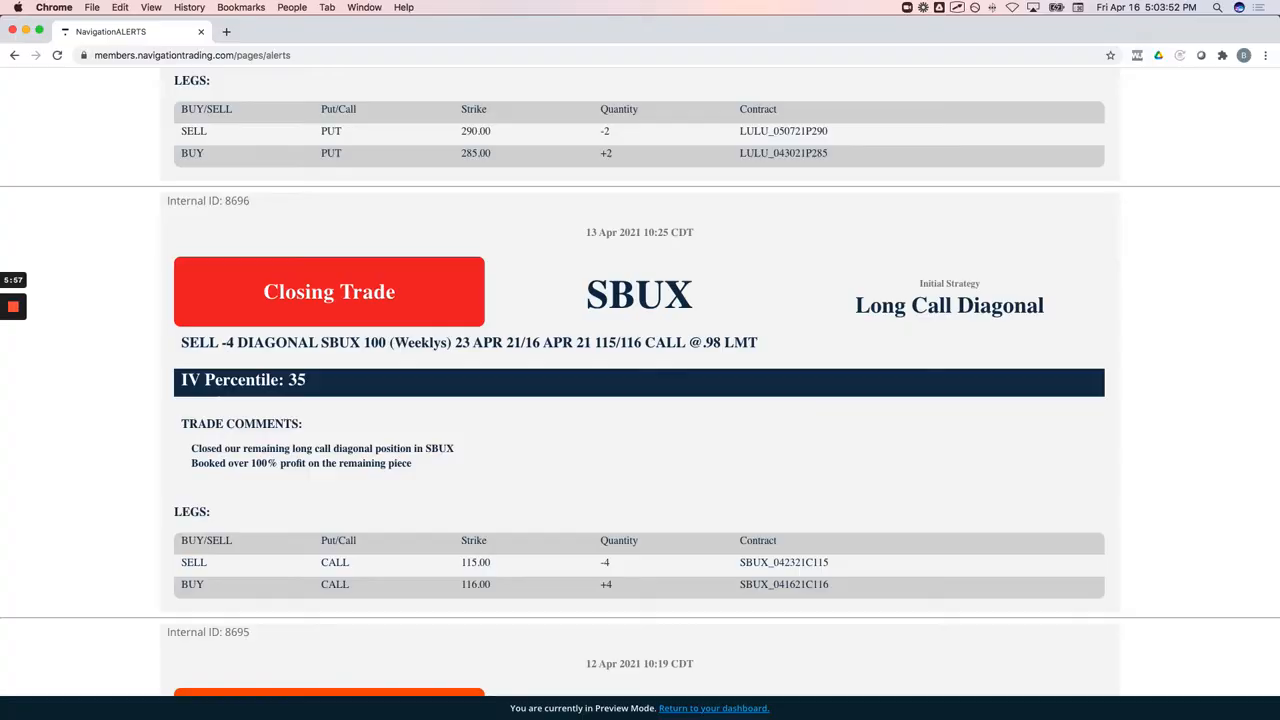
pyautogui.moveTo(607, 397)
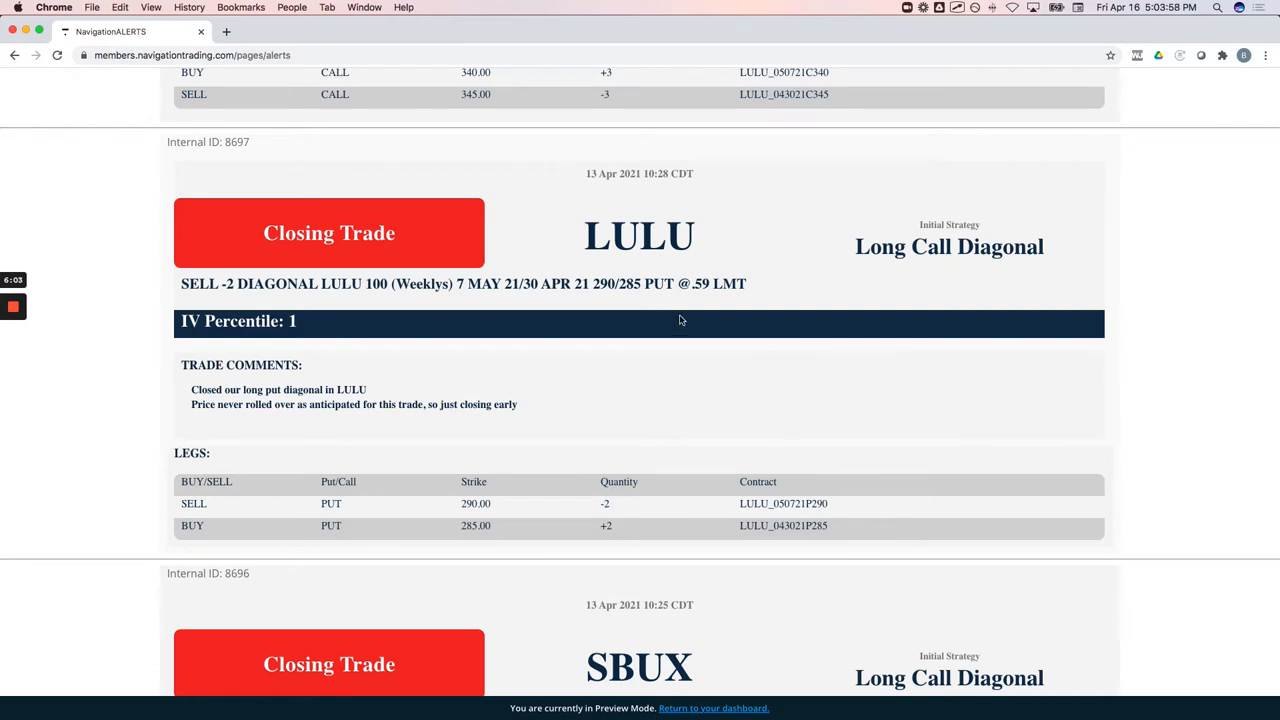
pyautogui.moveTo(895, 281)
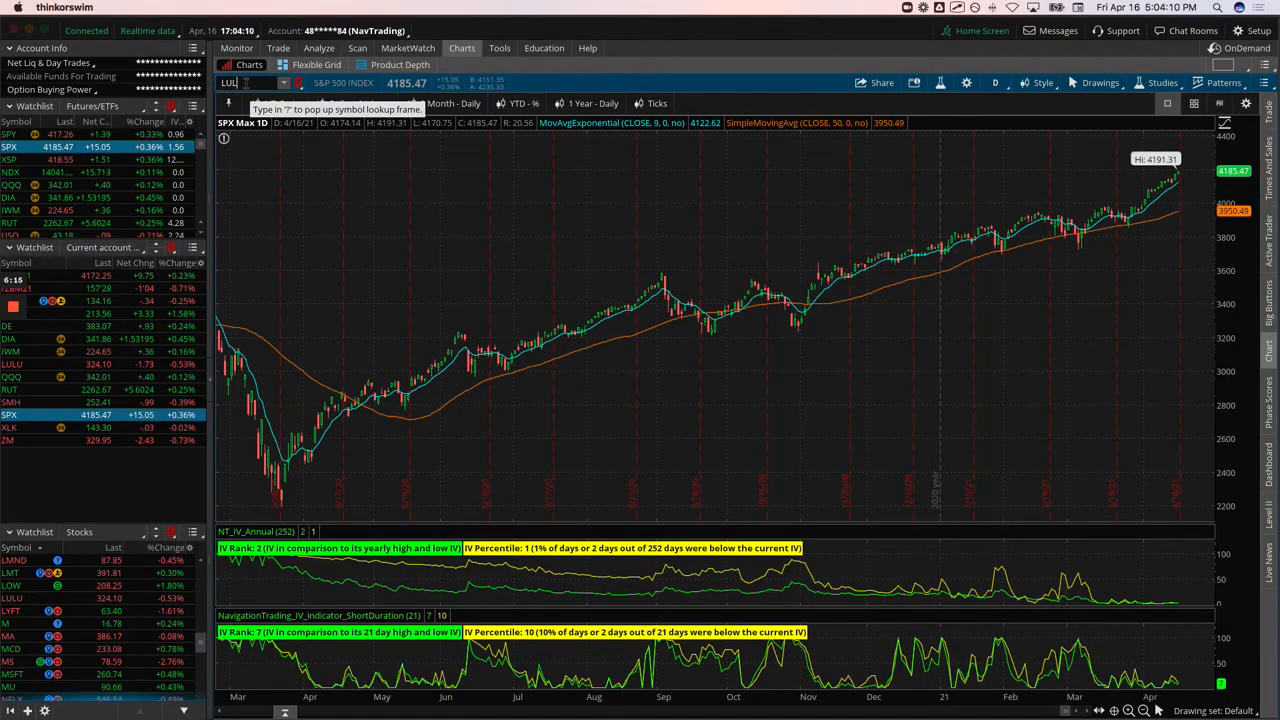
# Step: Load LULU, sketch late-March price action and an expected rollover, then view its risk profile
pyautogui.write('LULU')
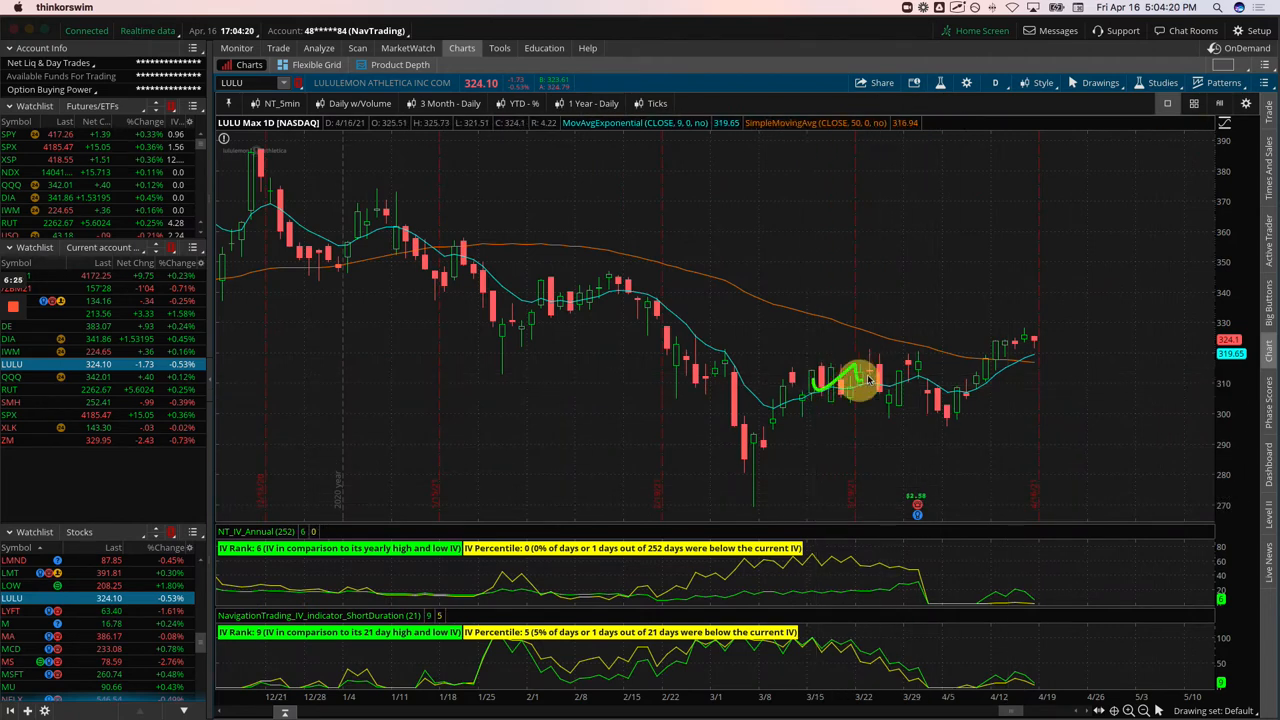
pyautogui.moveTo(860, 380); pyautogui.dragTo(920, 370)
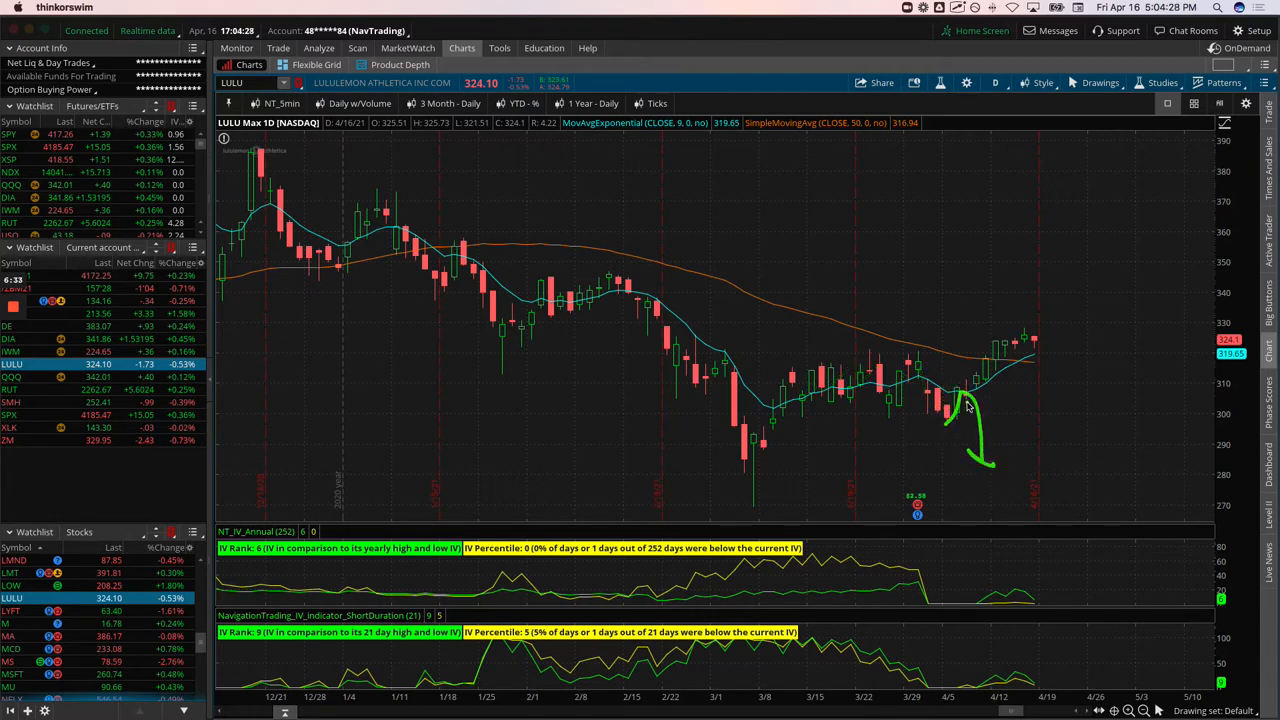
pyautogui.moveTo(830, 360); pyautogui.dragTo(935, 355)
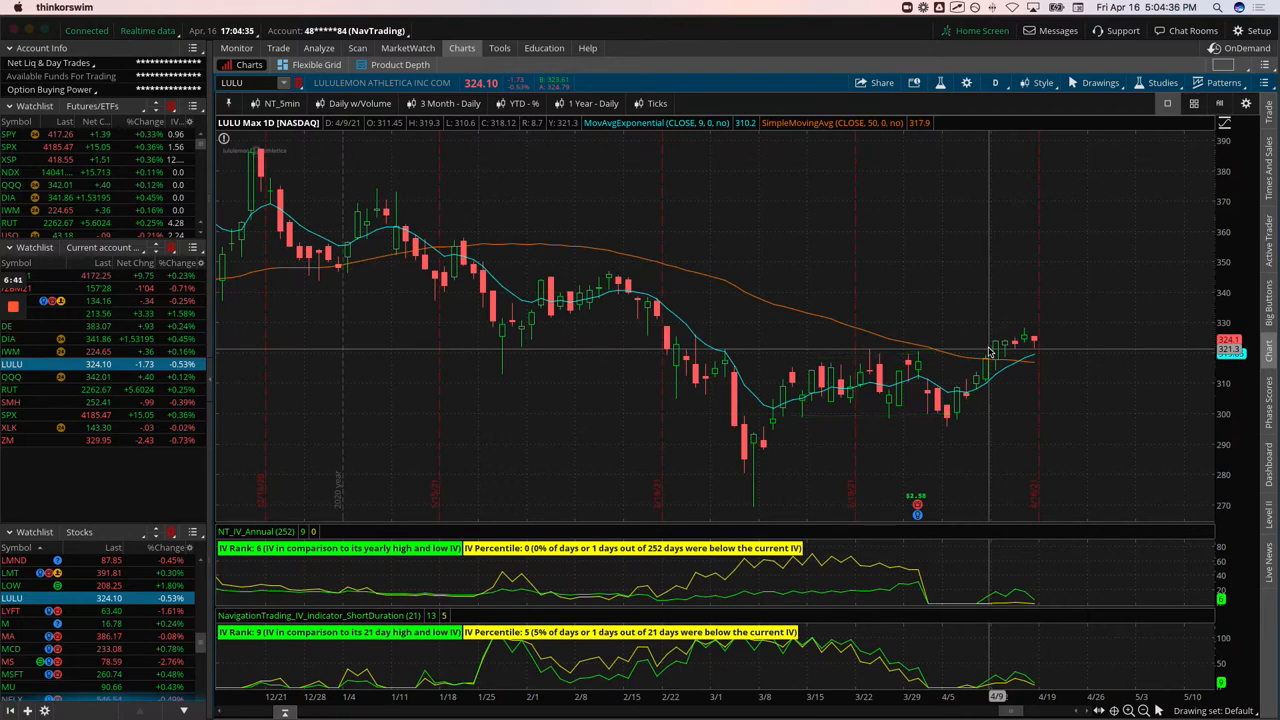
pyautogui.moveTo(993, 353)
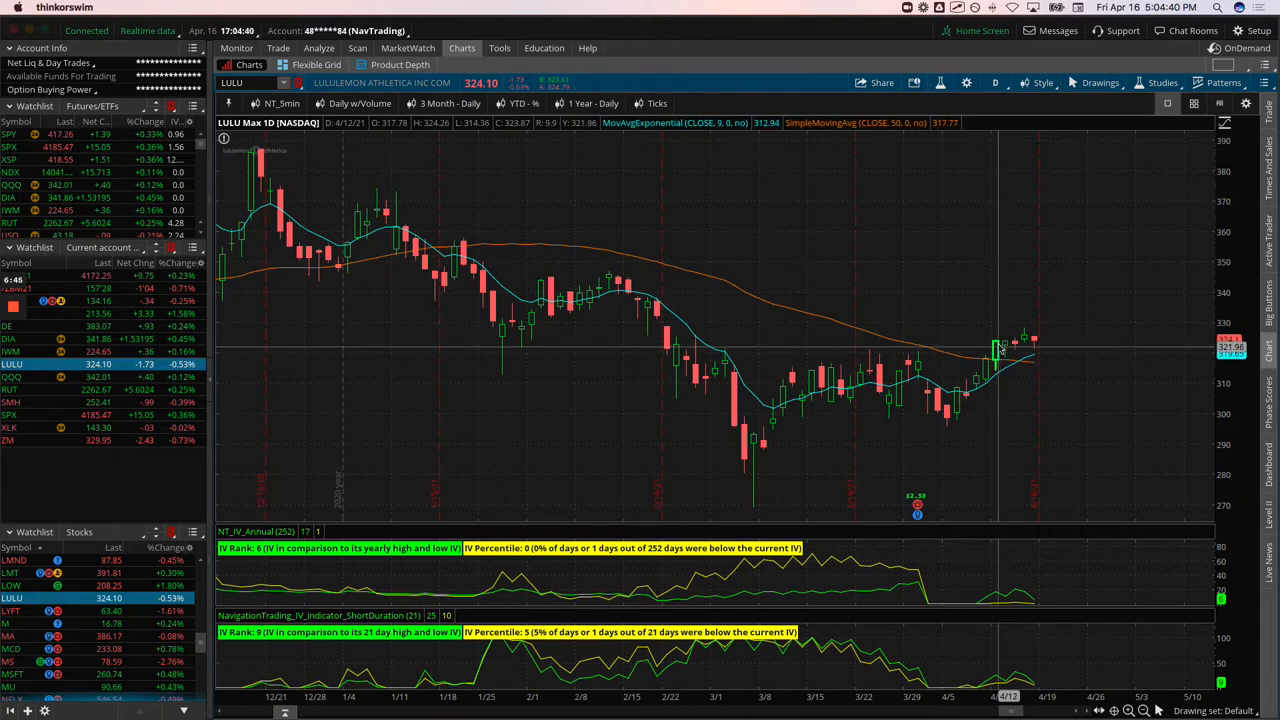
pyautogui.moveTo(1003, 349)
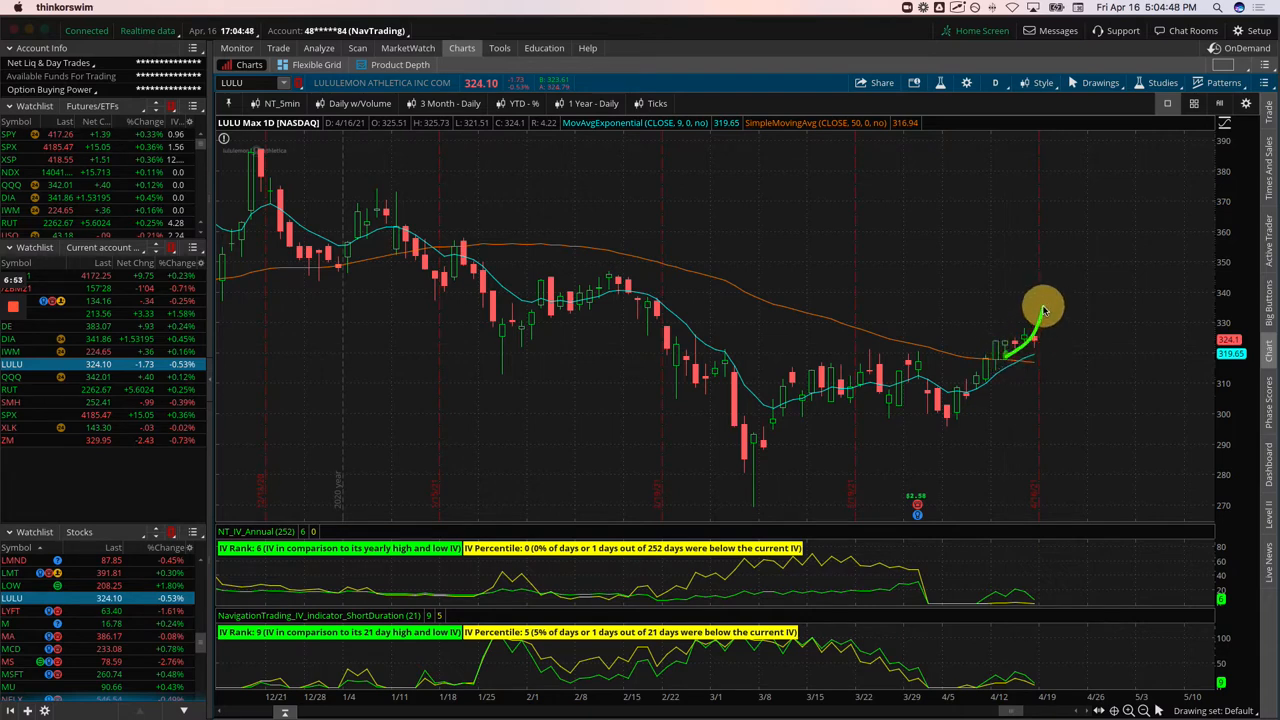
pyautogui.moveTo(484, 181)
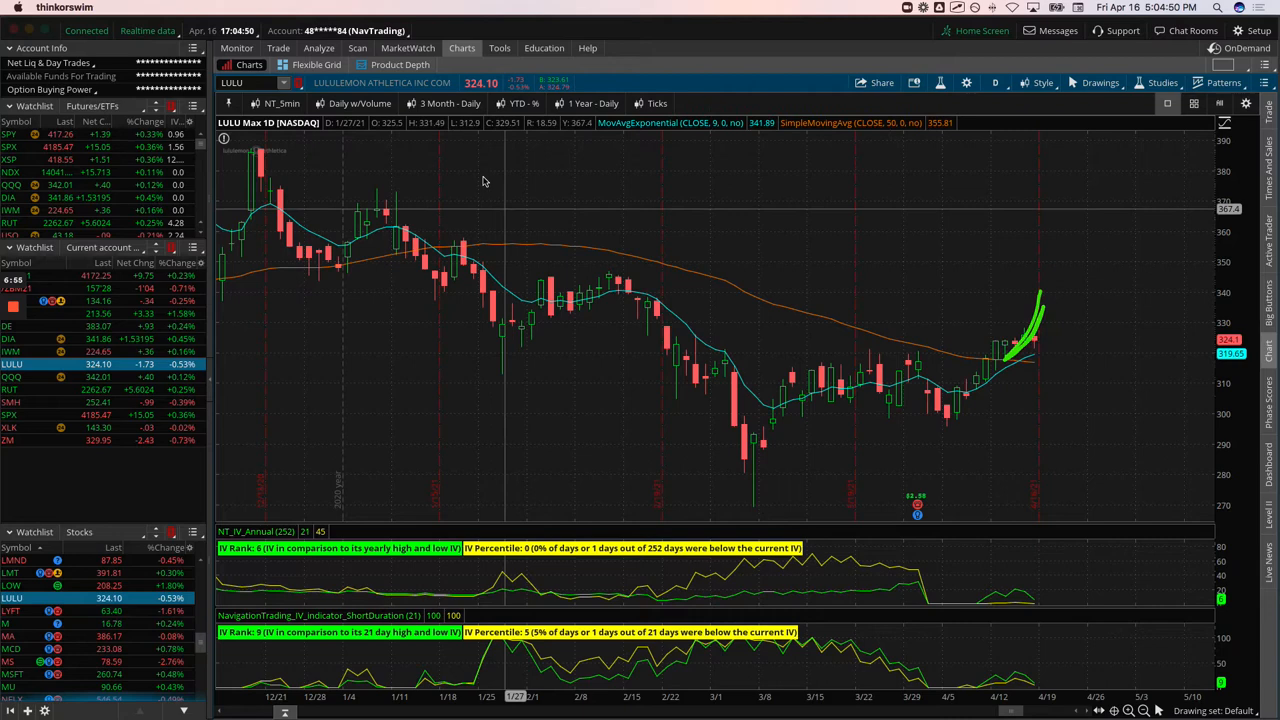
pyautogui.click(319, 48)
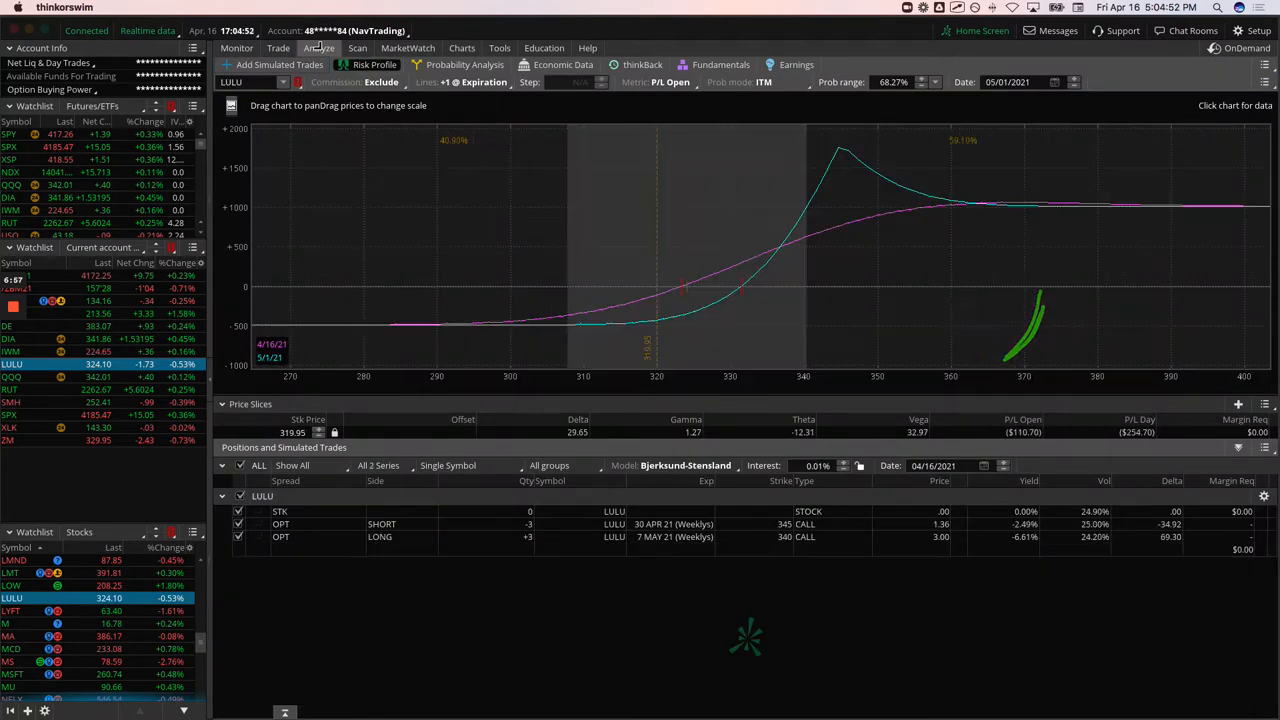
pyautogui.moveTo(688, 295)
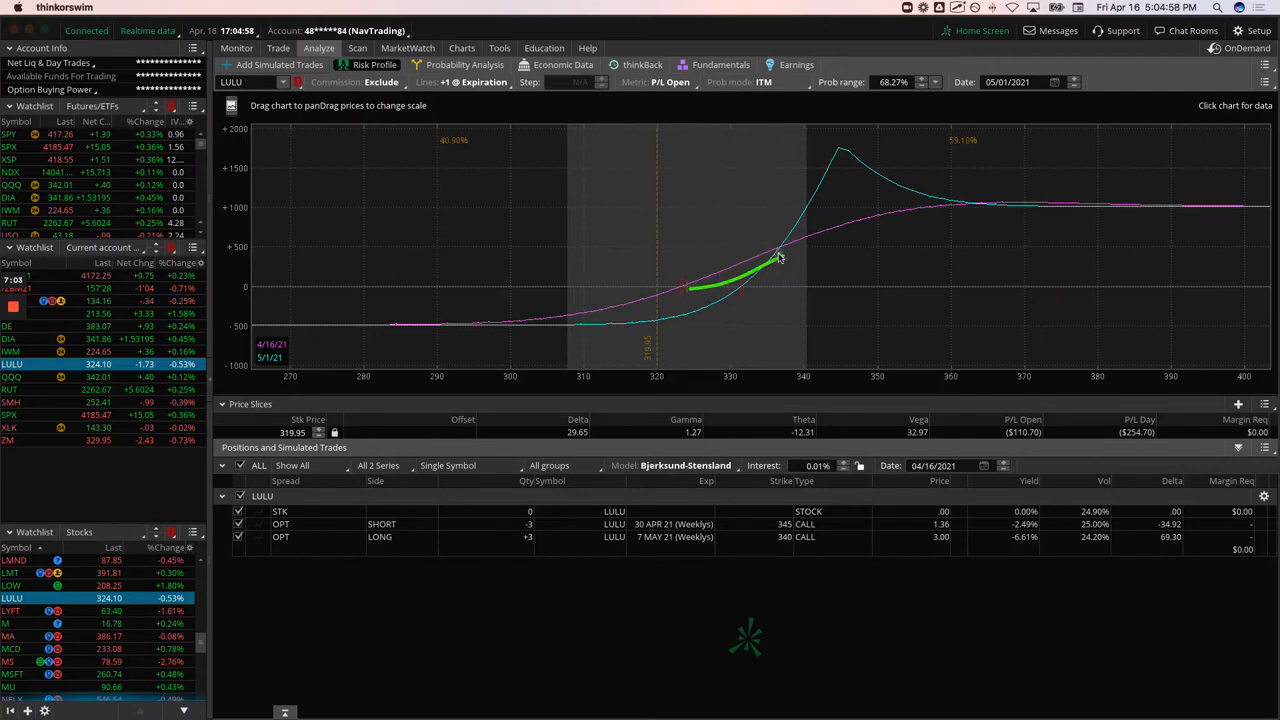
pyautogui.moveTo(812, 298)
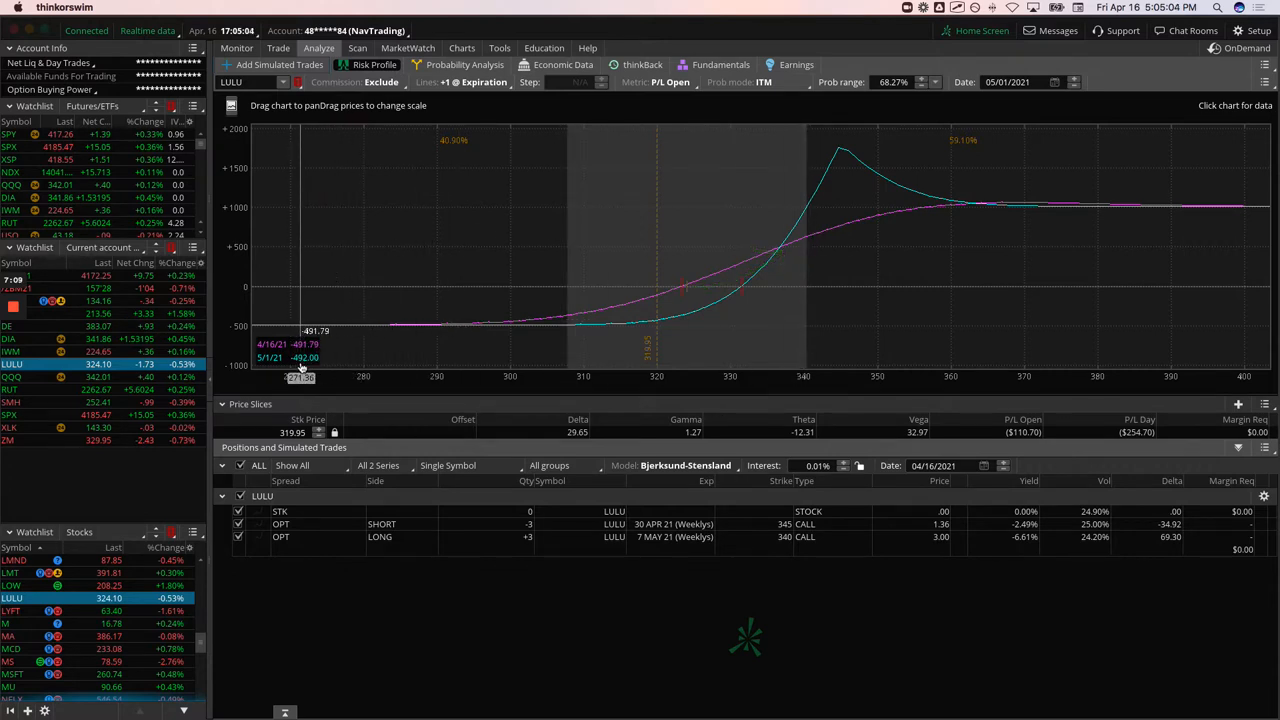
pyautogui.moveTo(396, 340)
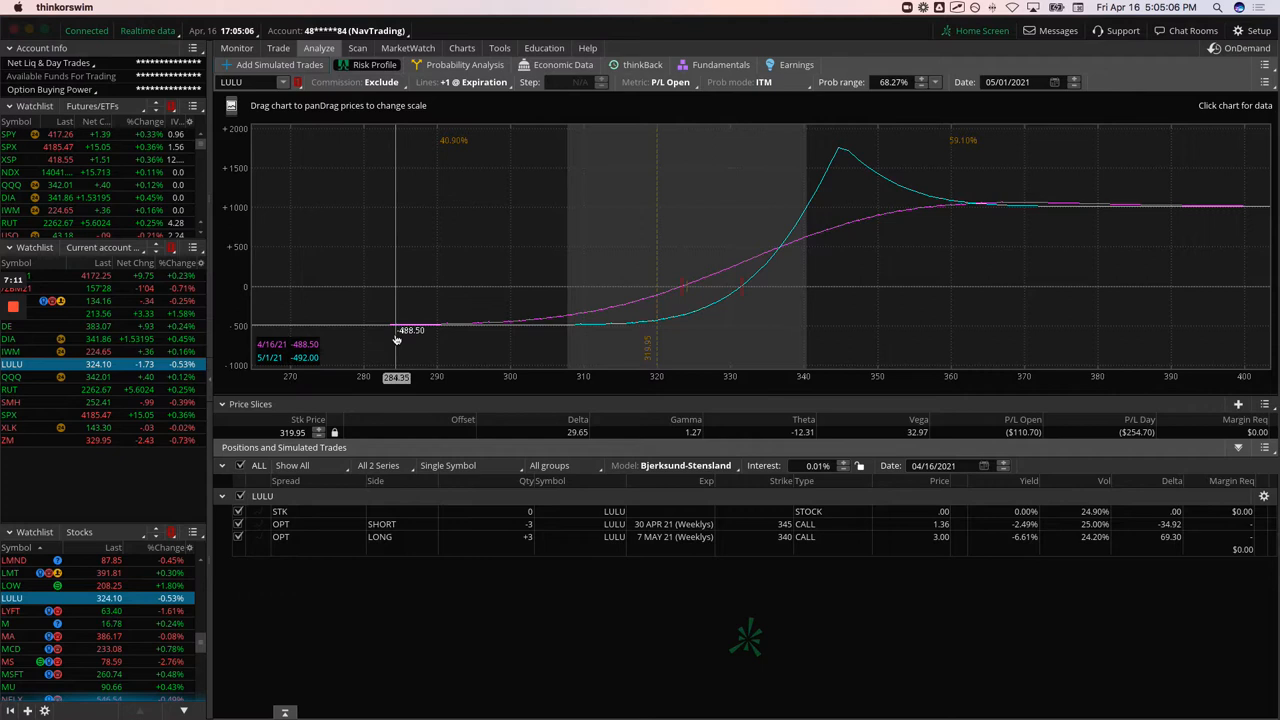
pyautogui.moveTo(395, 340)
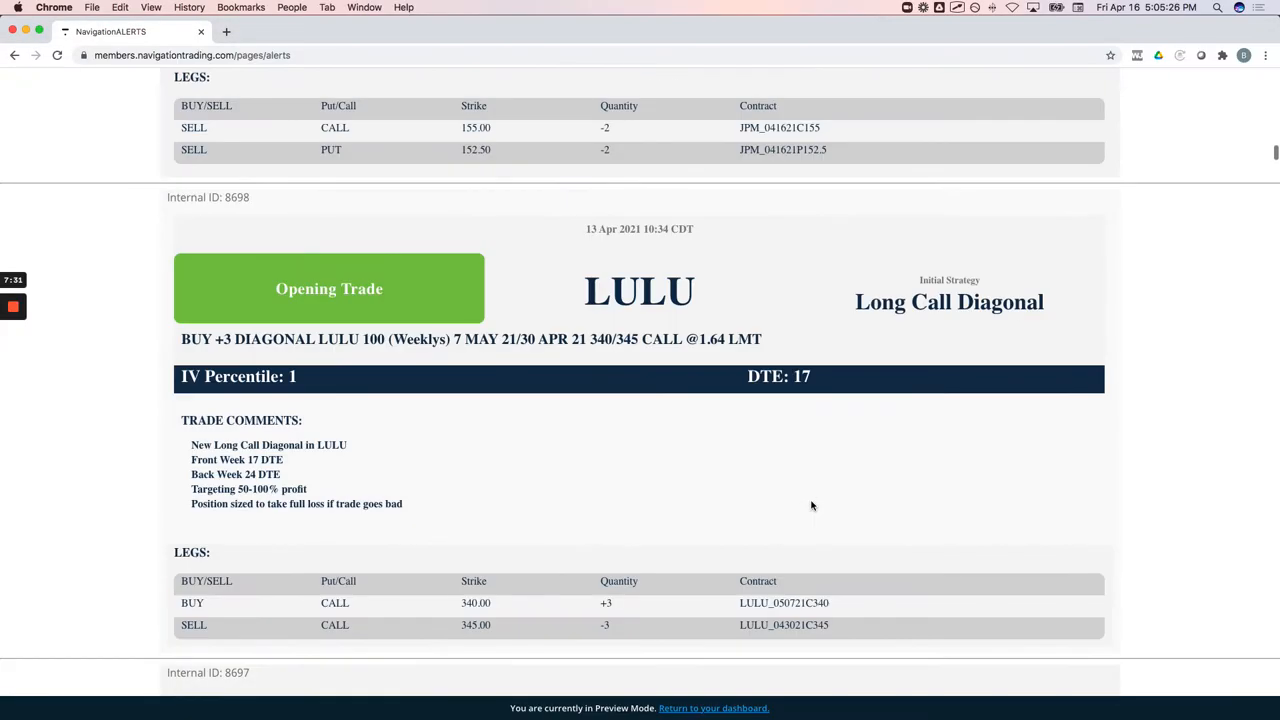
pyautogui.moveTo(911, 358)
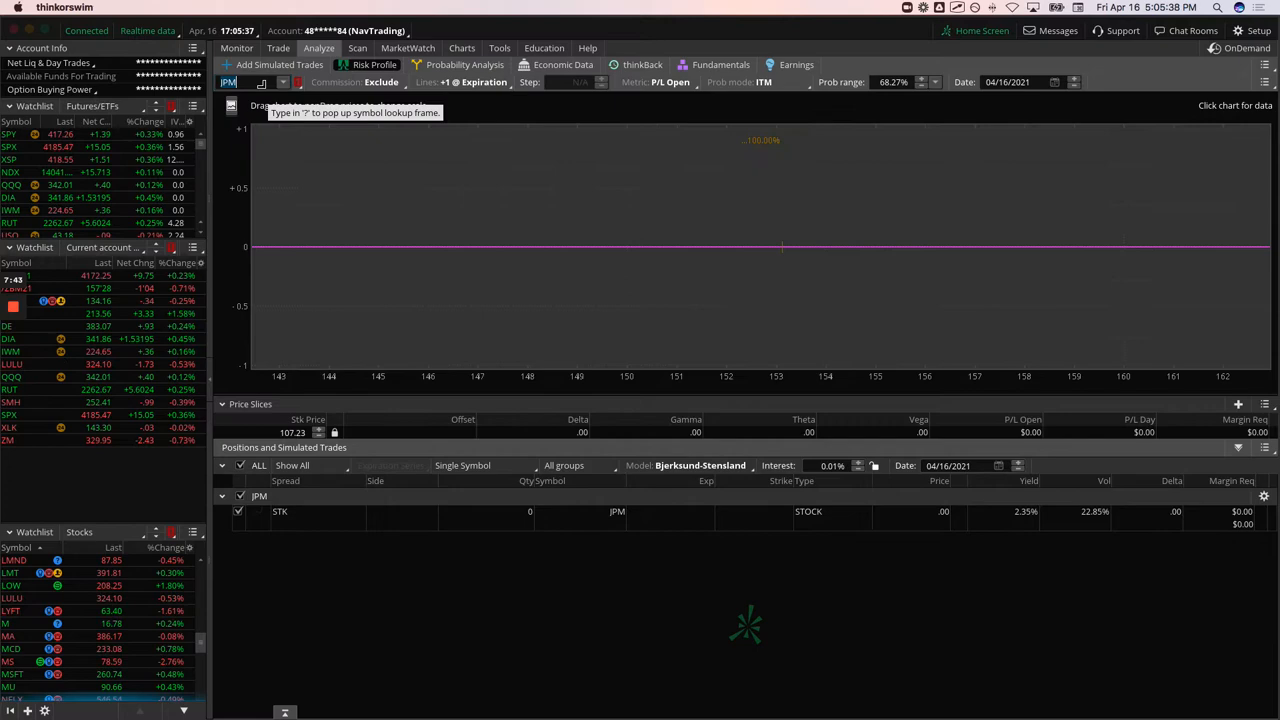
# Step: Open the JPM daily chart and mark across its price and IV studies
pyautogui.click(461, 48)
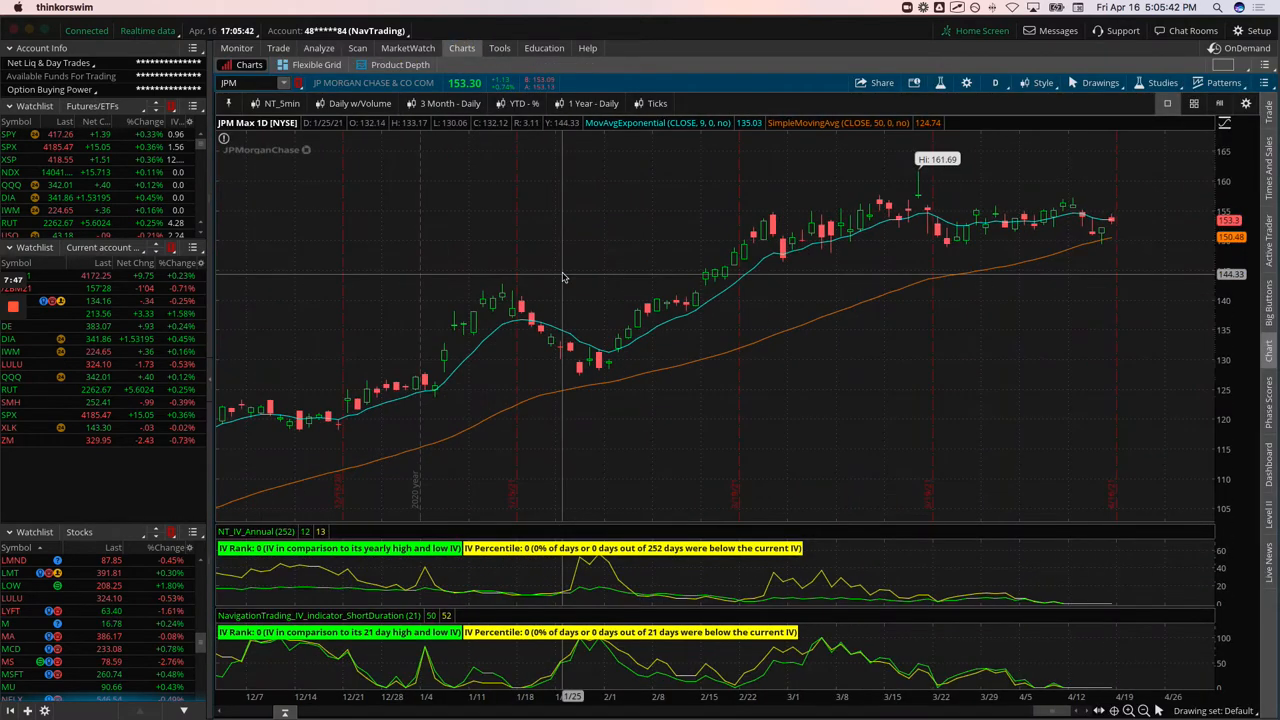
pyautogui.moveTo(1010, 460)
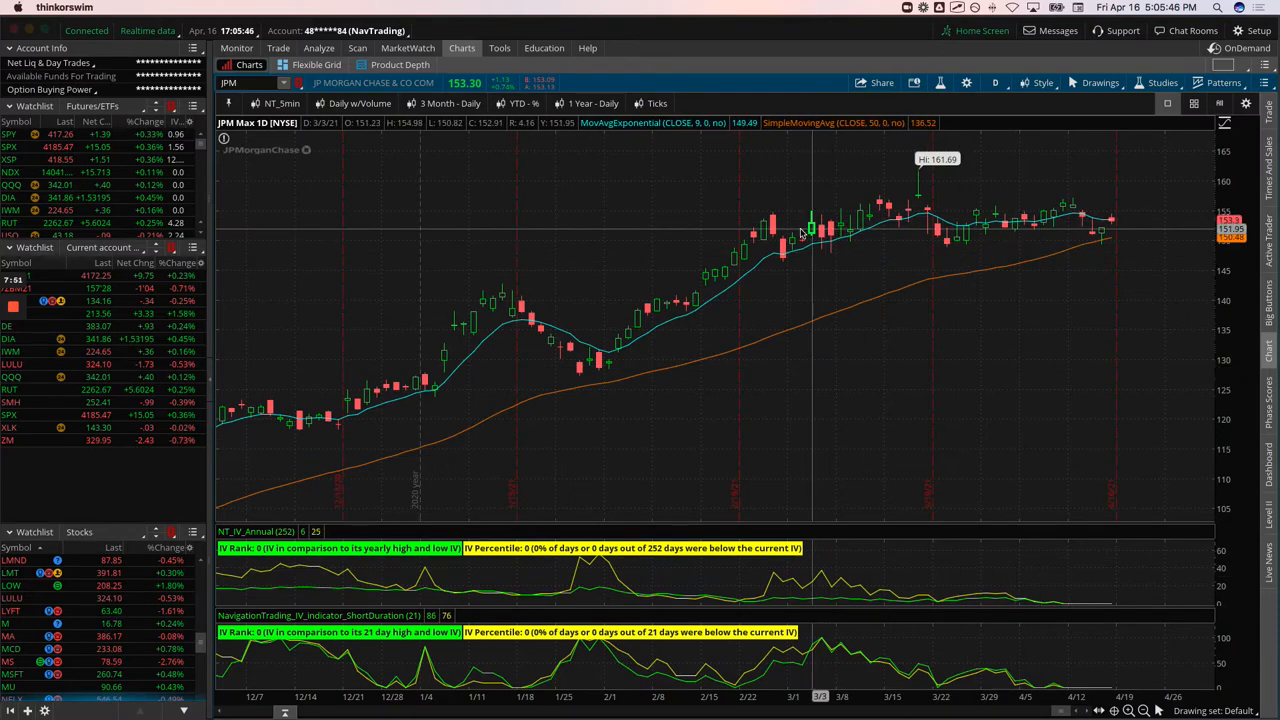
pyautogui.moveTo(775, 230)
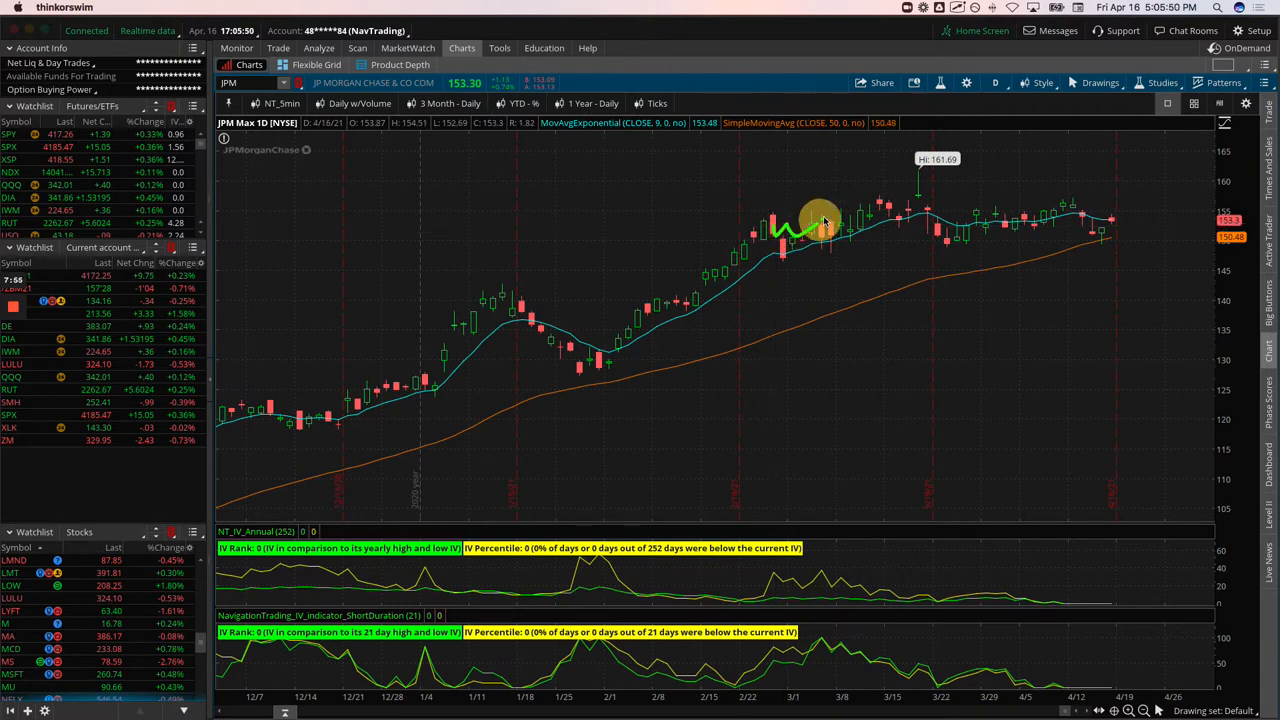
pyautogui.moveTo(820, 225); pyautogui.dragTo(1040, 218)
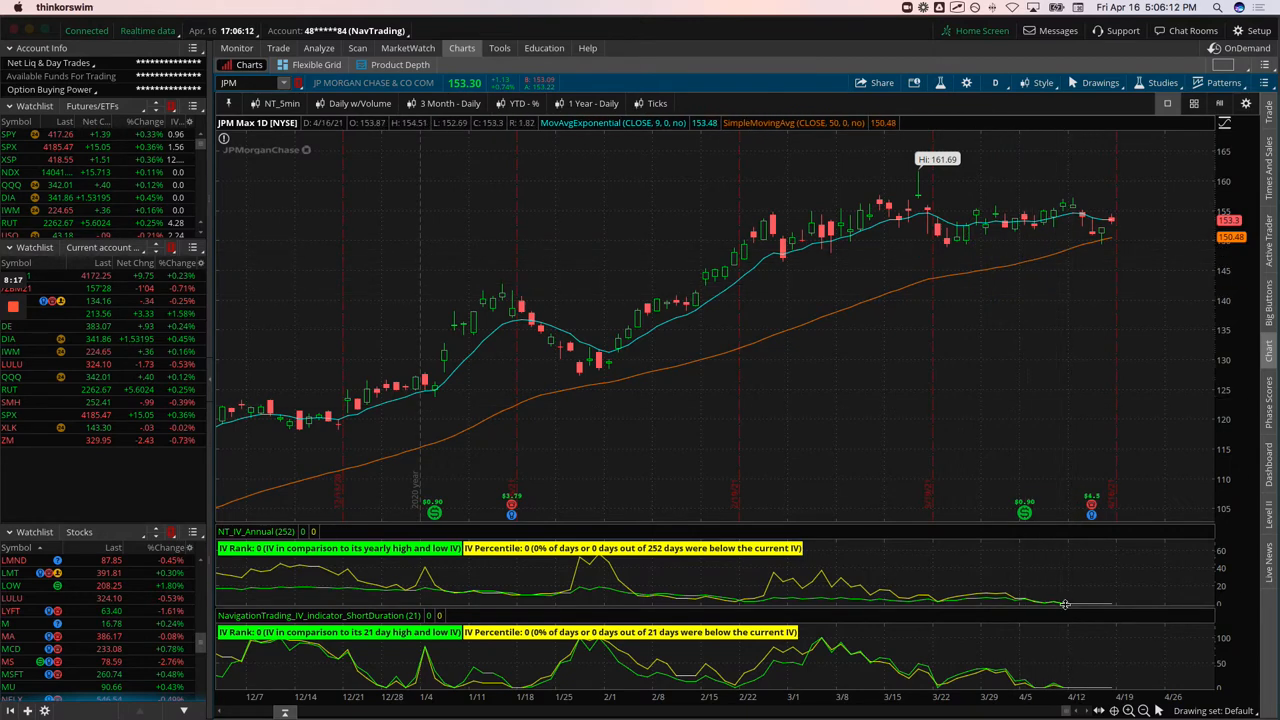
pyautogui.moveTo(1055, 604)
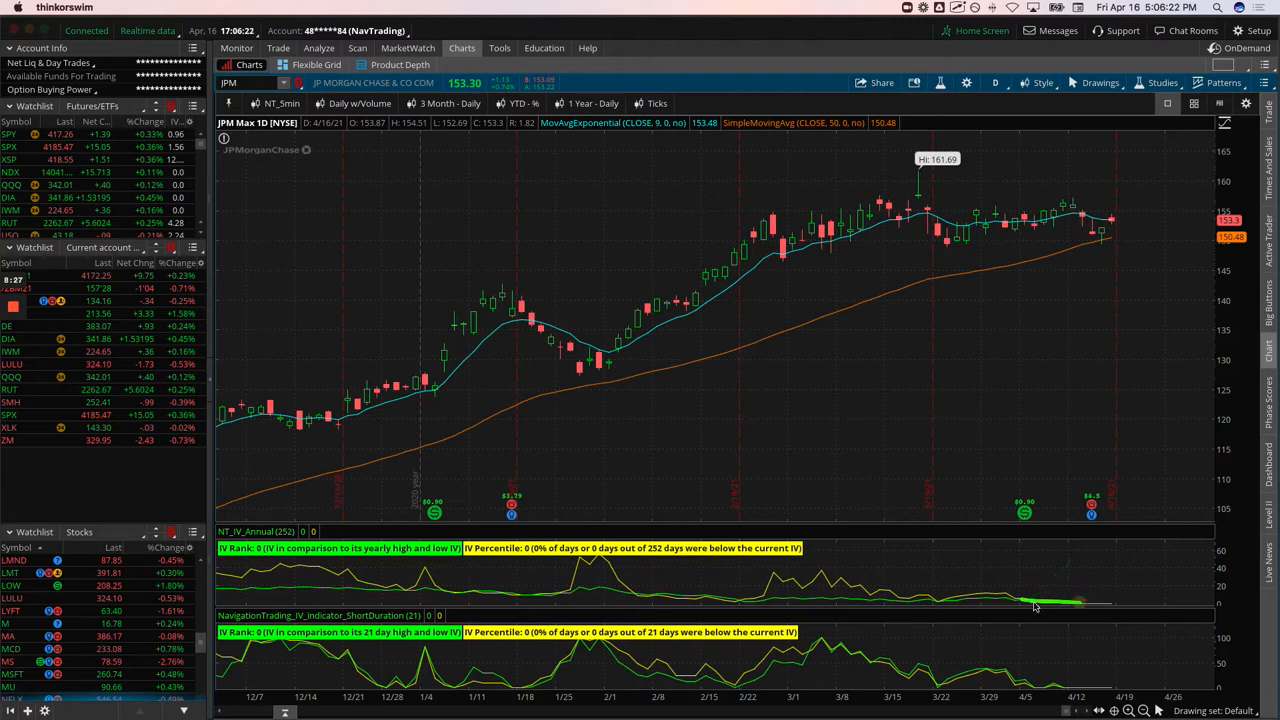
pyautogui.moveTo(1038, 218)
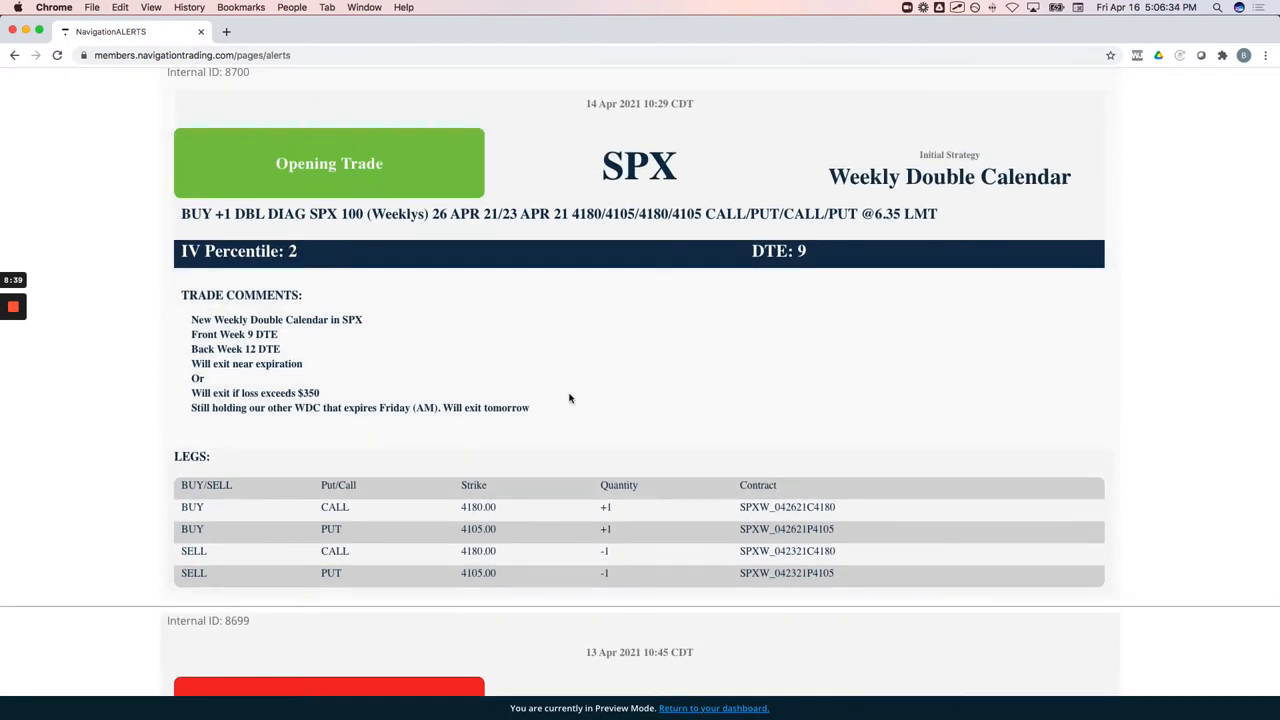
pyautogui.moveTo(333, 360)
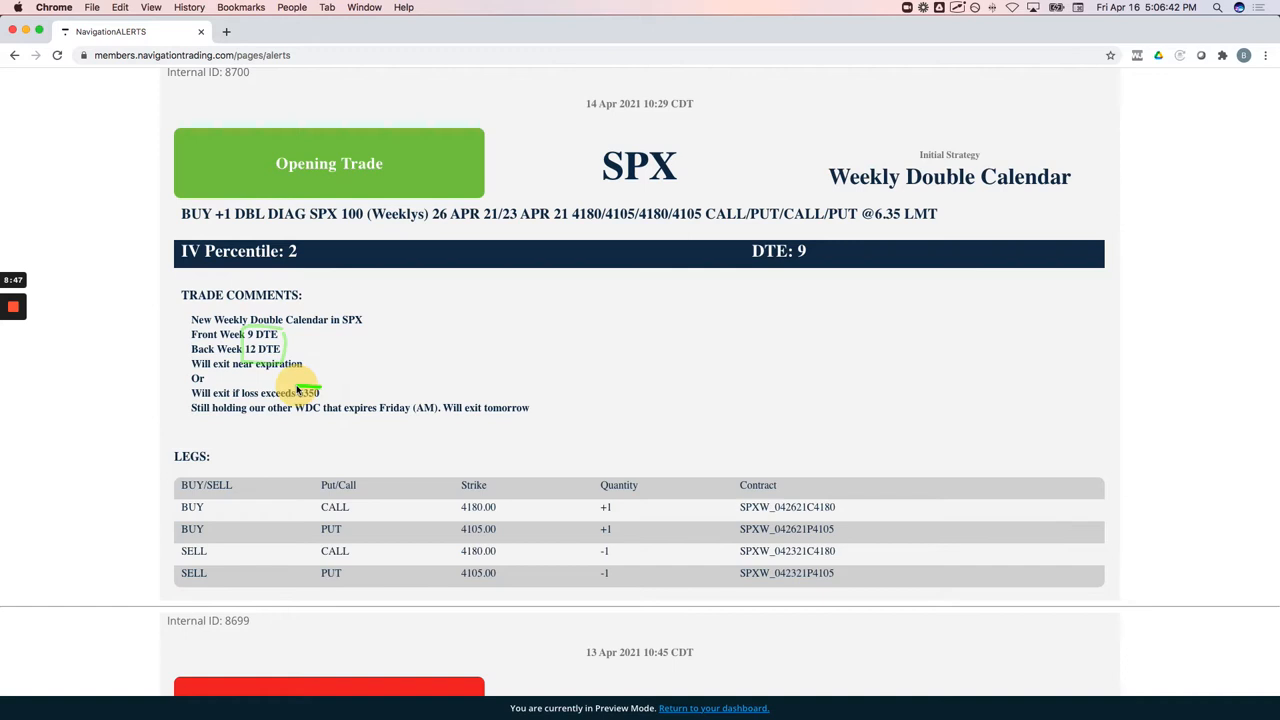
# Step: Emphasize the SPX Weekly Double Calendar alert's $350 maximum-loss exit condition
pyautogui.doubleClick(309, 392)
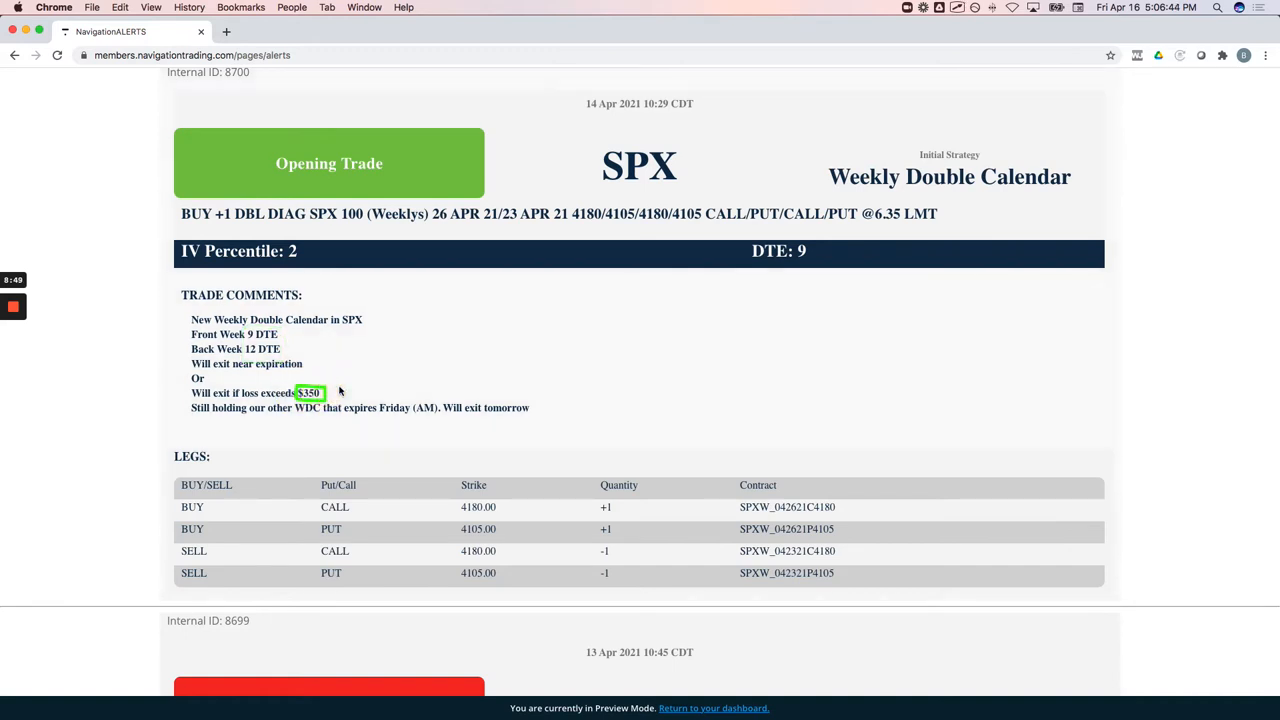
pyautogui.moveTo(365, 390)
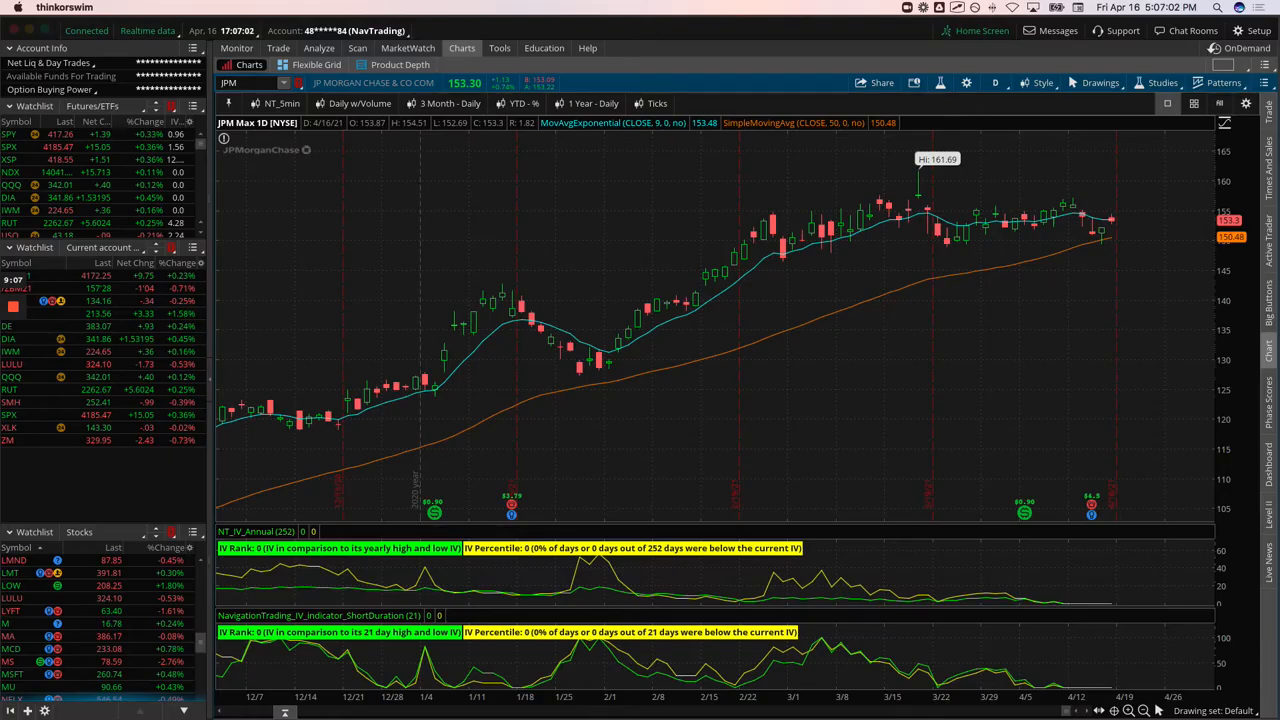
# Step: Load SPX on the daily chart and trace the rally toward the 4191.31 high
pyautogui.click(10, 147)
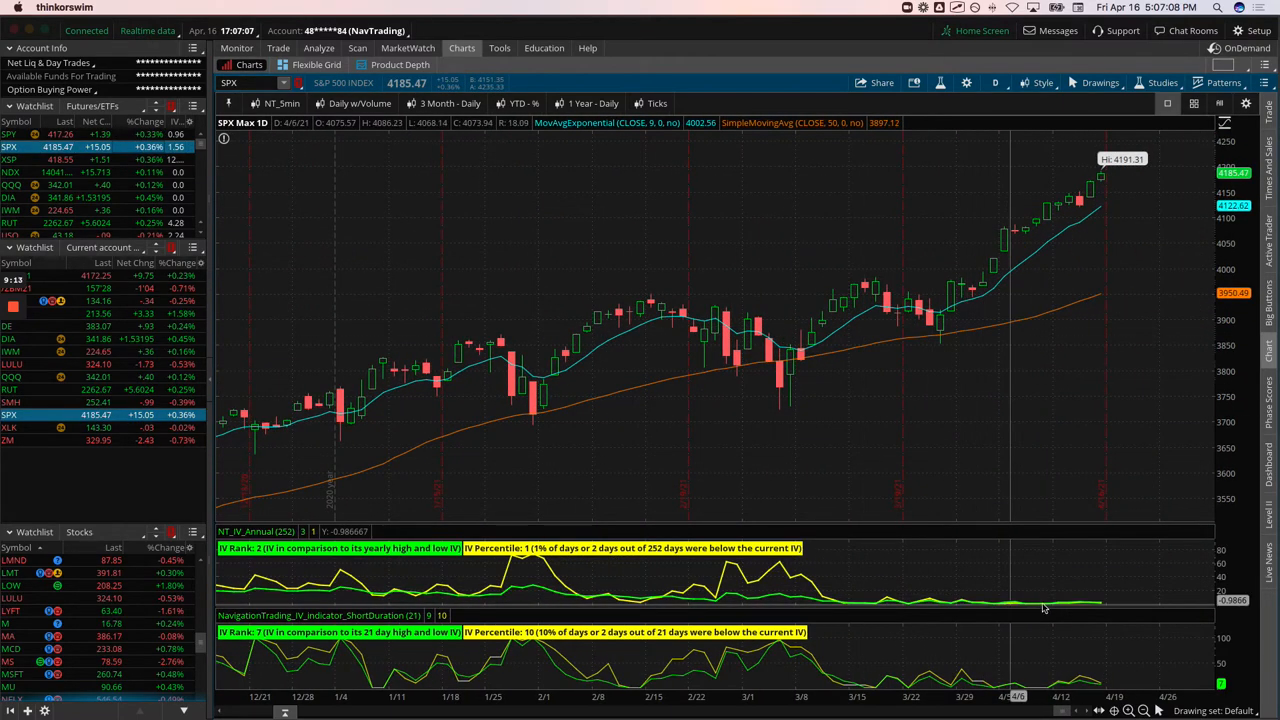
pyautogui.moveTo(1048, 237)
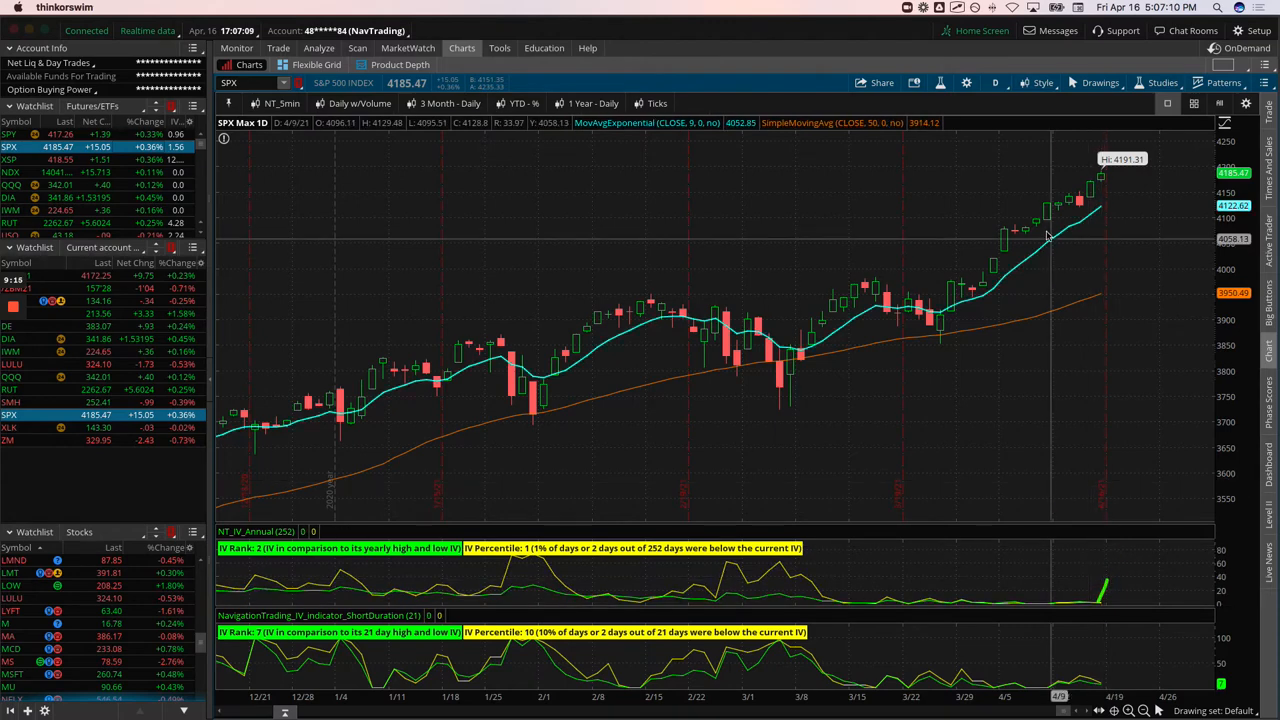
pyautogui.moveTo(948, 322)
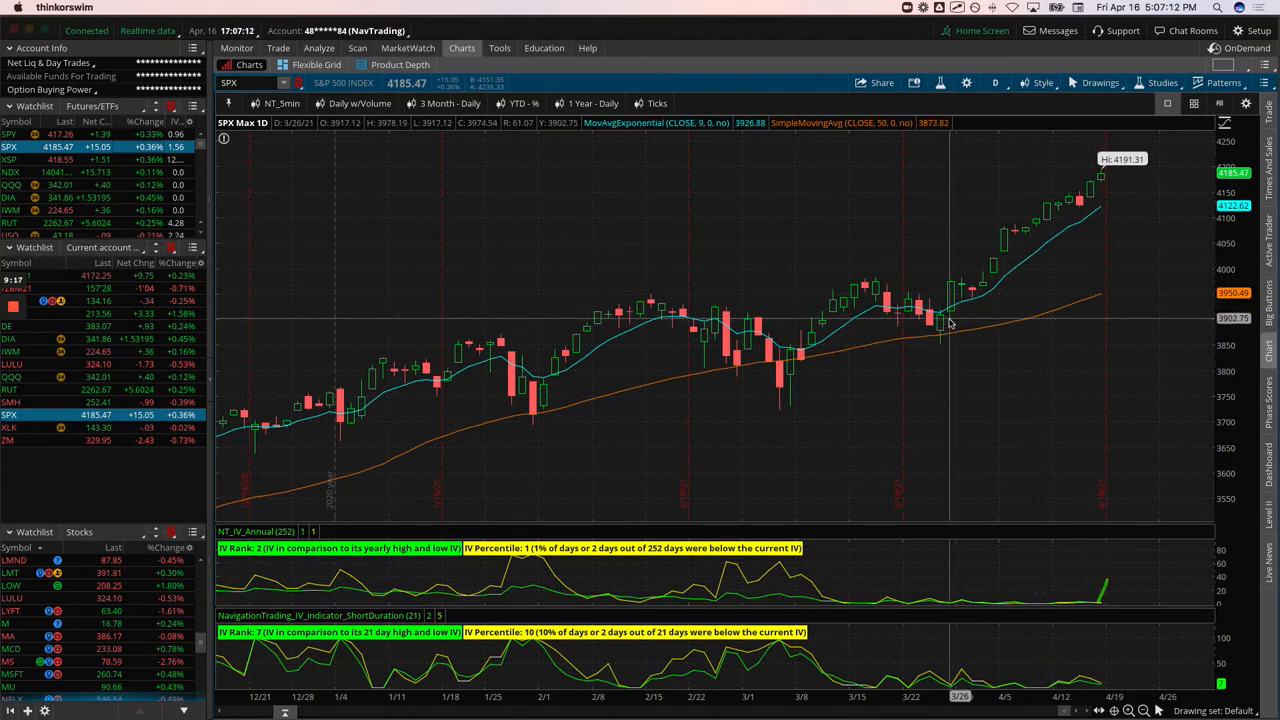
pyautogui.moveTo(983, 293)
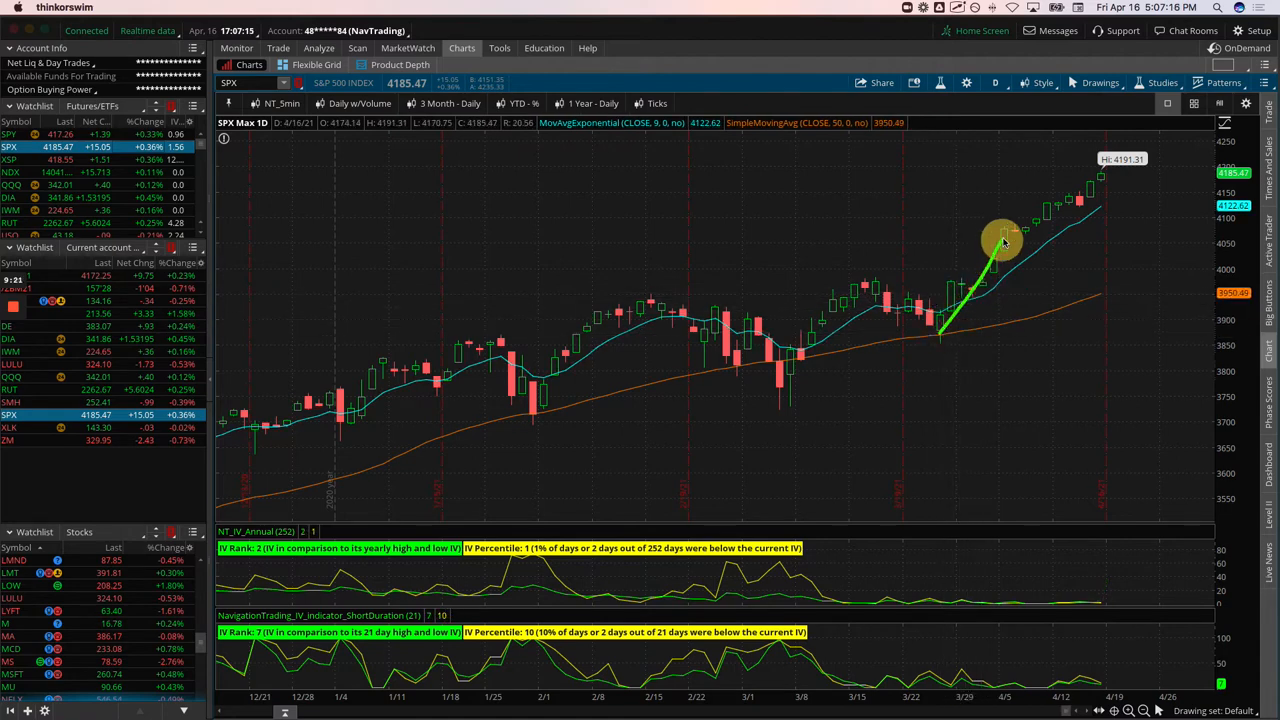
pyautogui.moveTo(980, 275)
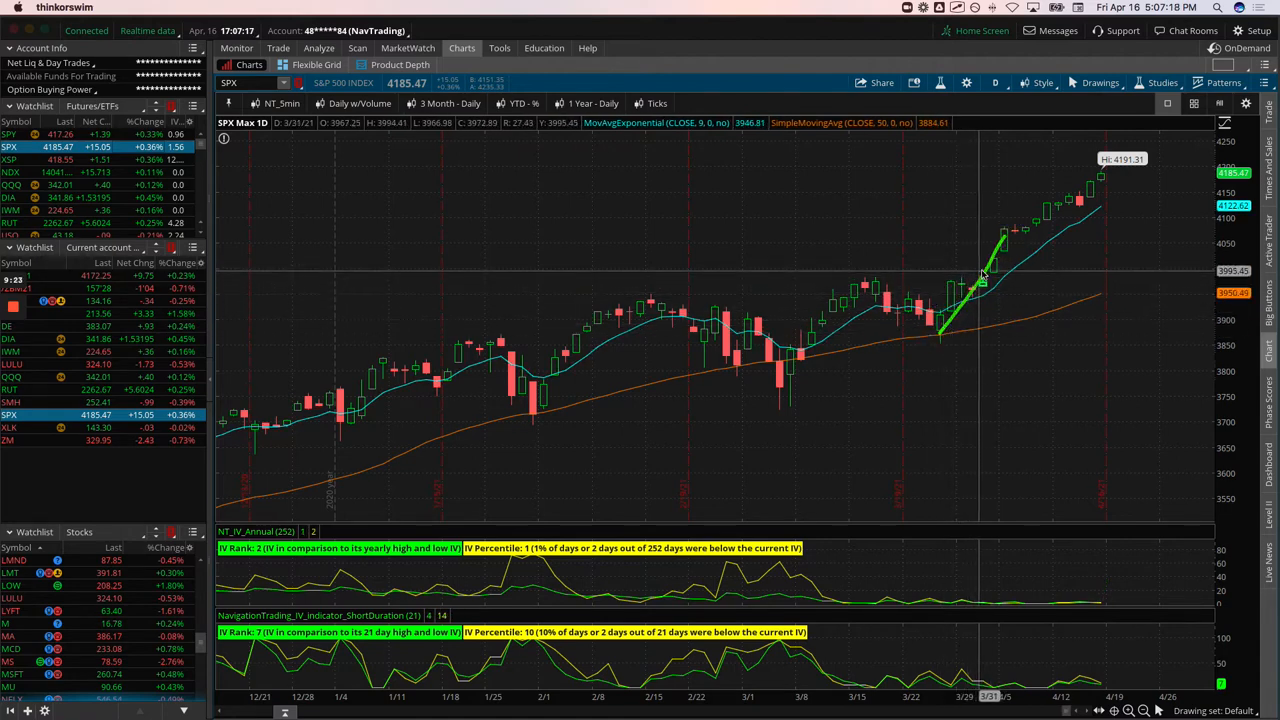
pyautogui.moveTo(993, 265)
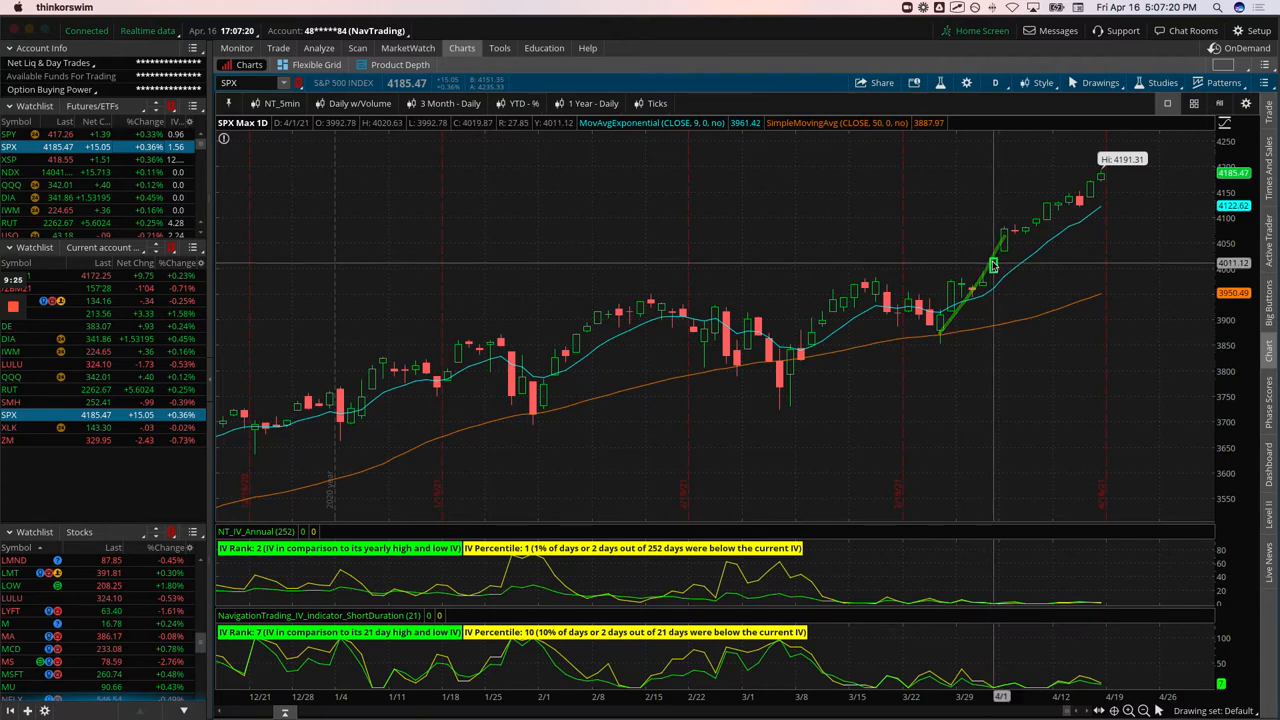
pyautogui.moveTo(1016, 247)
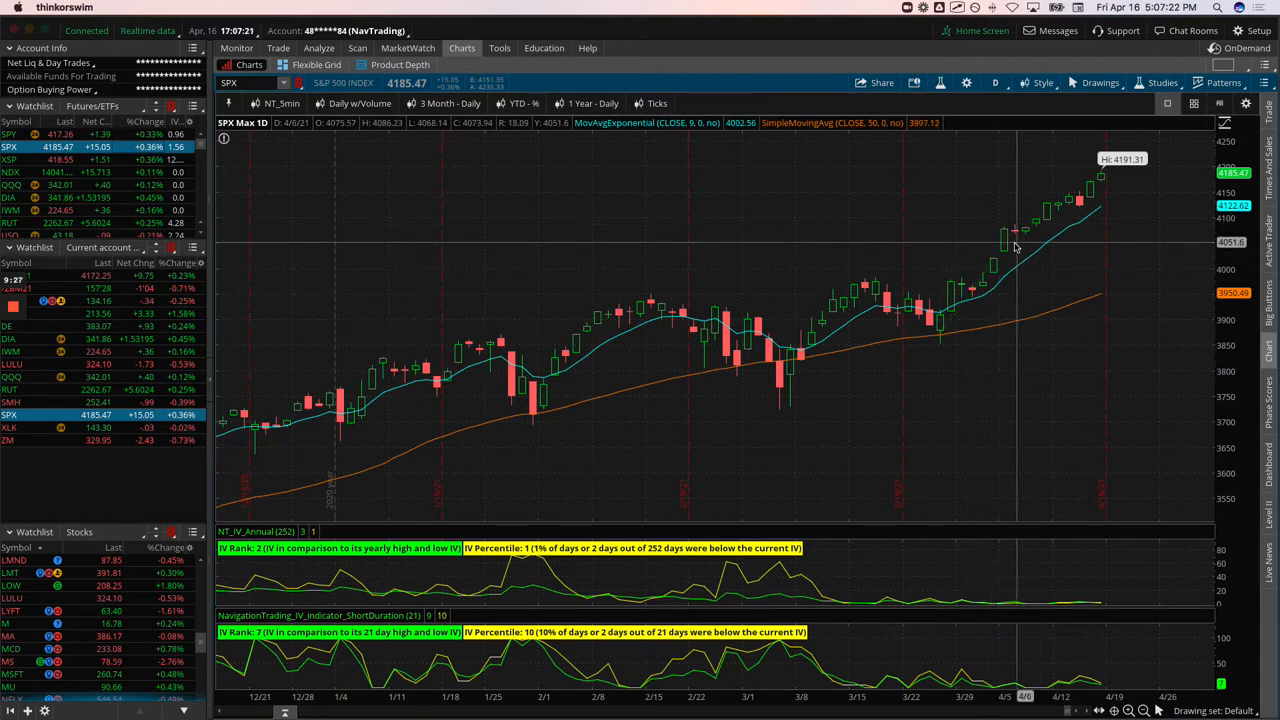
pyautogui.moveTo(940, 320); pyautogui.dragTo(1050, 218)
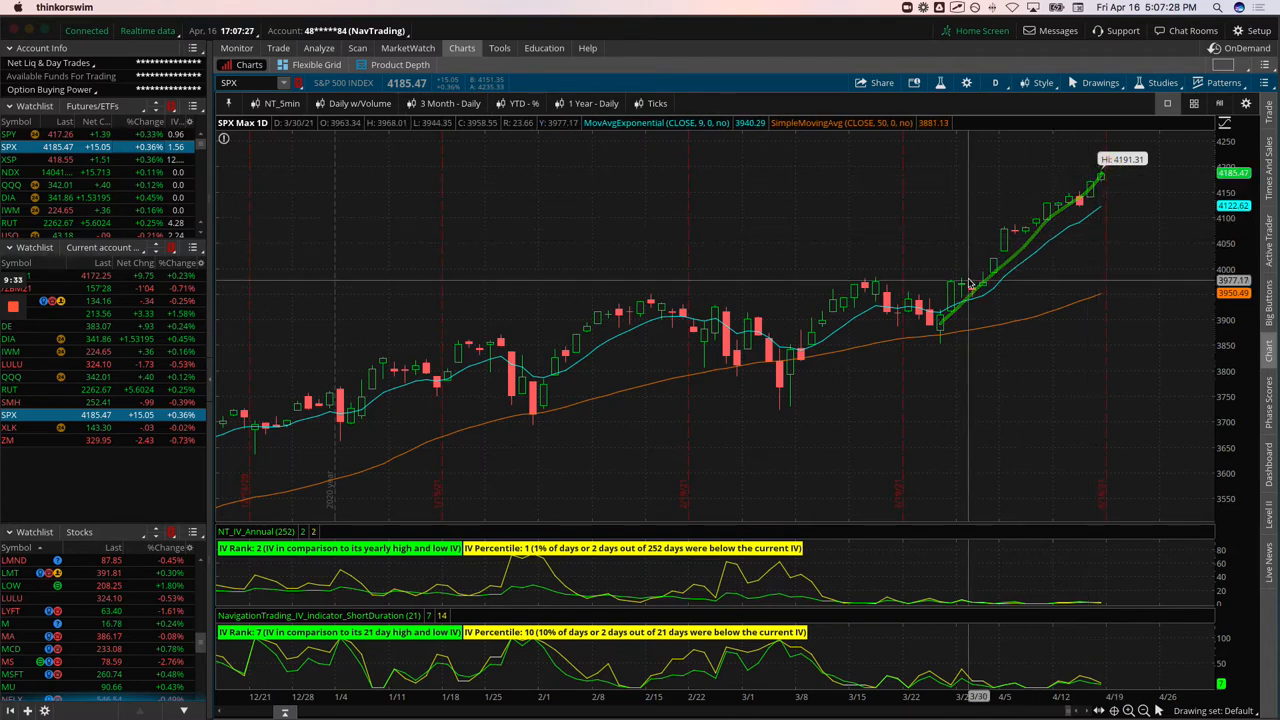
pyautogui.moveTo(903, 235)
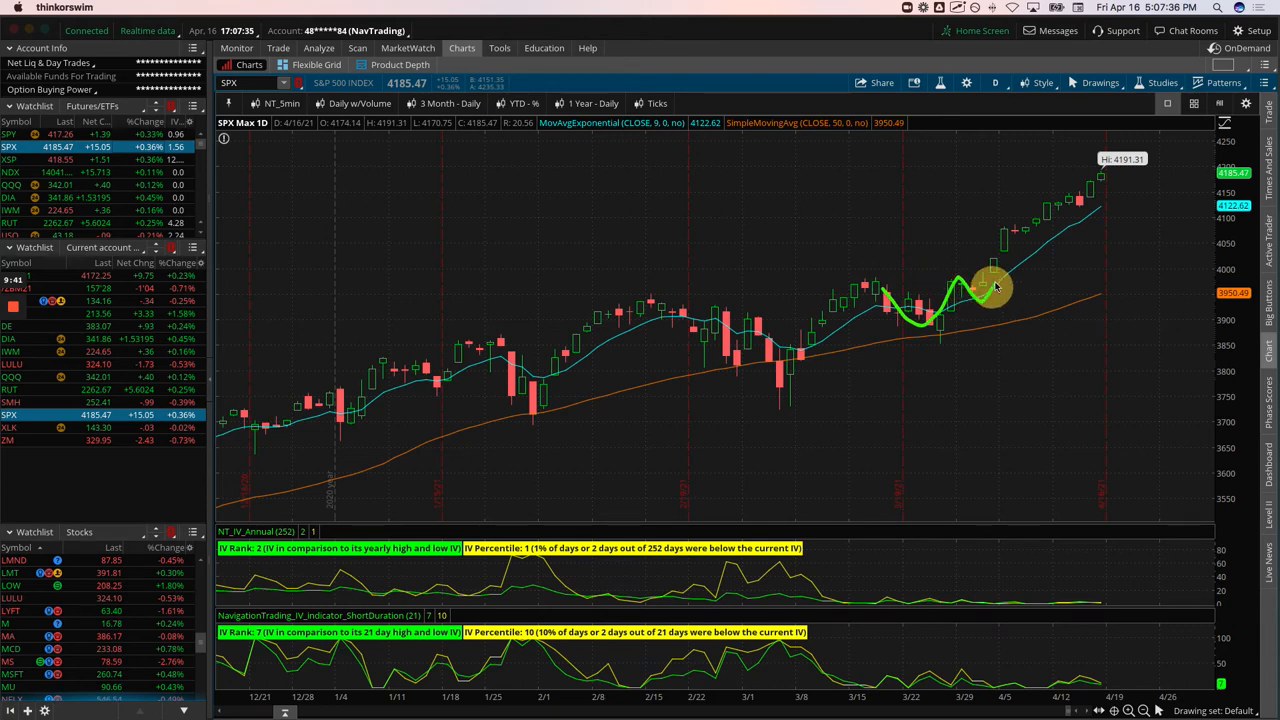
pyautogui.moveTo(995, 290); pyautogui.dragTo(1095, 225)
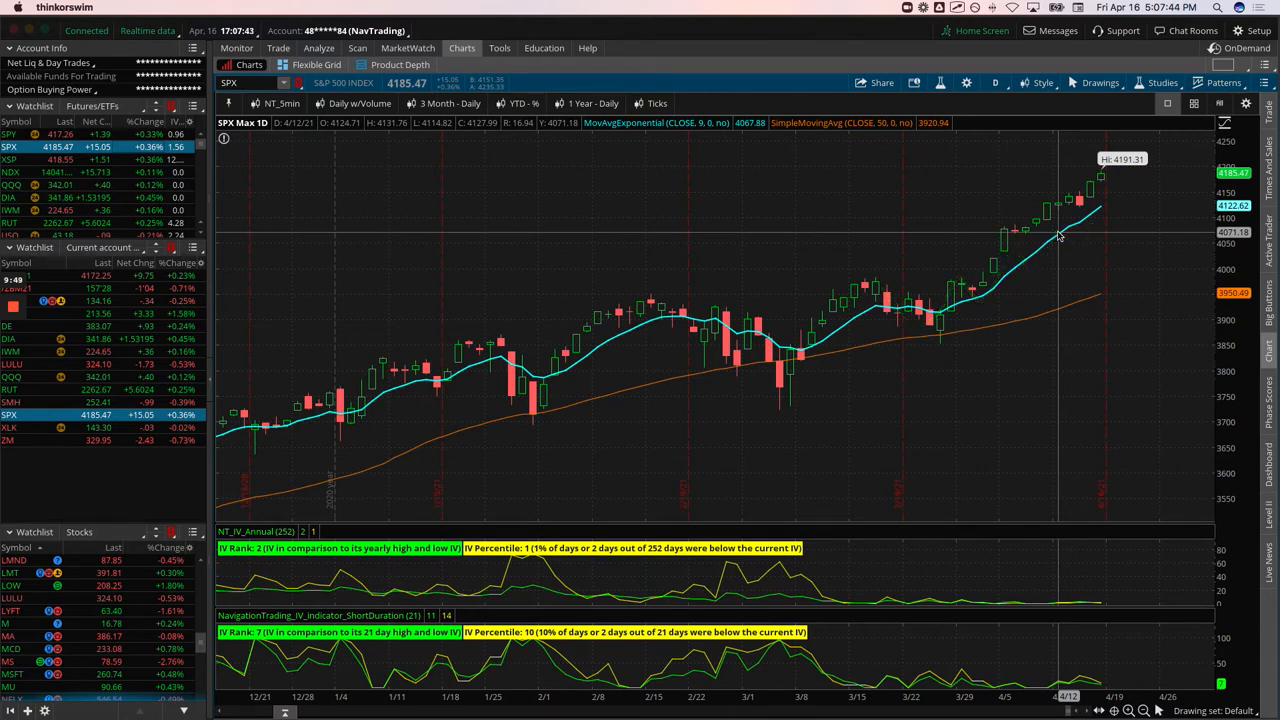
pyautogui.moveTo(1060, 232)
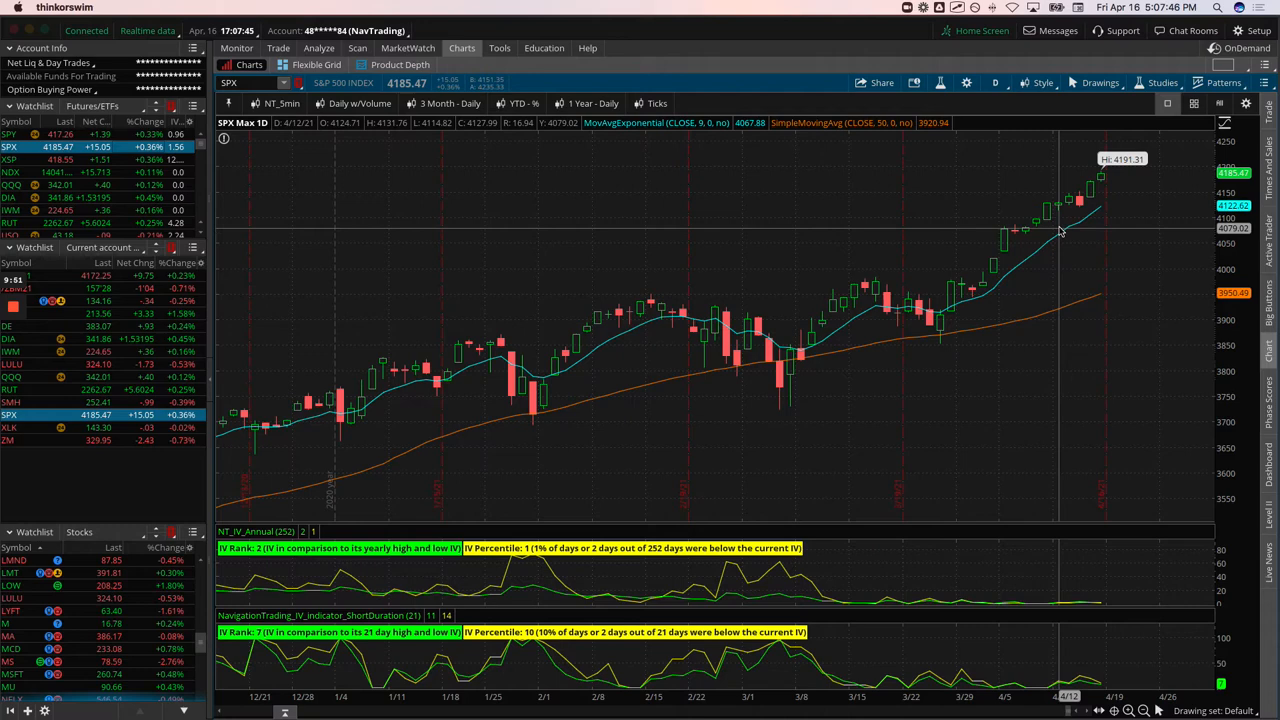
pyautogui.moveTo(1080, 210)
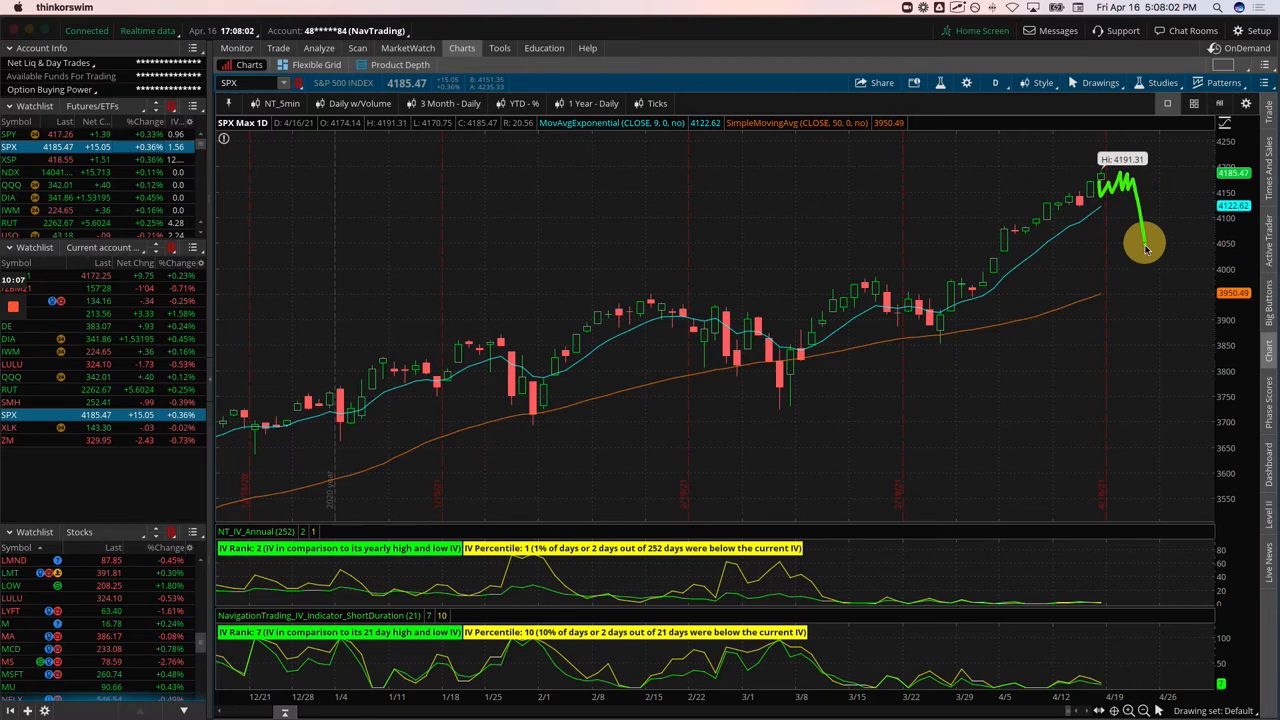
pyautogui.moveTo(1055, 293)
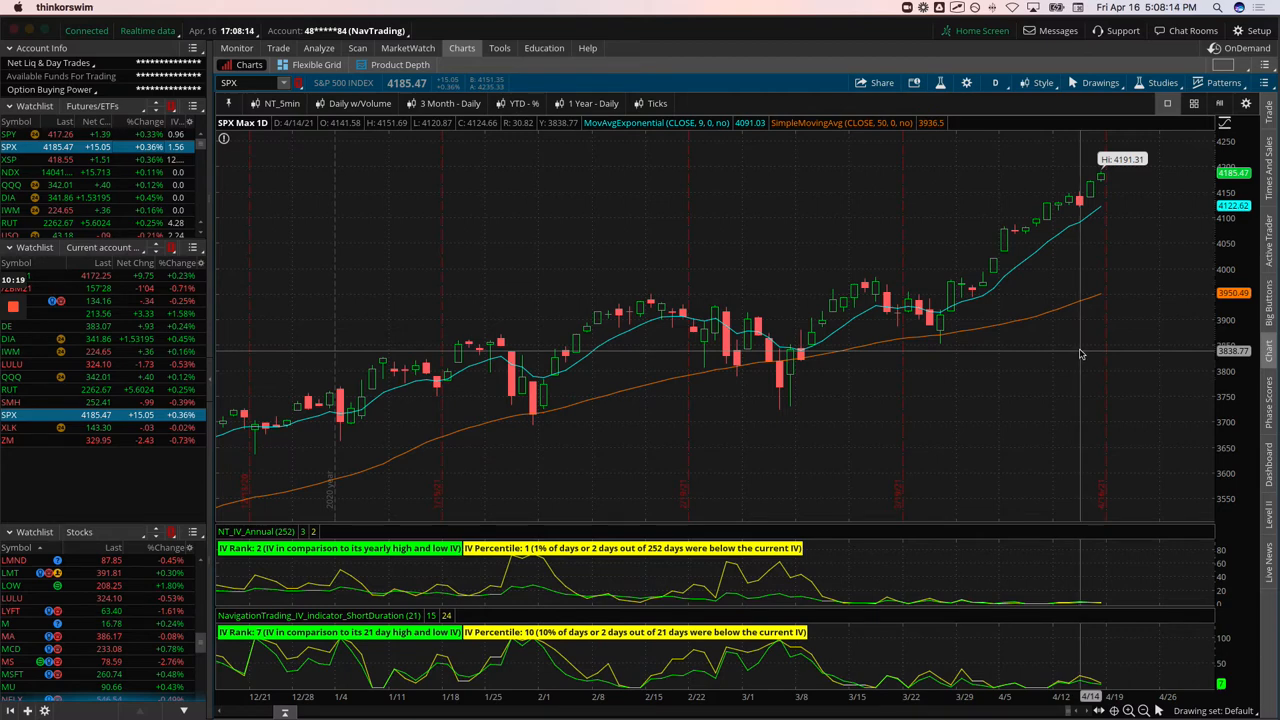
pyautogui.moveTo(1140, 374)
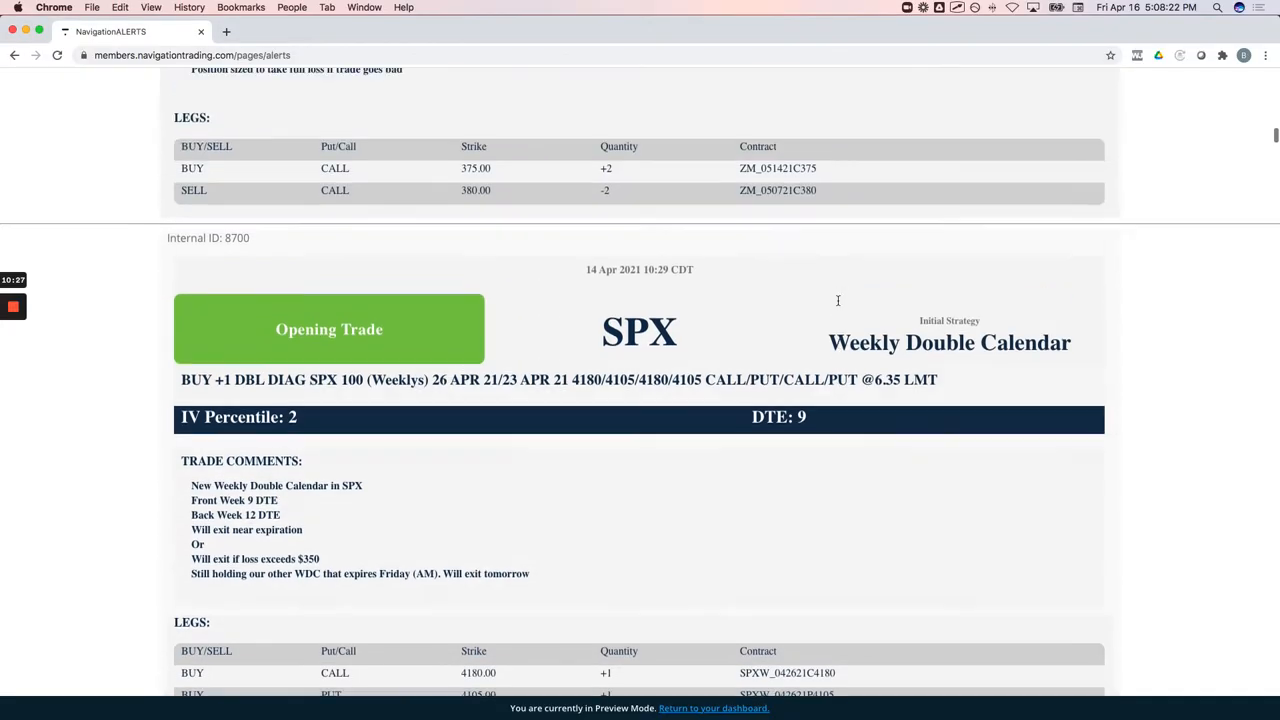
# Step: Scroll the alerts page to the 14 Apr 2021 ZM Long Call Diagonal opening alert
pyautogui.scroll(3)
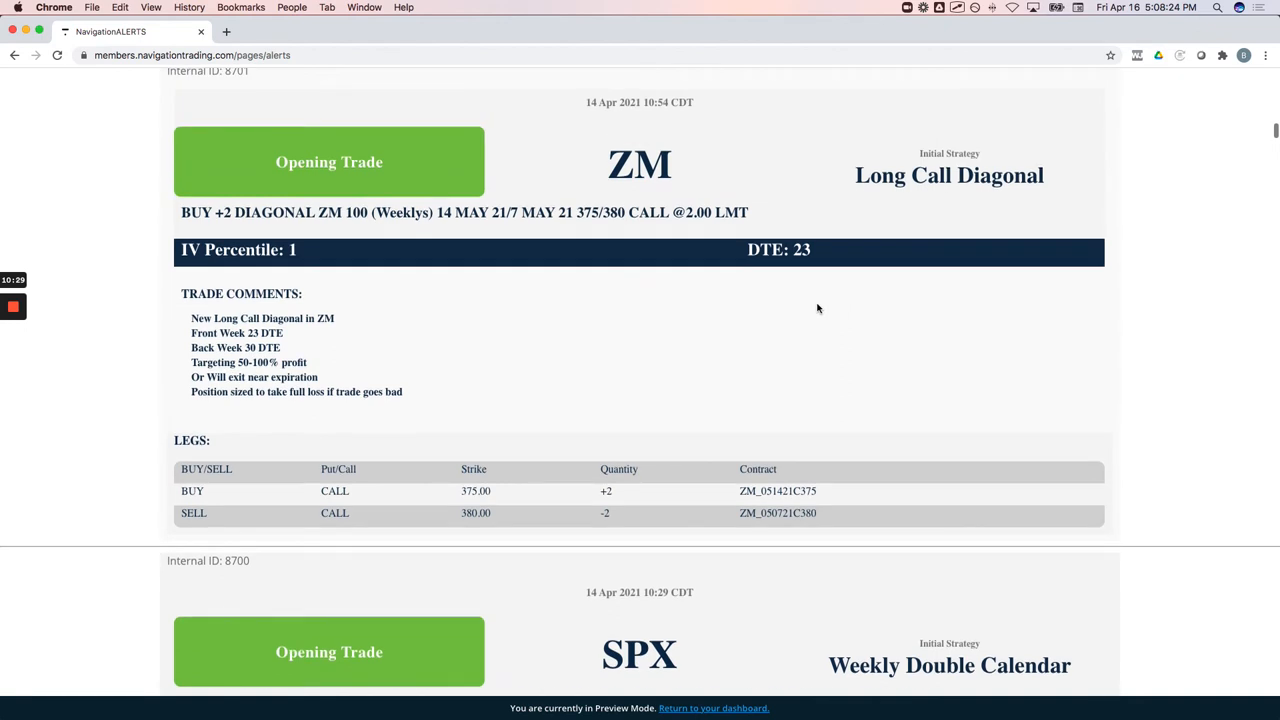
pyautogui.moveTo(587, 305)
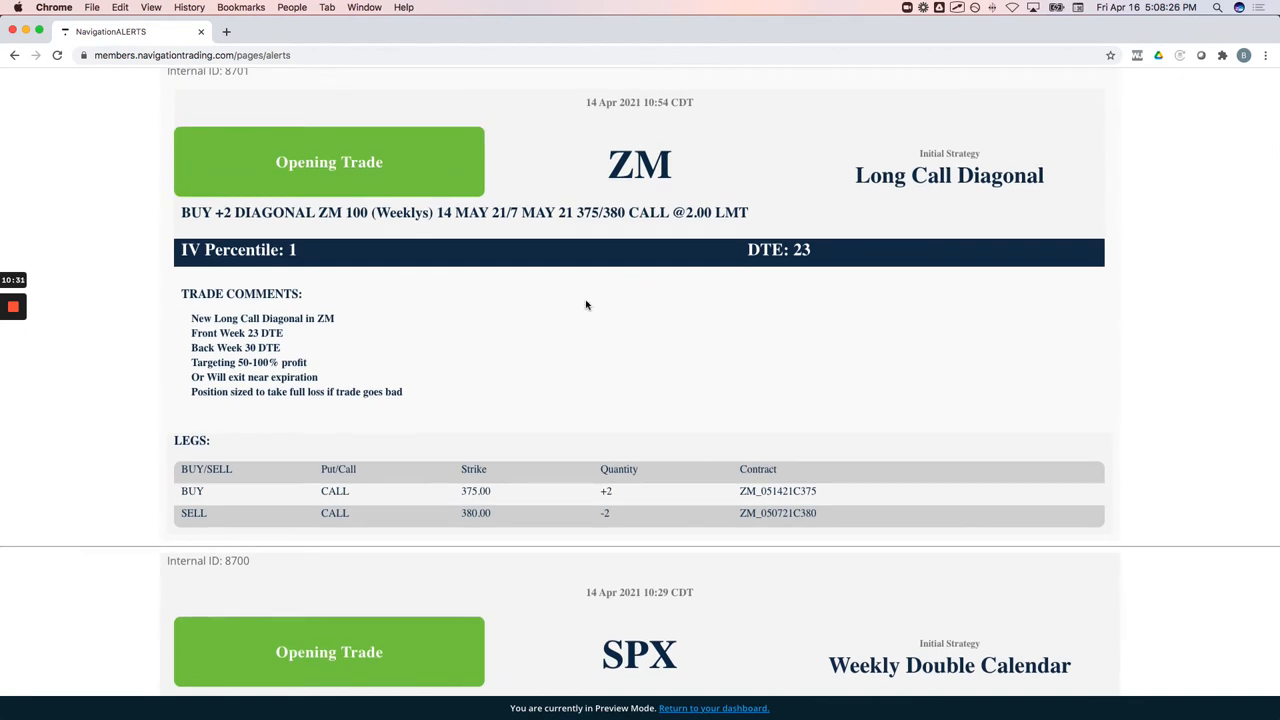
pyautogui.moveTo(625, 238)
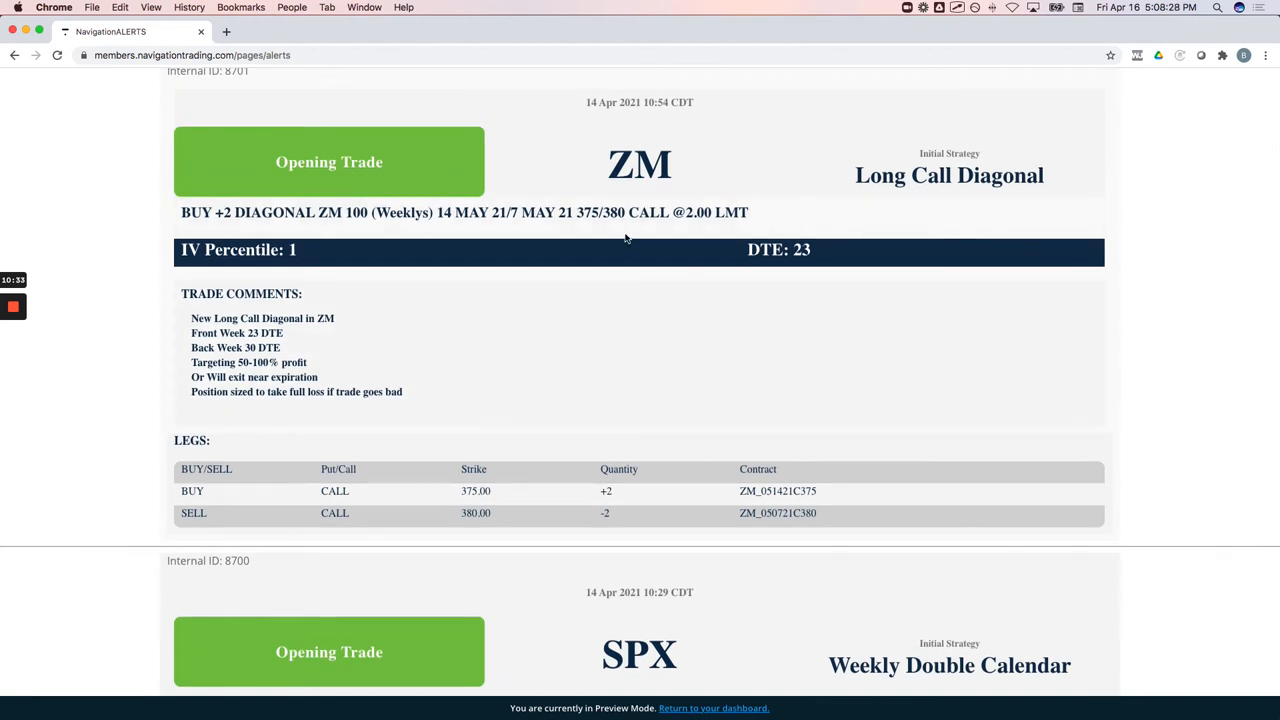
pyautogui.scroll(-3)
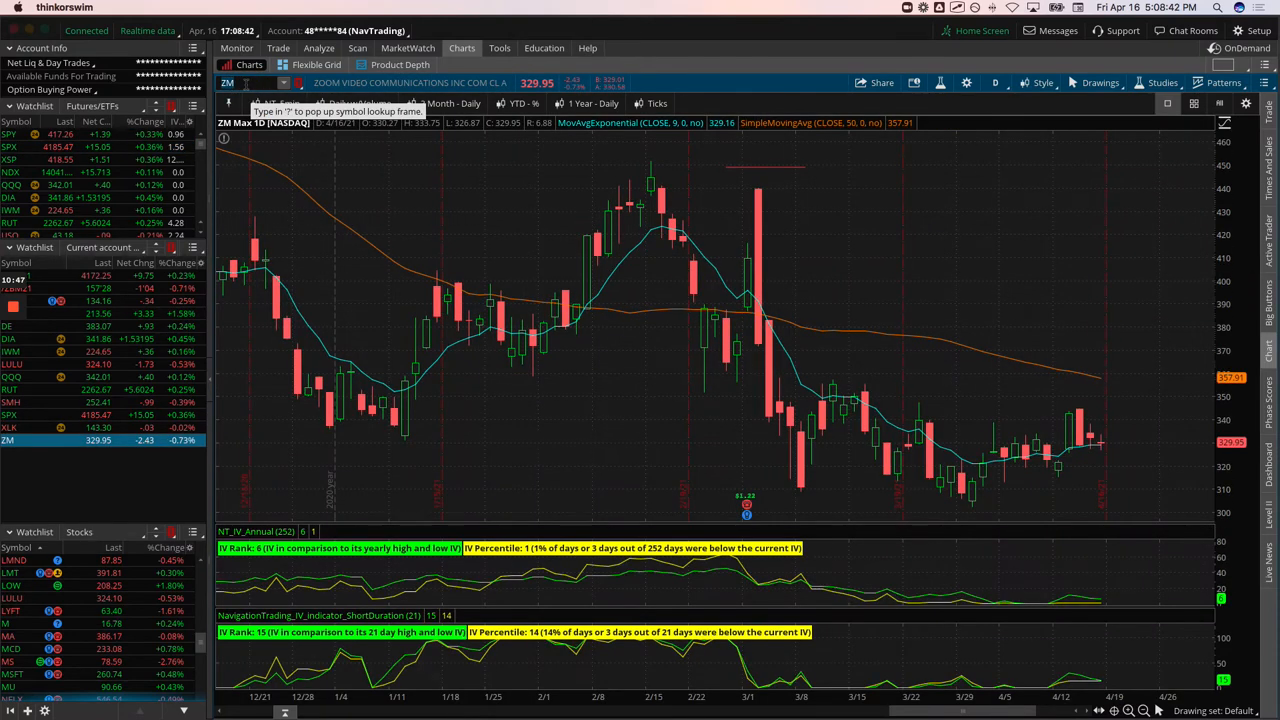
pyautogui.moveTo(890, 447)
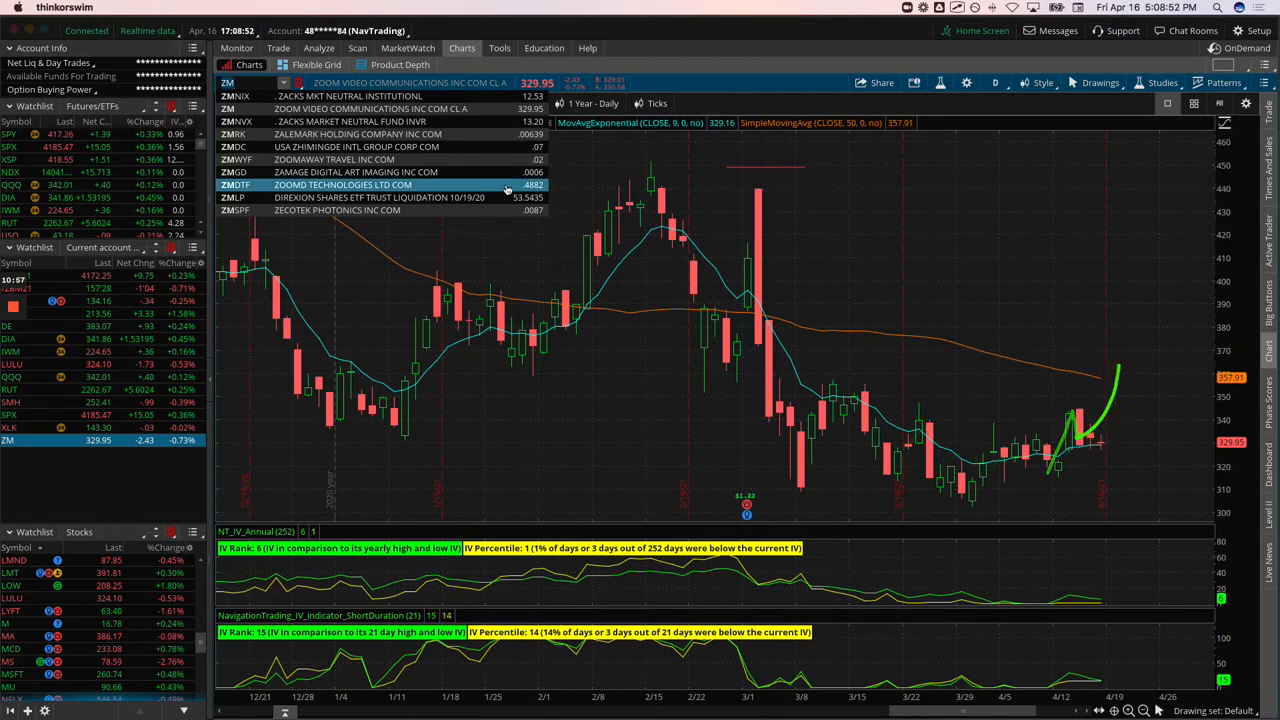
# Step: Bring up the ZM call diagonal risk profile: short May 7 380 calls, long May 14 375 calls
pyautogui.click(318, 48)
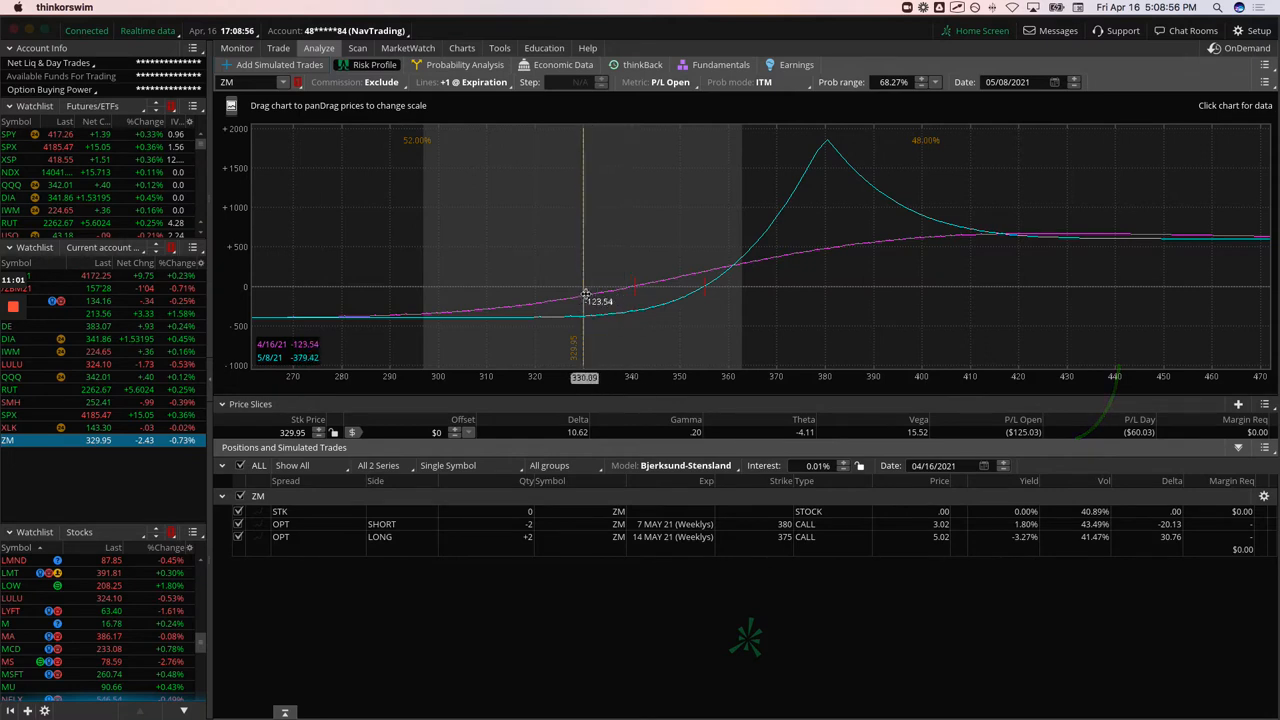
pyautogui.moveTo(584, 300)
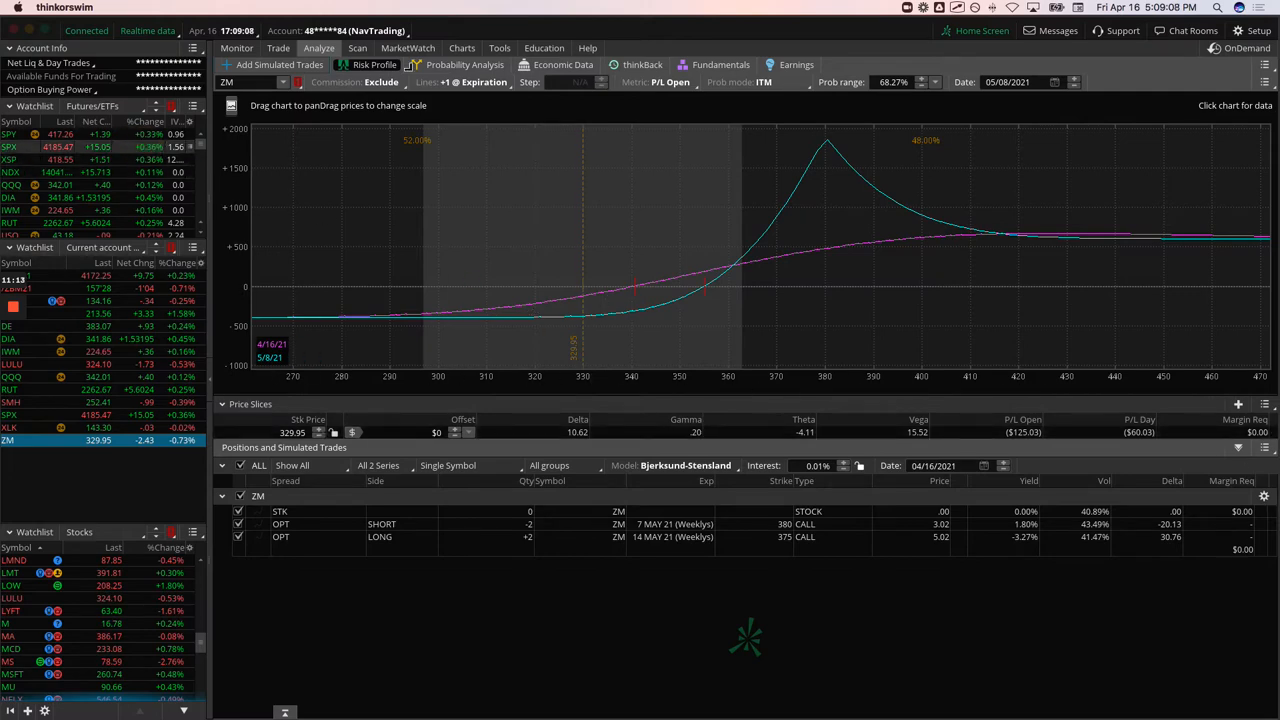
# Step: Return to the Charts view after reviewing the ZM diagonal risk profile
pyautogui.click(461, 48)
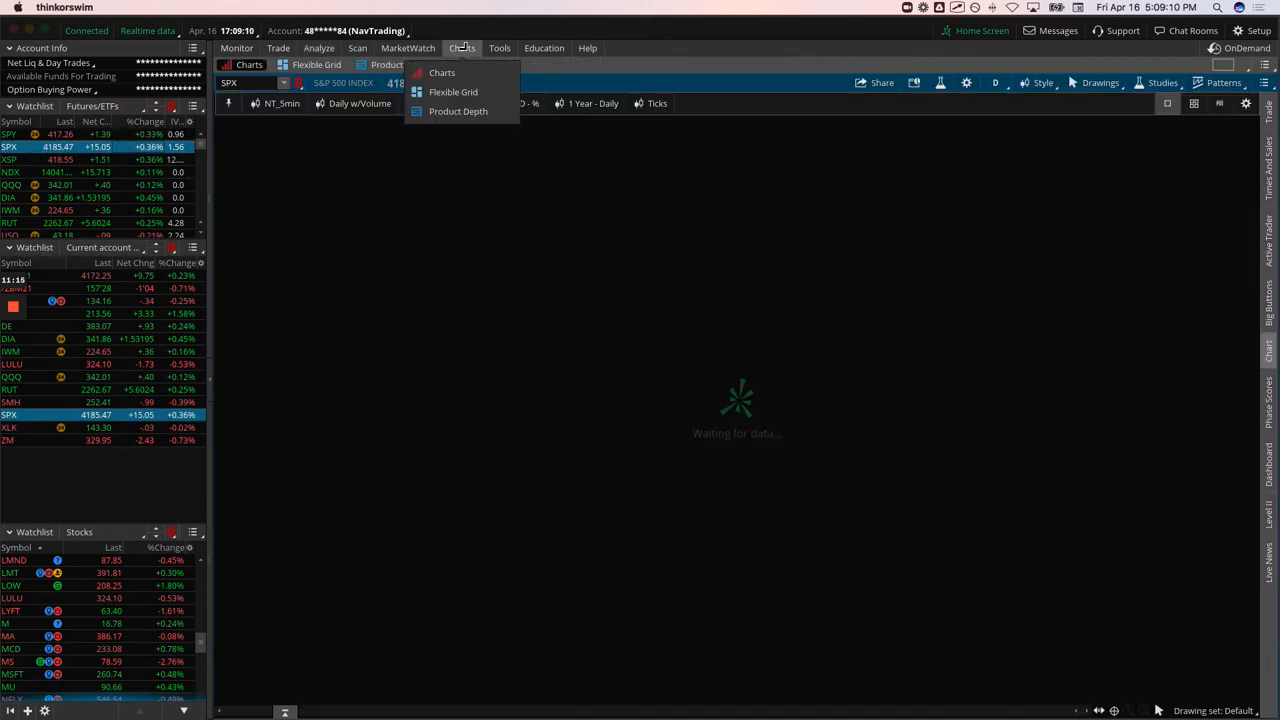
# Step: Review the SPX daily single-chart layout near 4191.31, then open the SPX risk profile
pyautogui.click(442, 72)
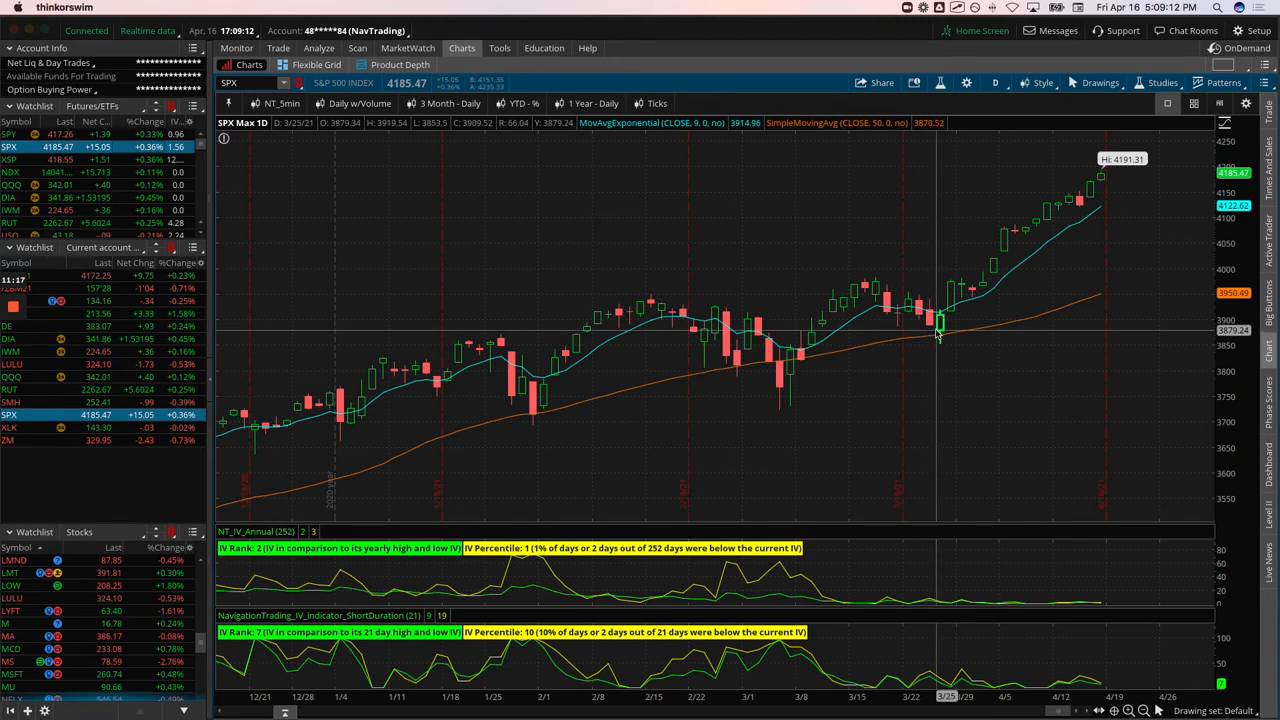
pyautogui.moveTo(938, 322); pyautogui.dragTo(1098, 185)
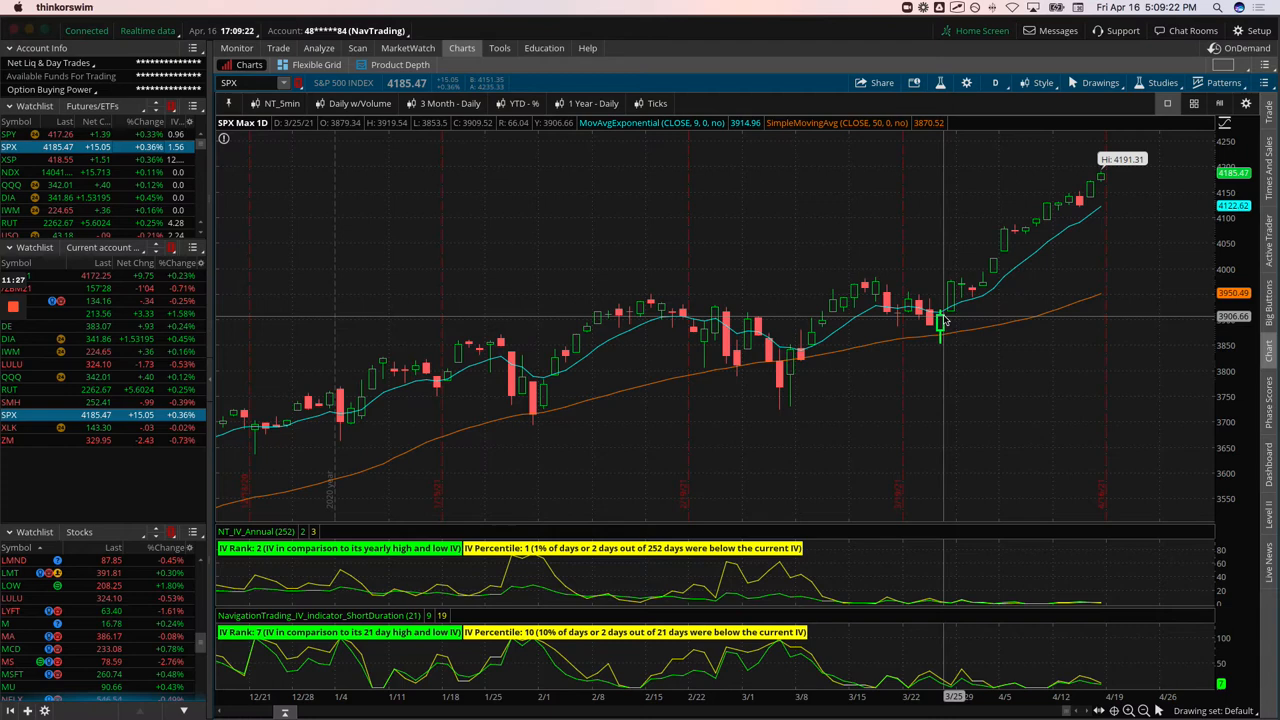
pyautogui.moveTo(988, 278)
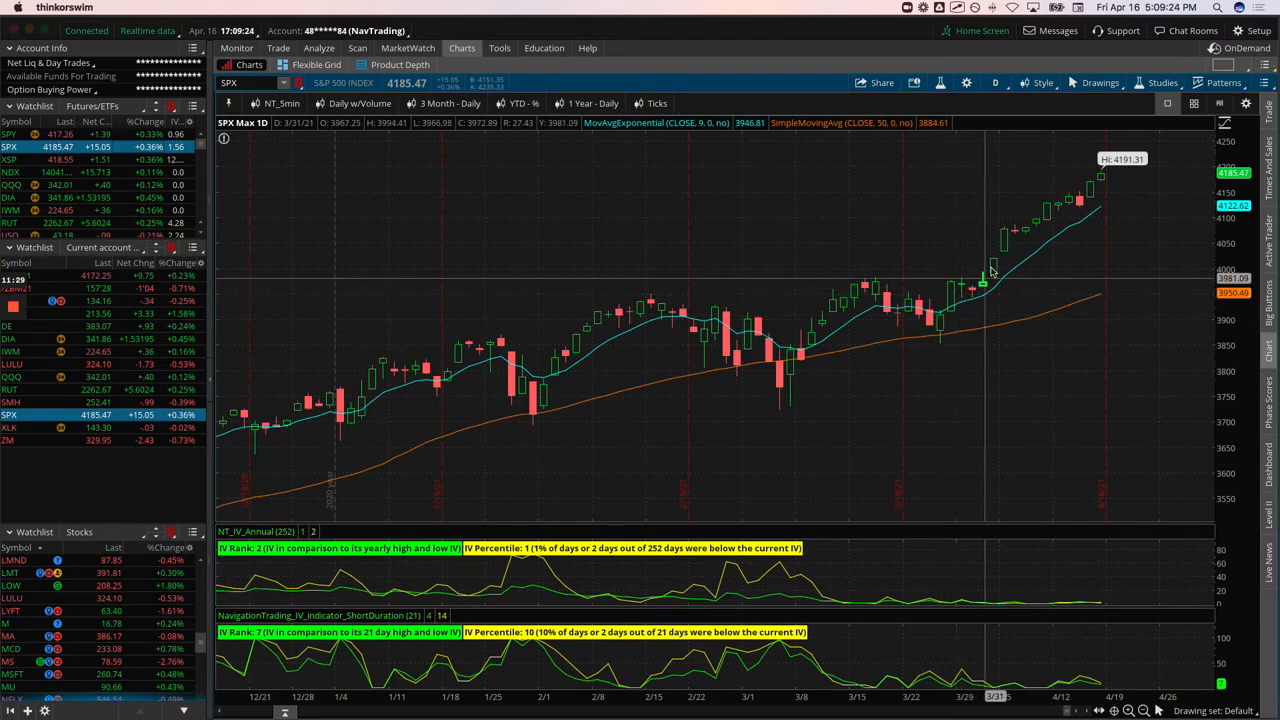
pyautogui.moveTo(995, 268)
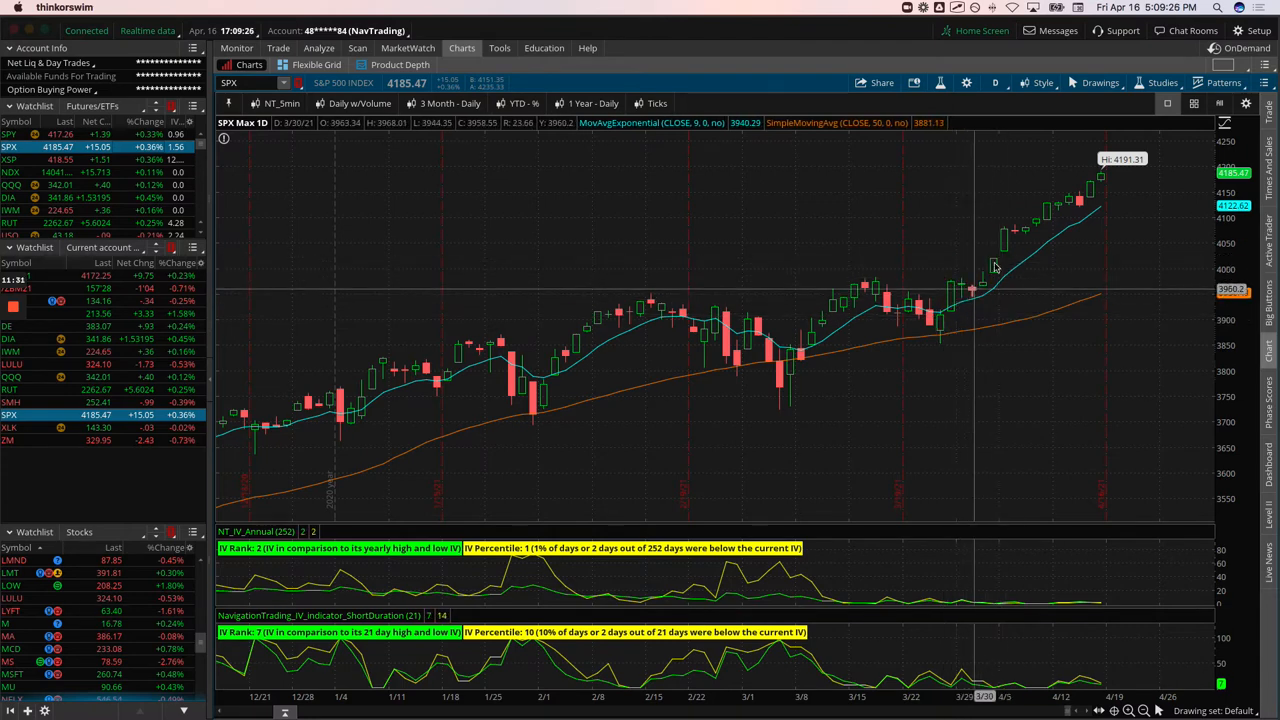
pyautogui.moveTo(1010, 235)
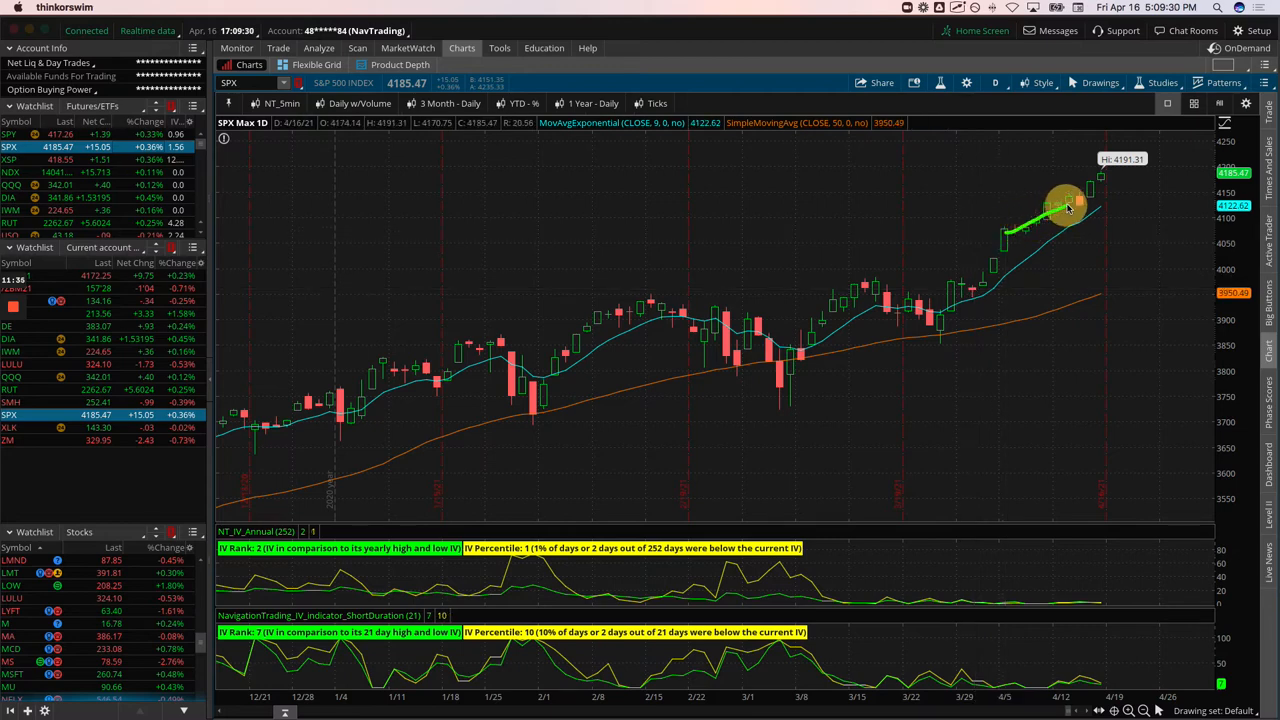
pyautogui.moveTo(990, 270)
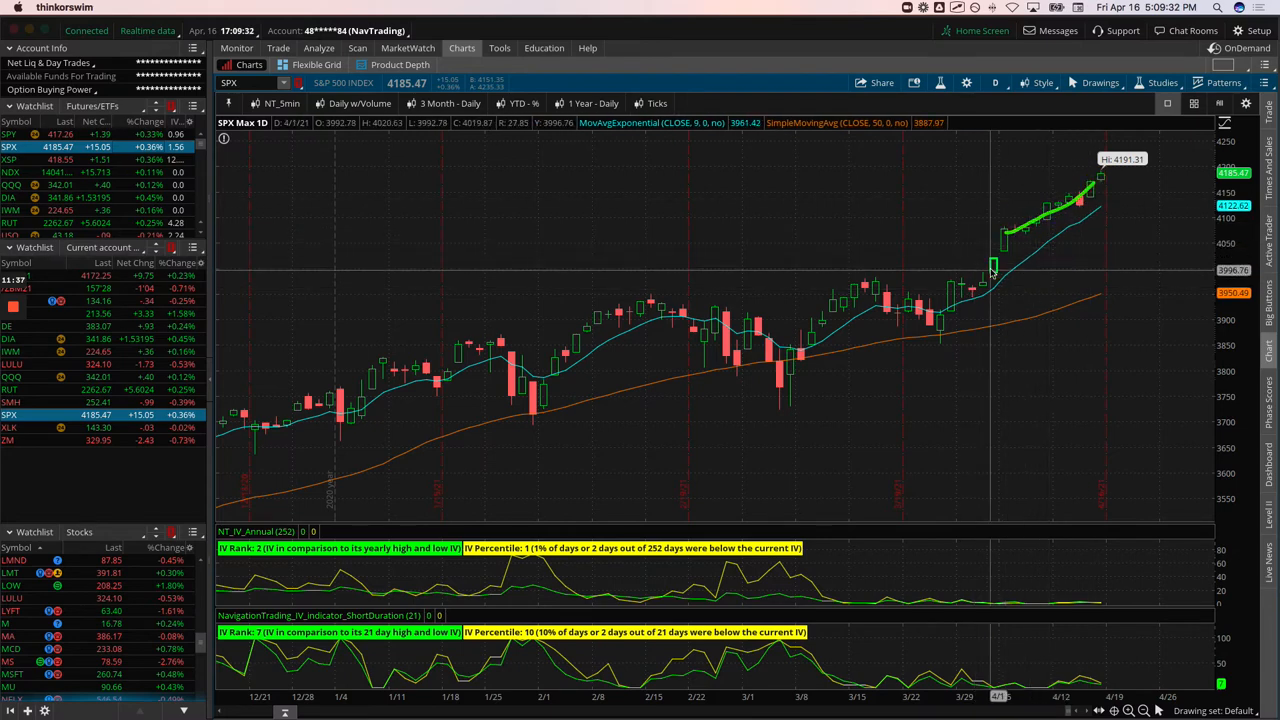
pyautogui.moveTo(990, 270)
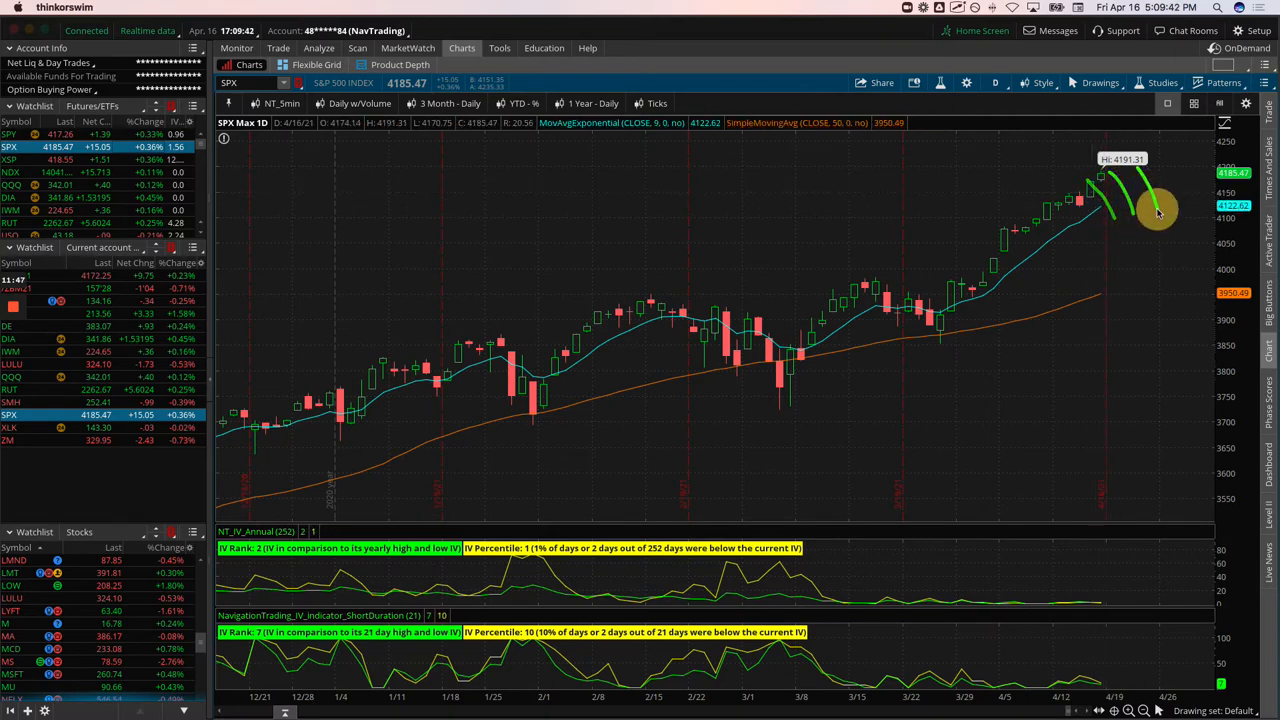
pyautogui.moveTo(1142, 240)
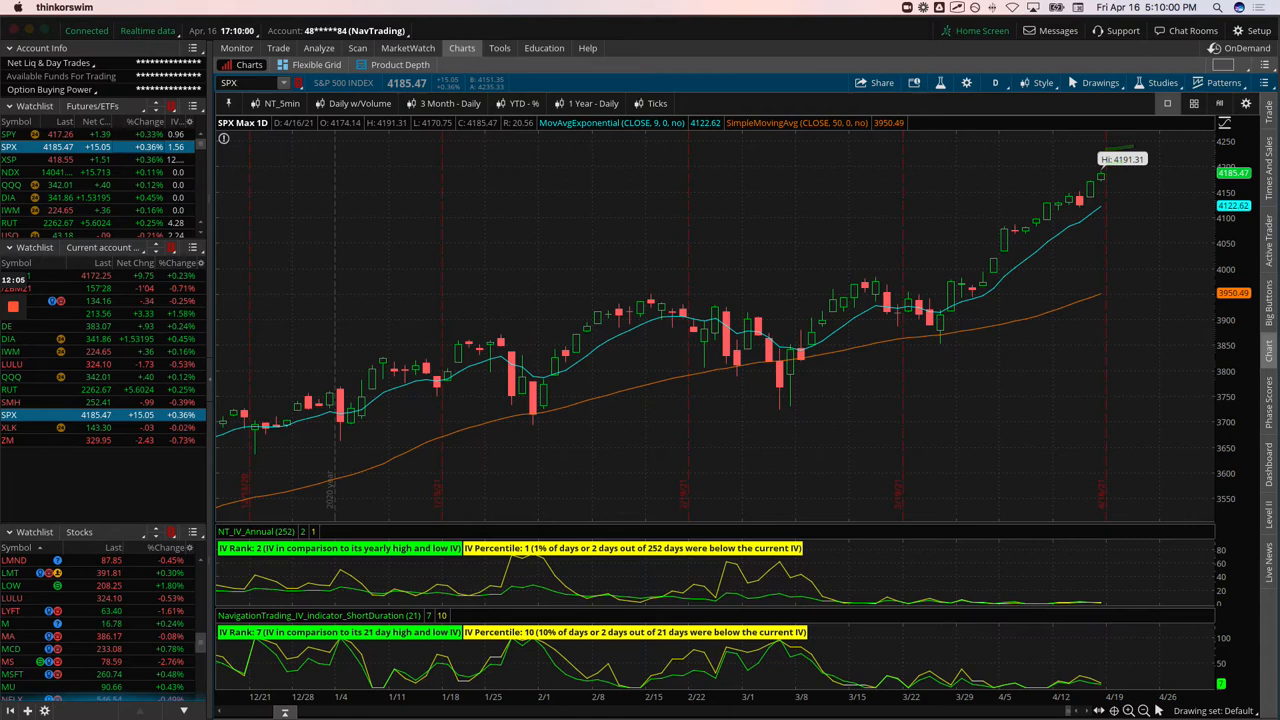
pyautogui.moveTo(1007, 358)
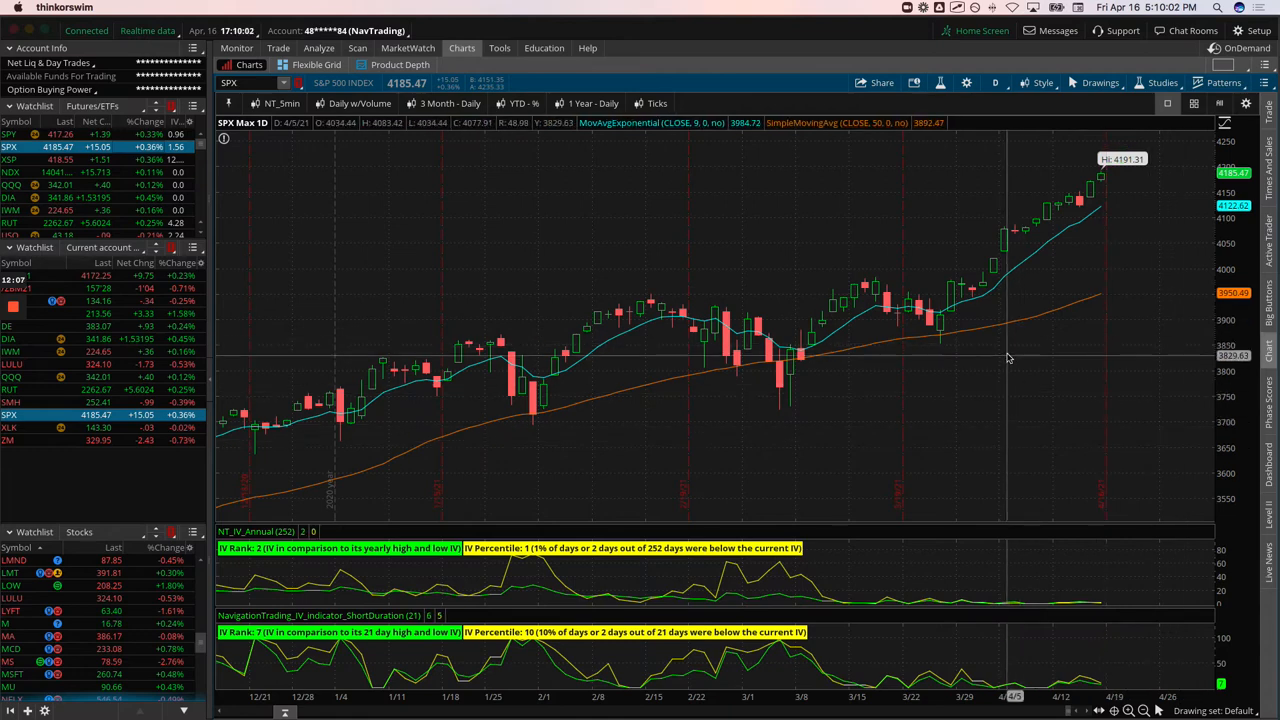
pyautogui.moveTo(1003, 363)
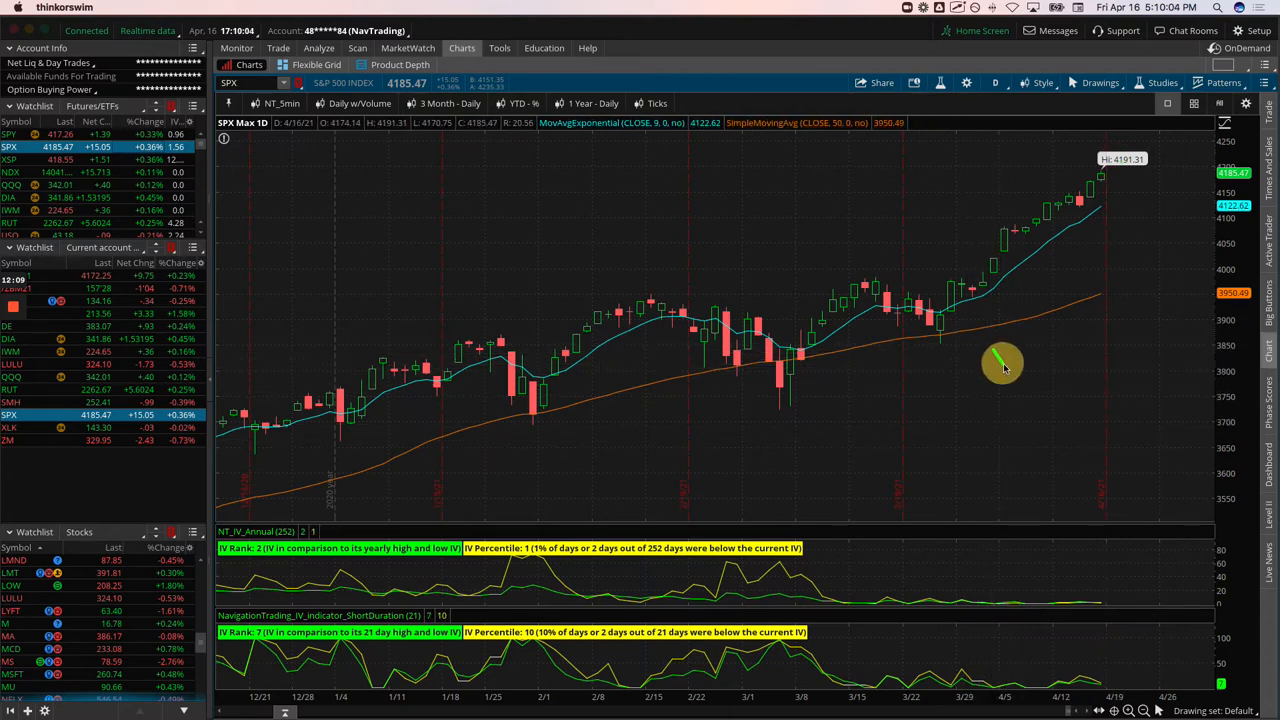
pyautogui.moveTo(1010, 375); pyautogui.dragTo(1065, 270)
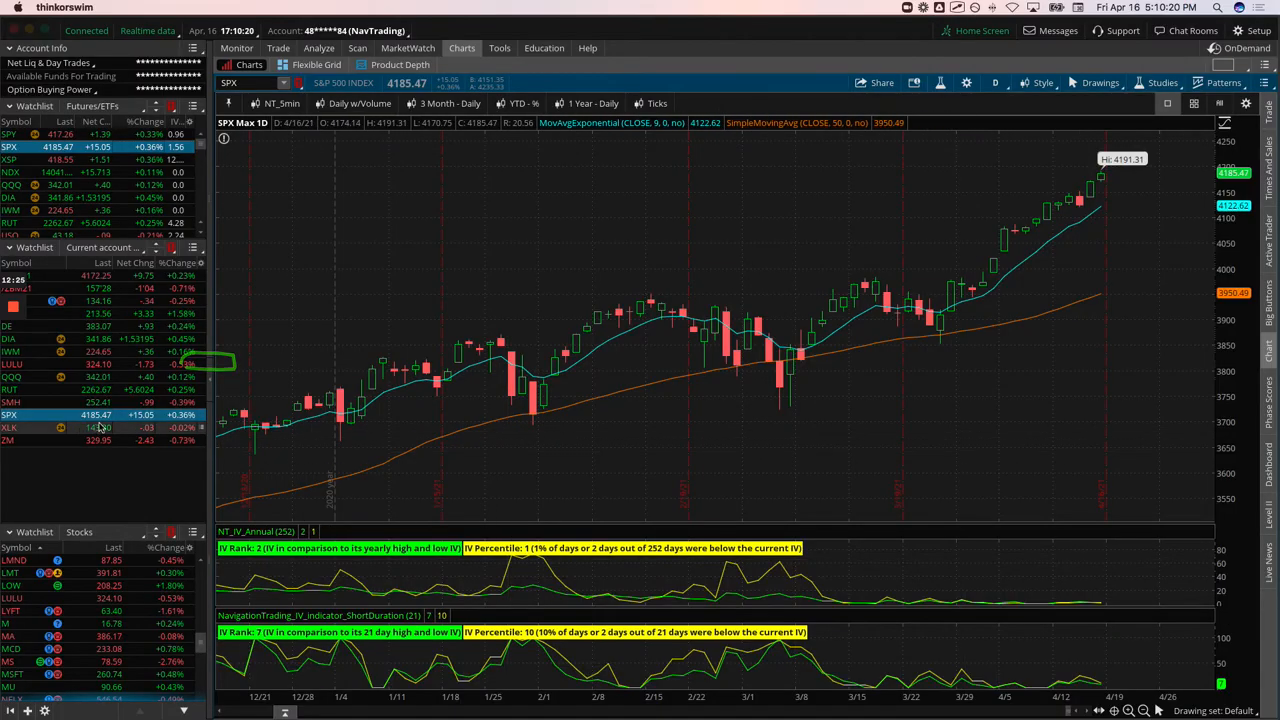
pyautogui.click(318, 48)
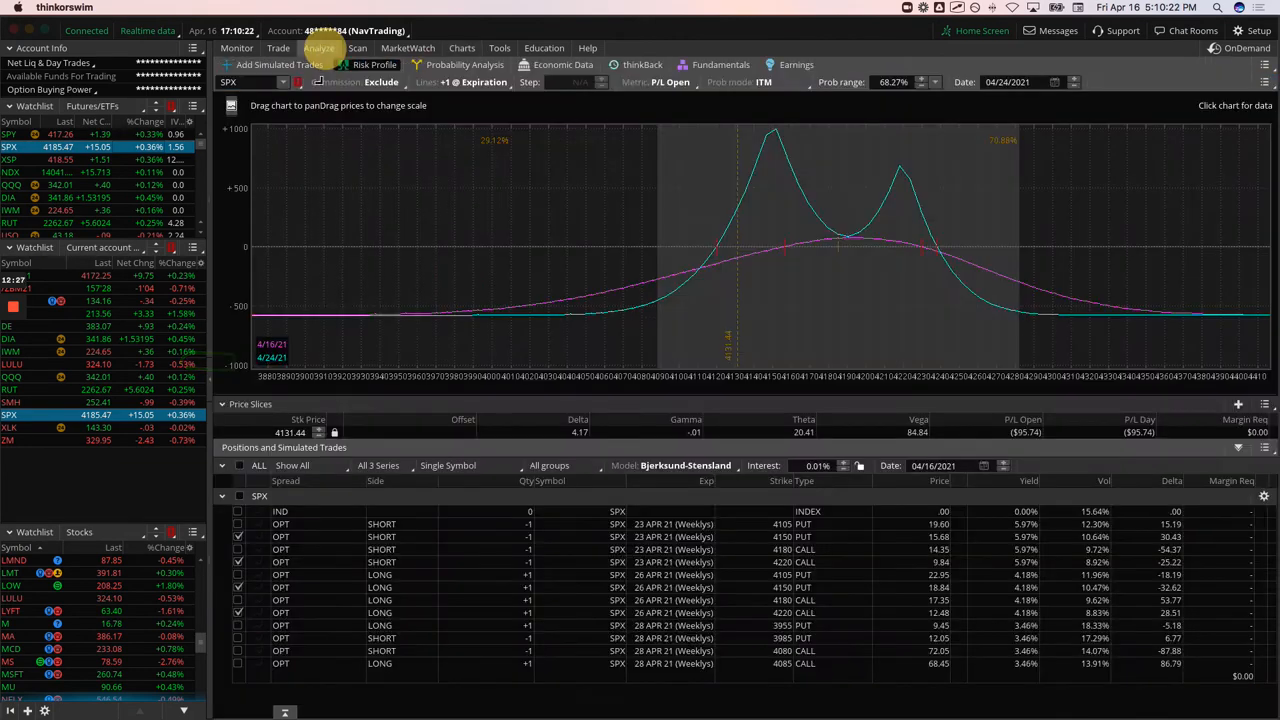
pyautogui.moveTo(825, 307)
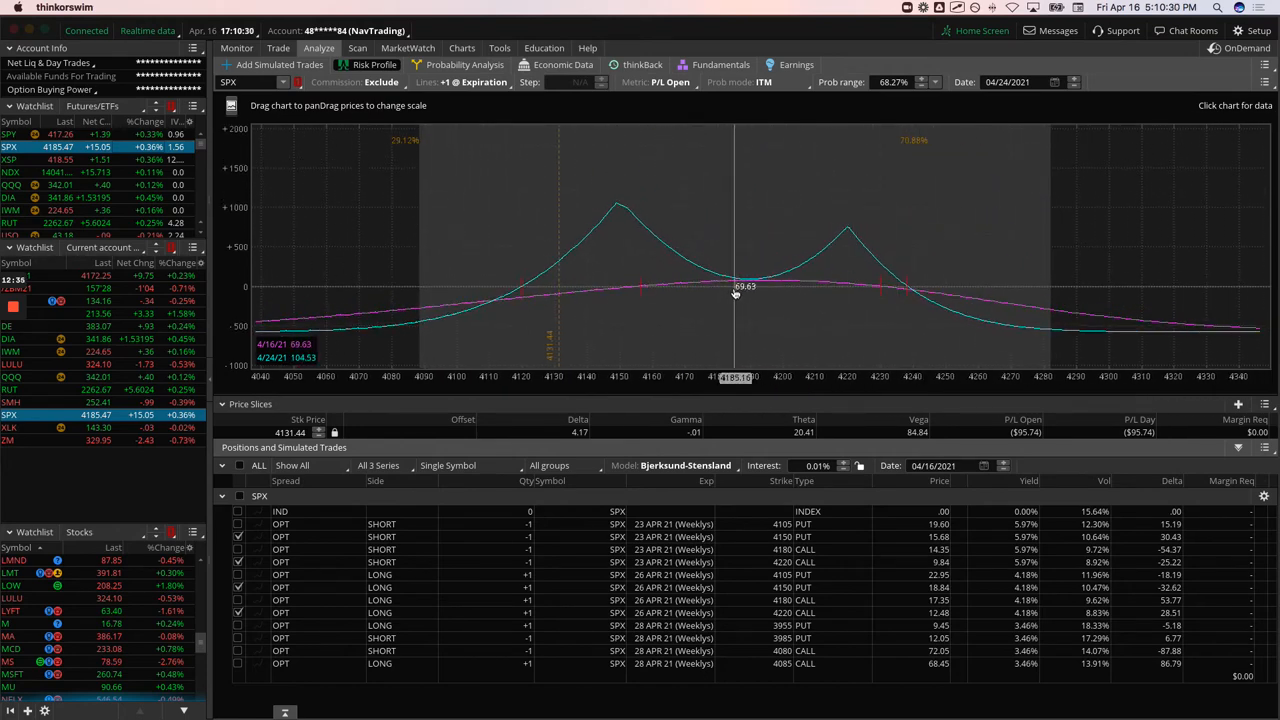
# Step: Toggle which SPX legs the risk profile includes, adding the 28 APR 4085 call
pyautogui.click(238, 524)
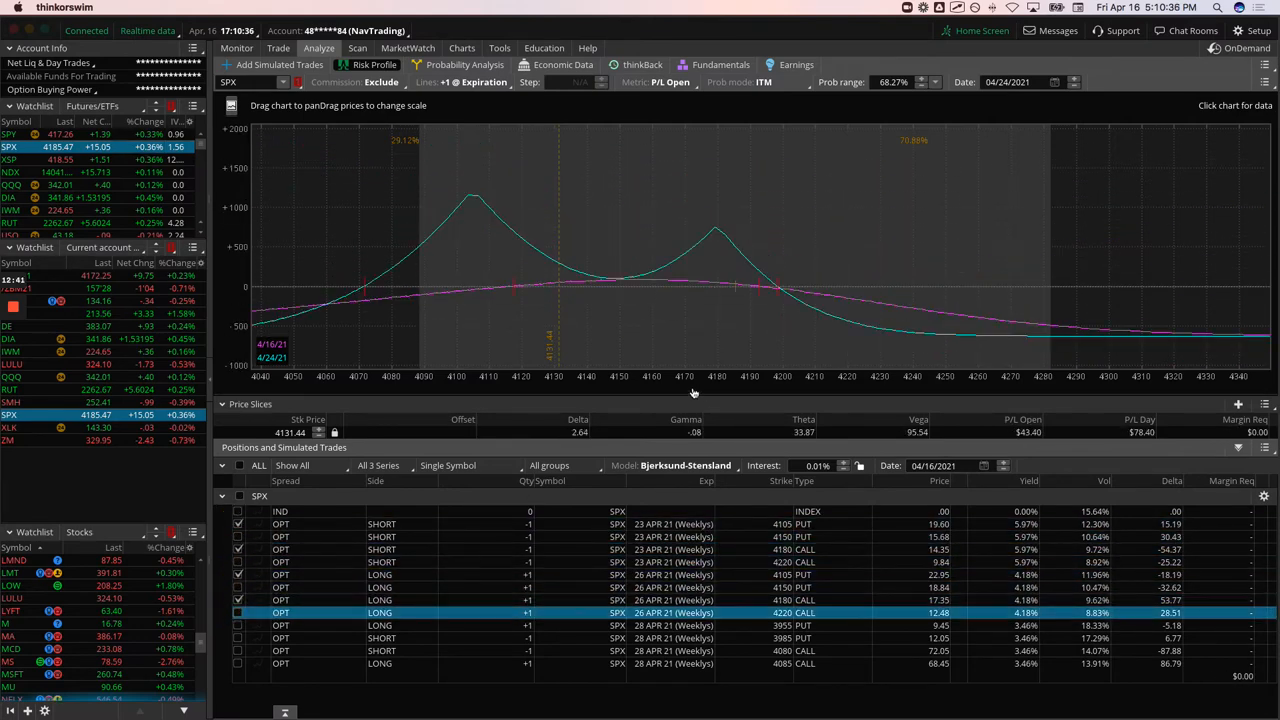
pyautogui.moveTo(540, 290)
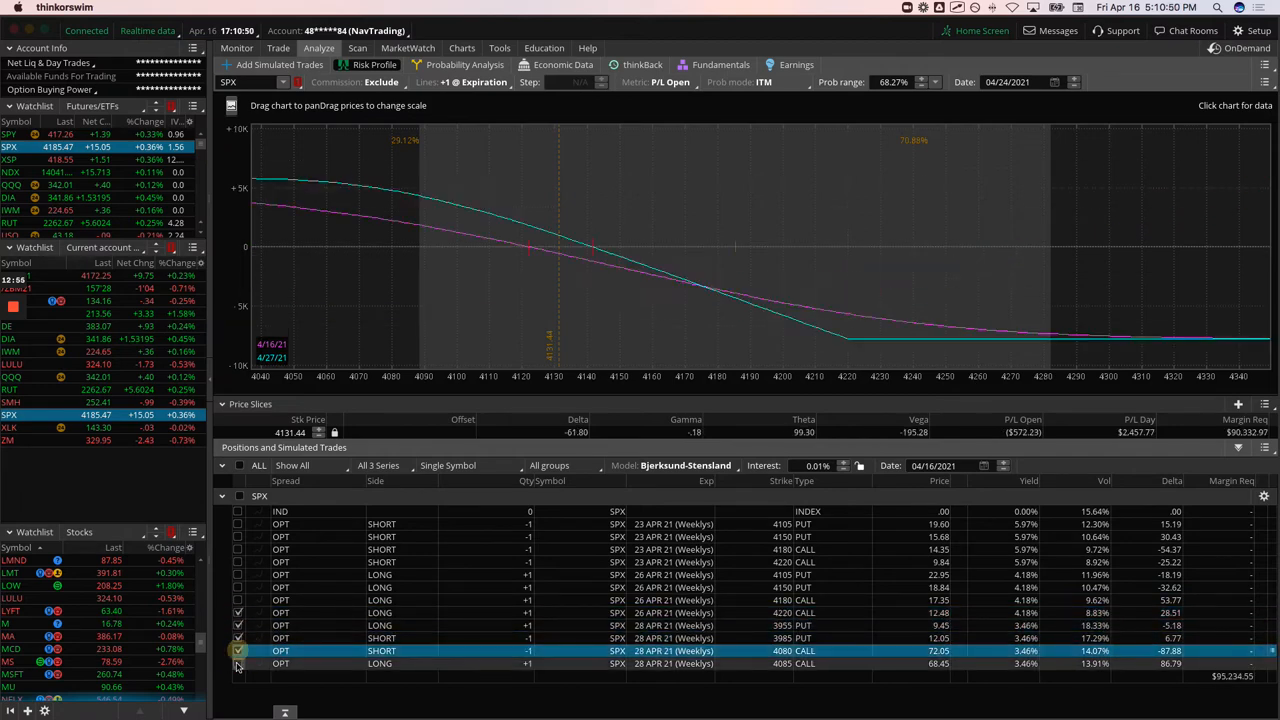
pyautogui.click(238, 650)
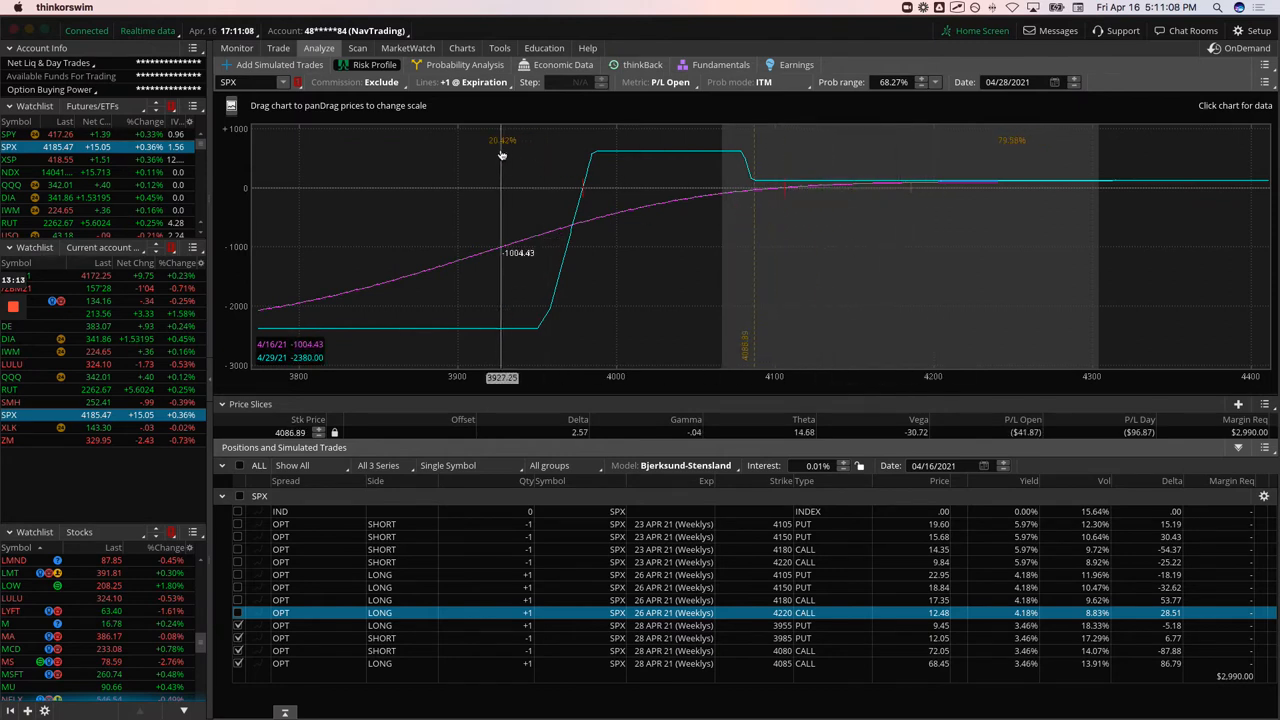
pyautogui.moveTo(910, 197)
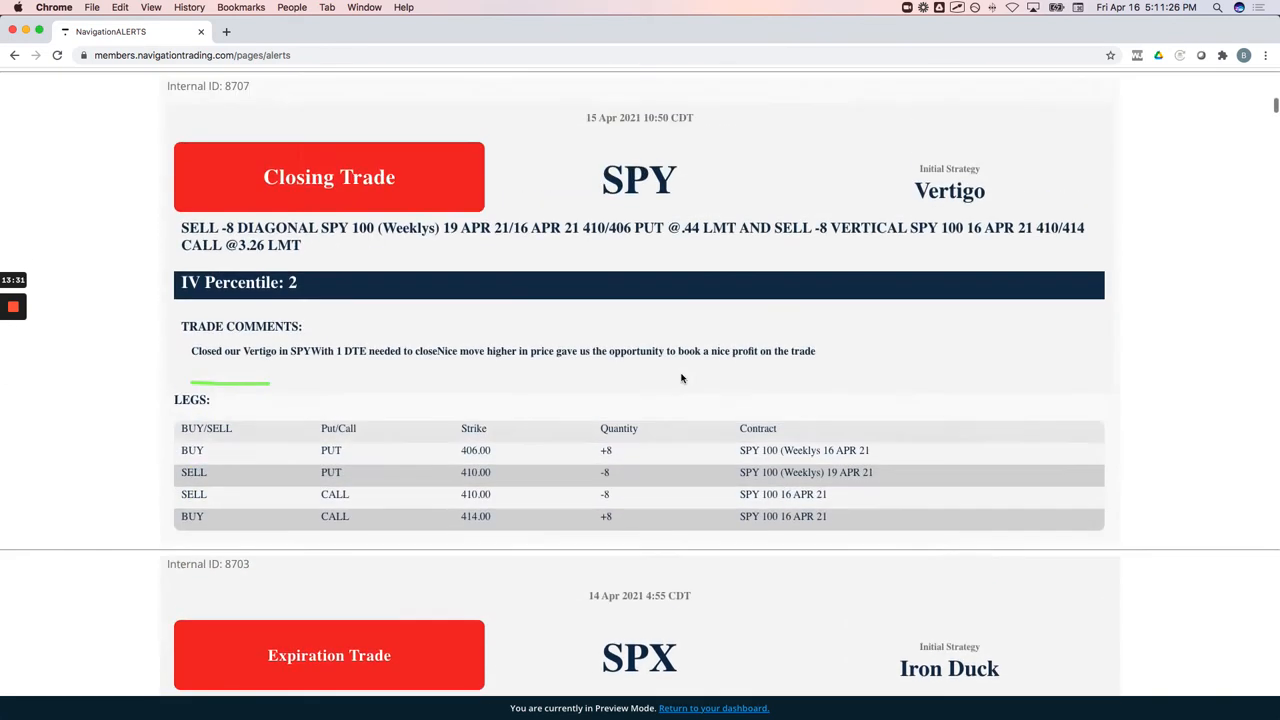
# Step: Scroll the alerts feed to the QQQ Iron Condor rolling alert, underlining key comments
pyautogui.scroll(-3)
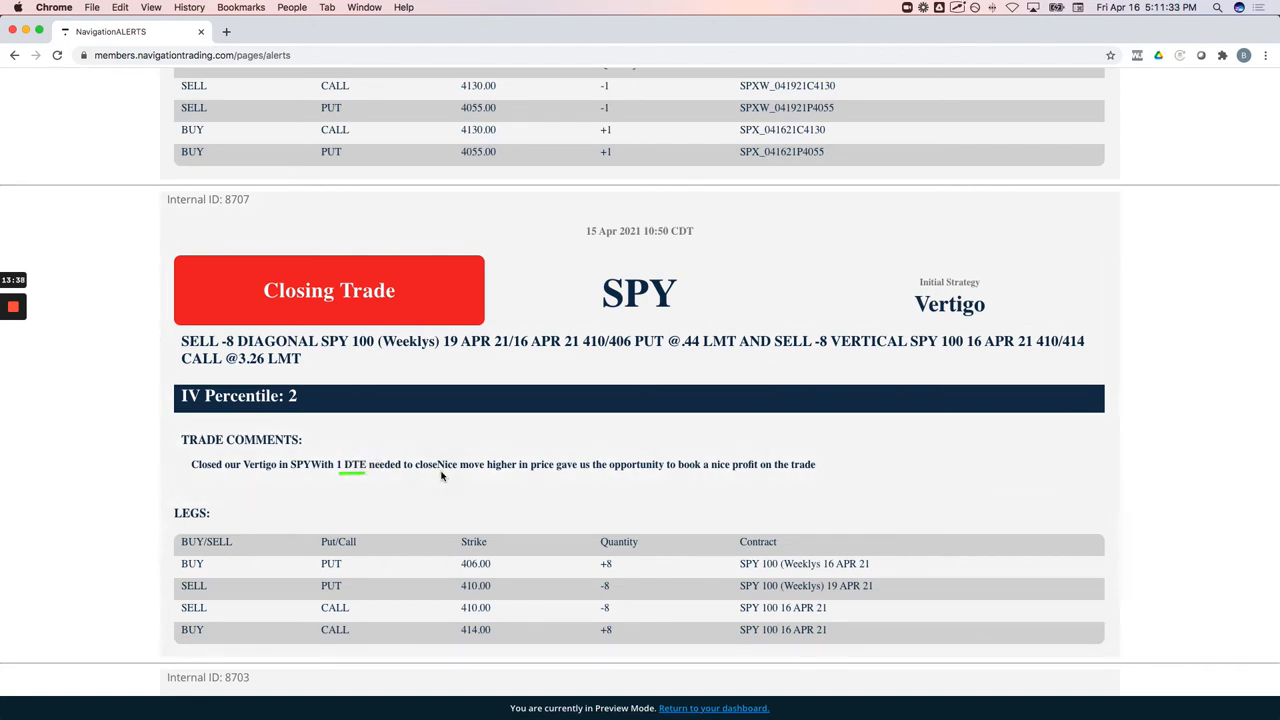
pyautogui.moveTo(440, 476); pyautogui.dragTo(660, 476)
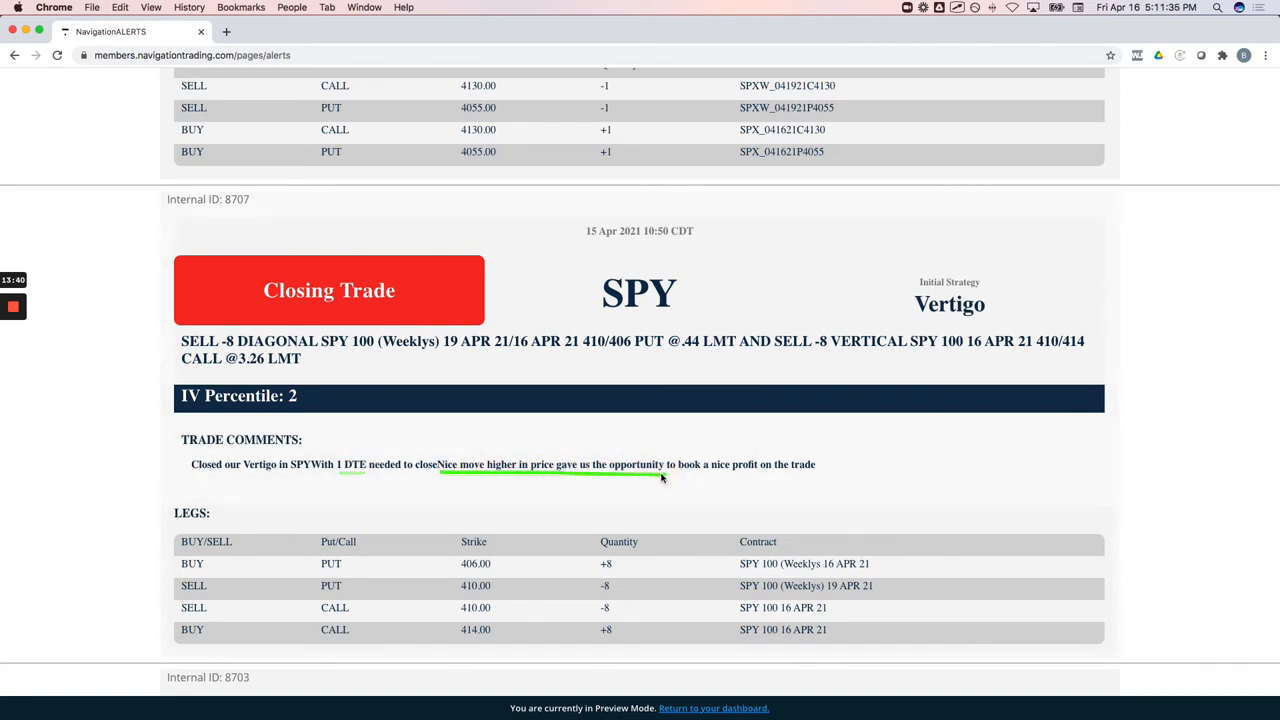
pyautogui.moveTo(845, 451)
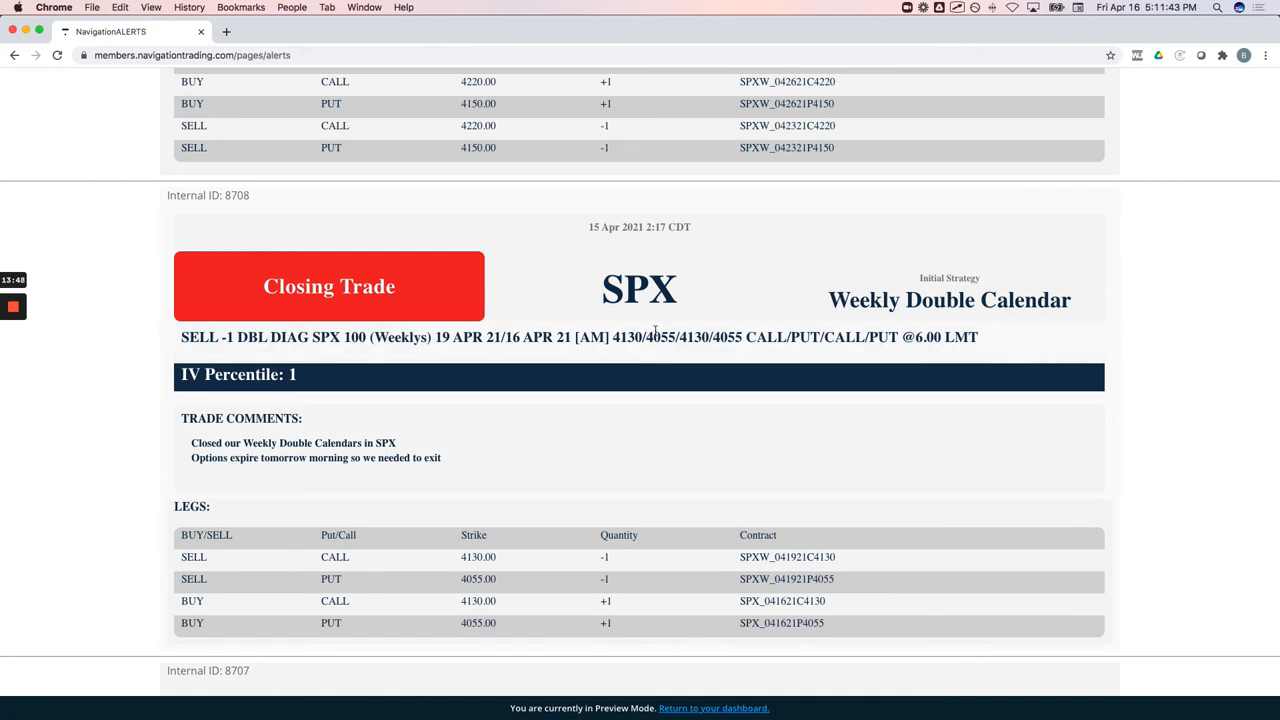
pyautogui.moveTo(279, 478)
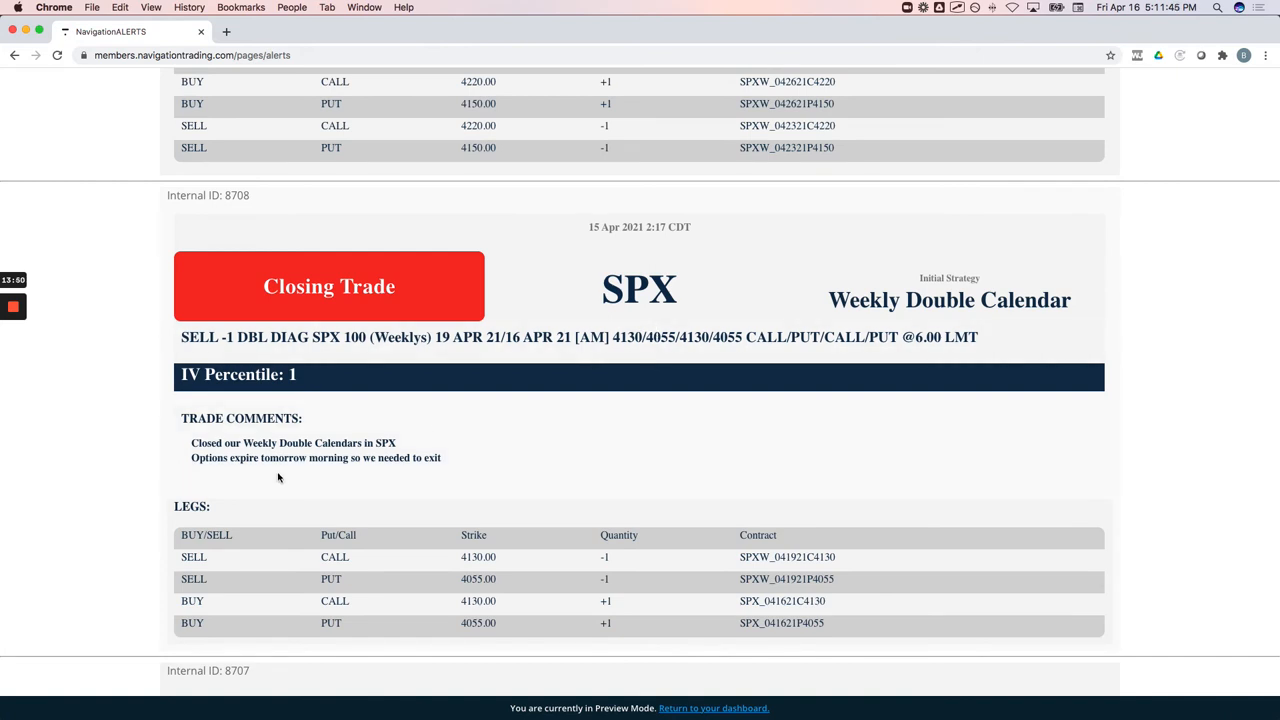
pyautogui.moveTo(387, 422)
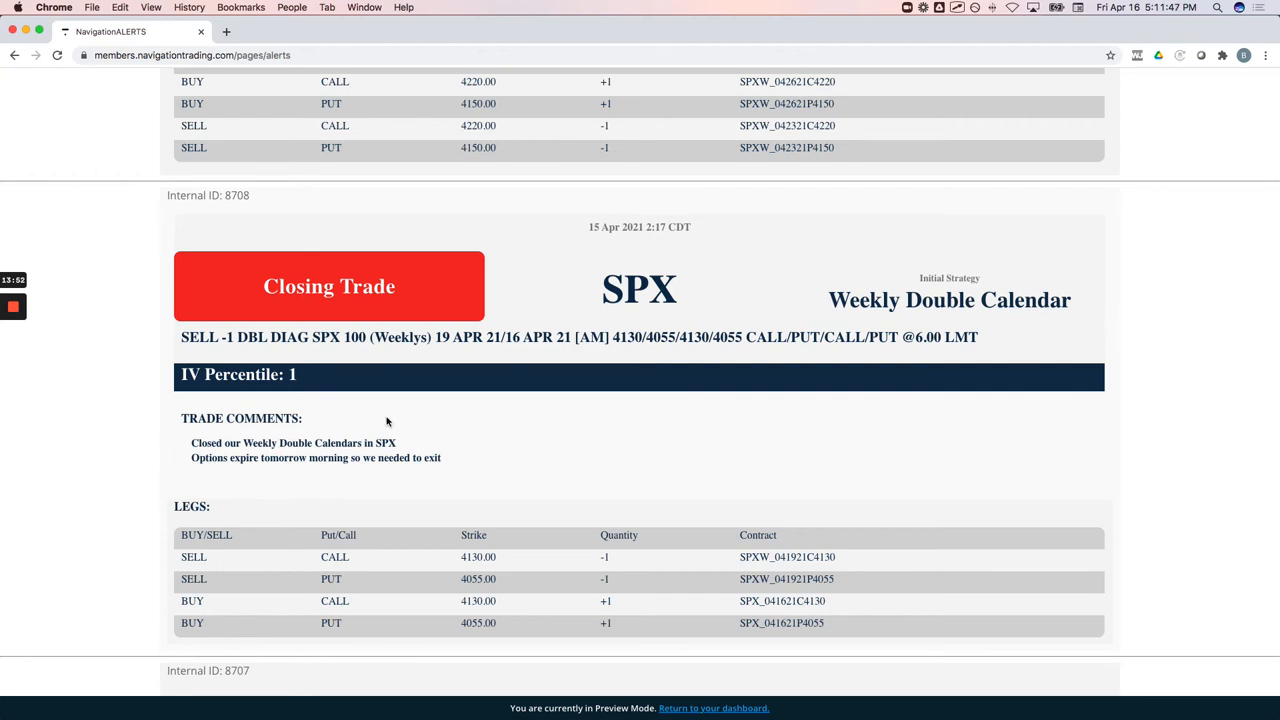
pyautogui.moveTo(530, 418)
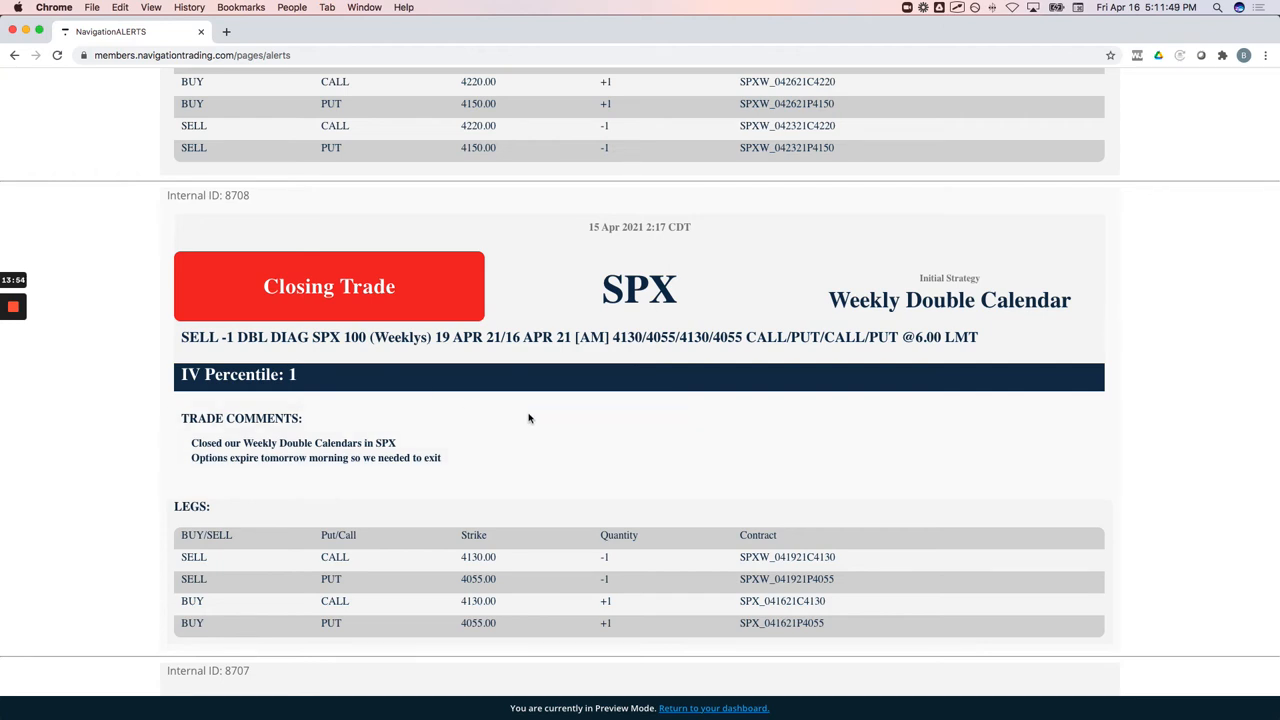
pyautogui.scroll(-3)
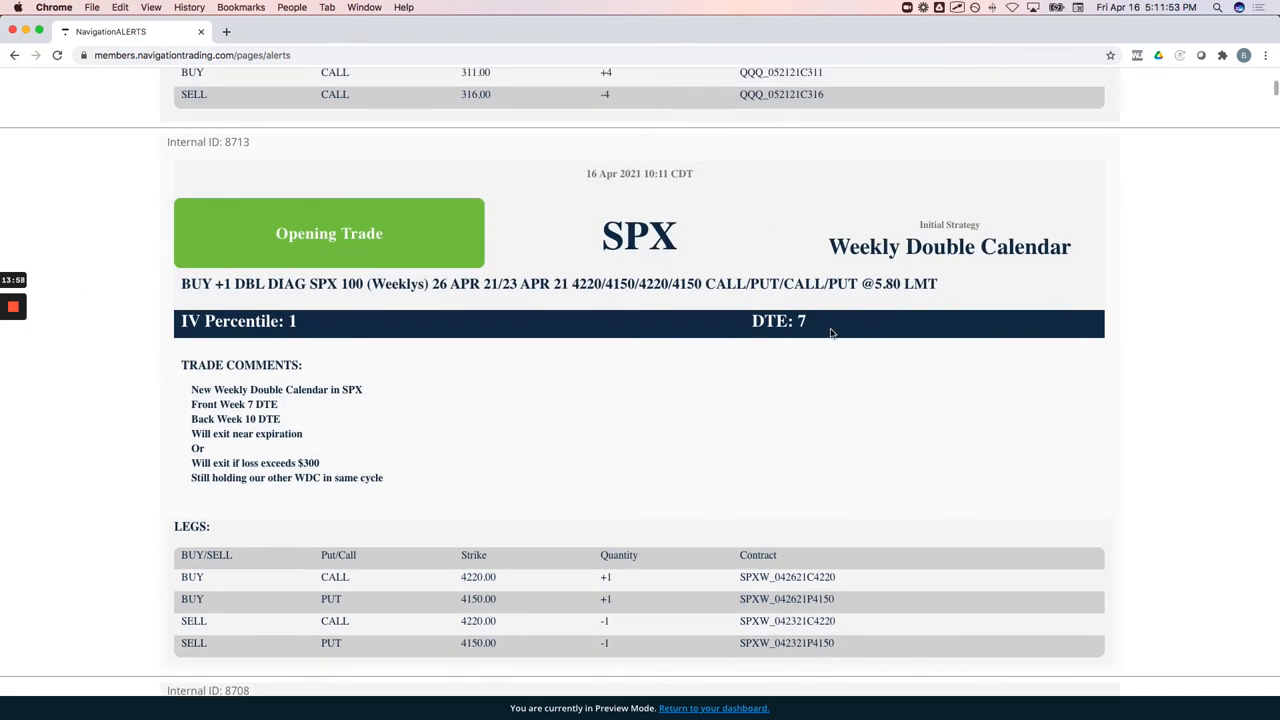
pyautogui.moveTo(835, 268)
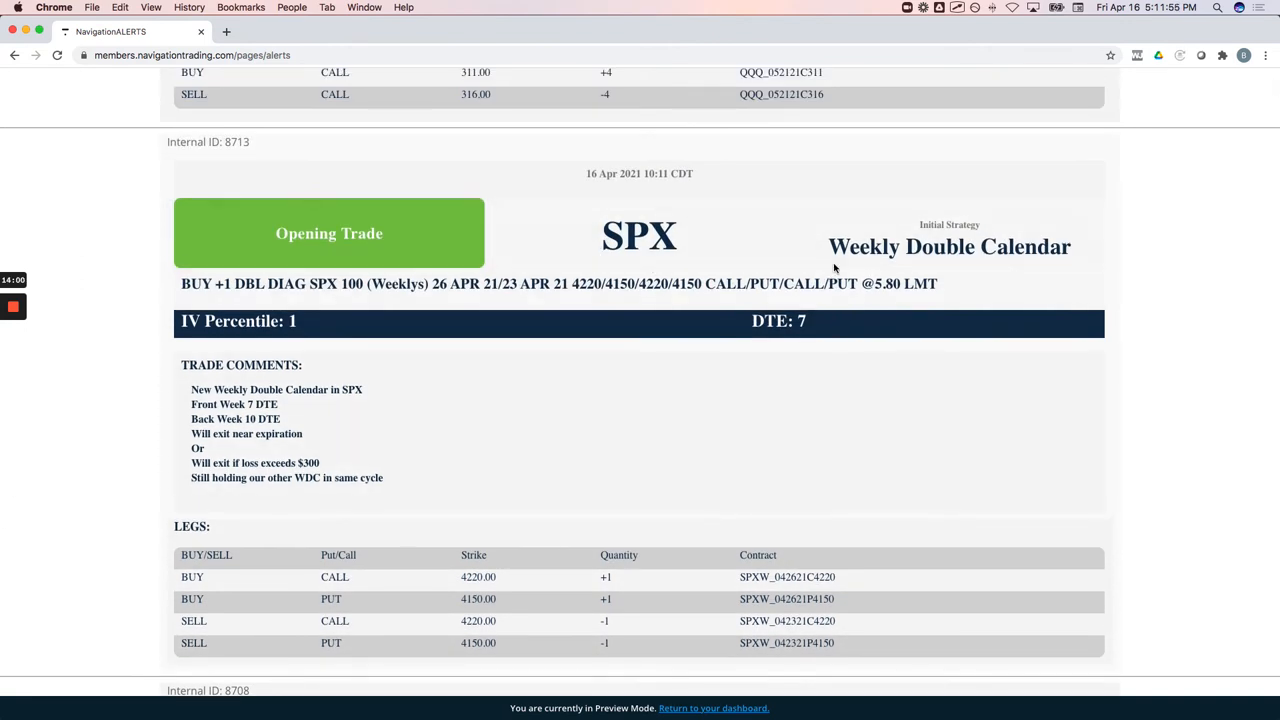
pyautogui.scroll(3)
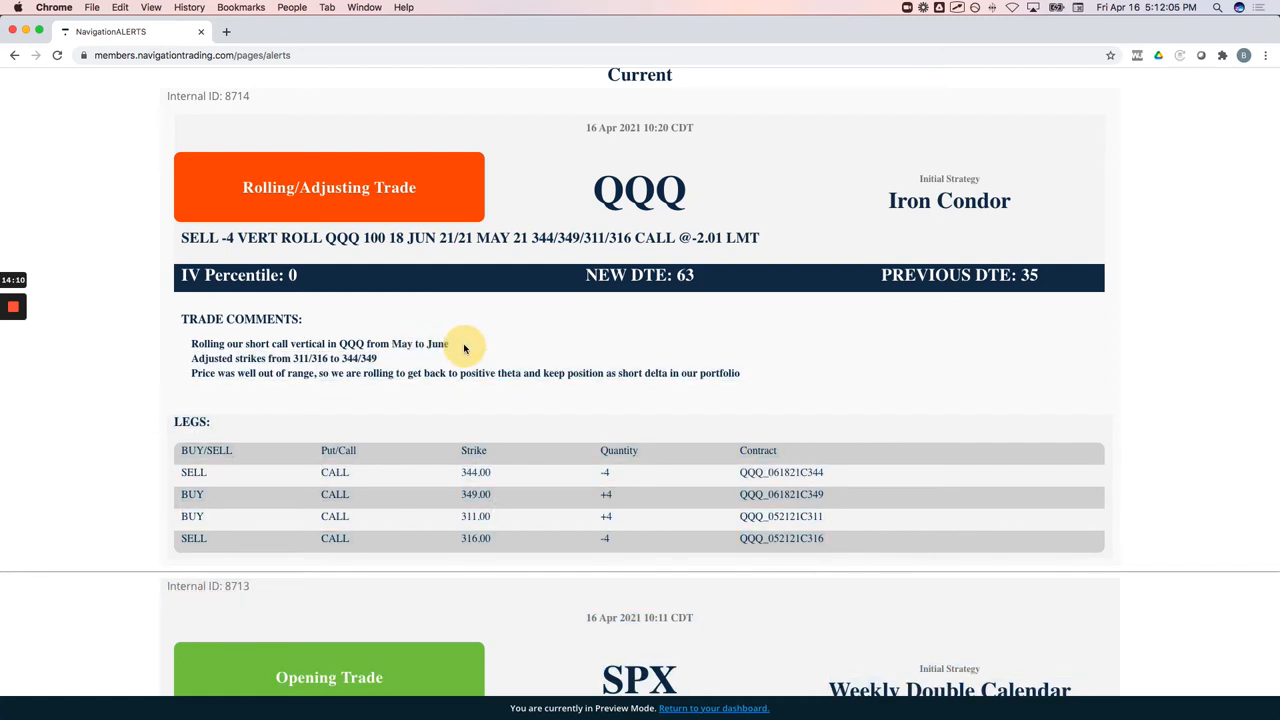
pyautogui.moveTo(373, 343); pyautogui.dragTo(449, 343)
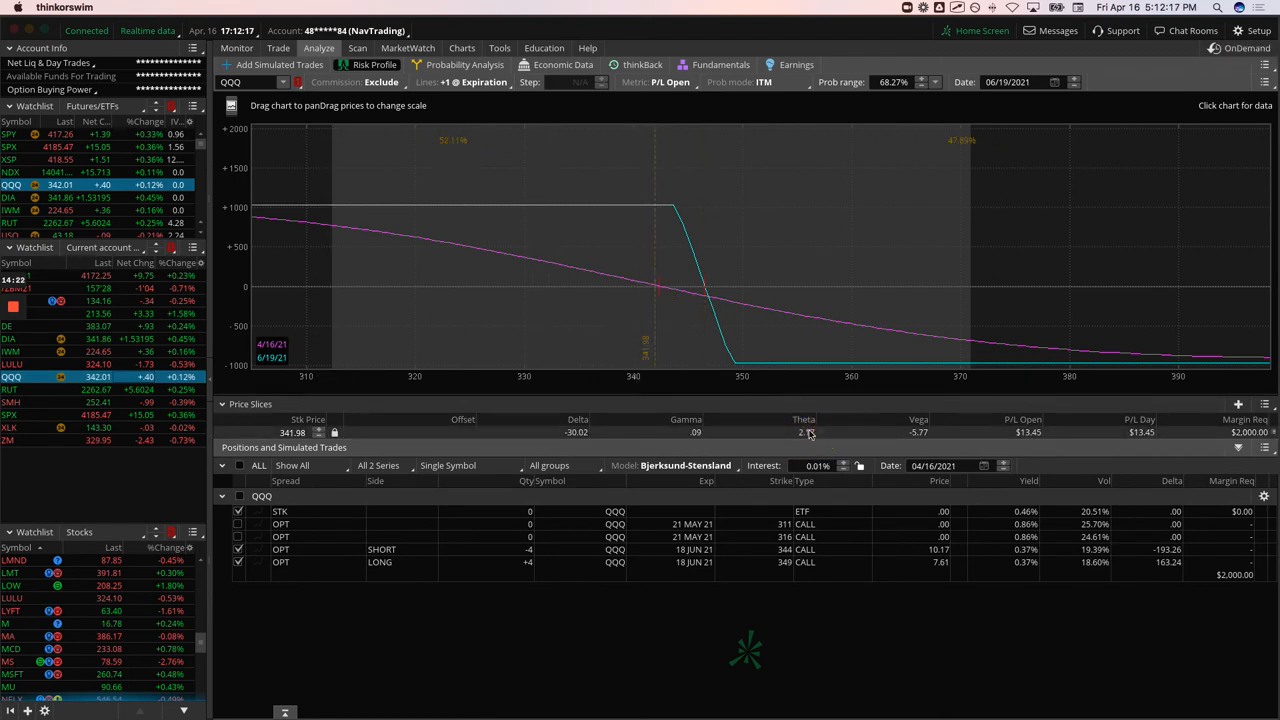
pyautogui.moveTo(620, 302)
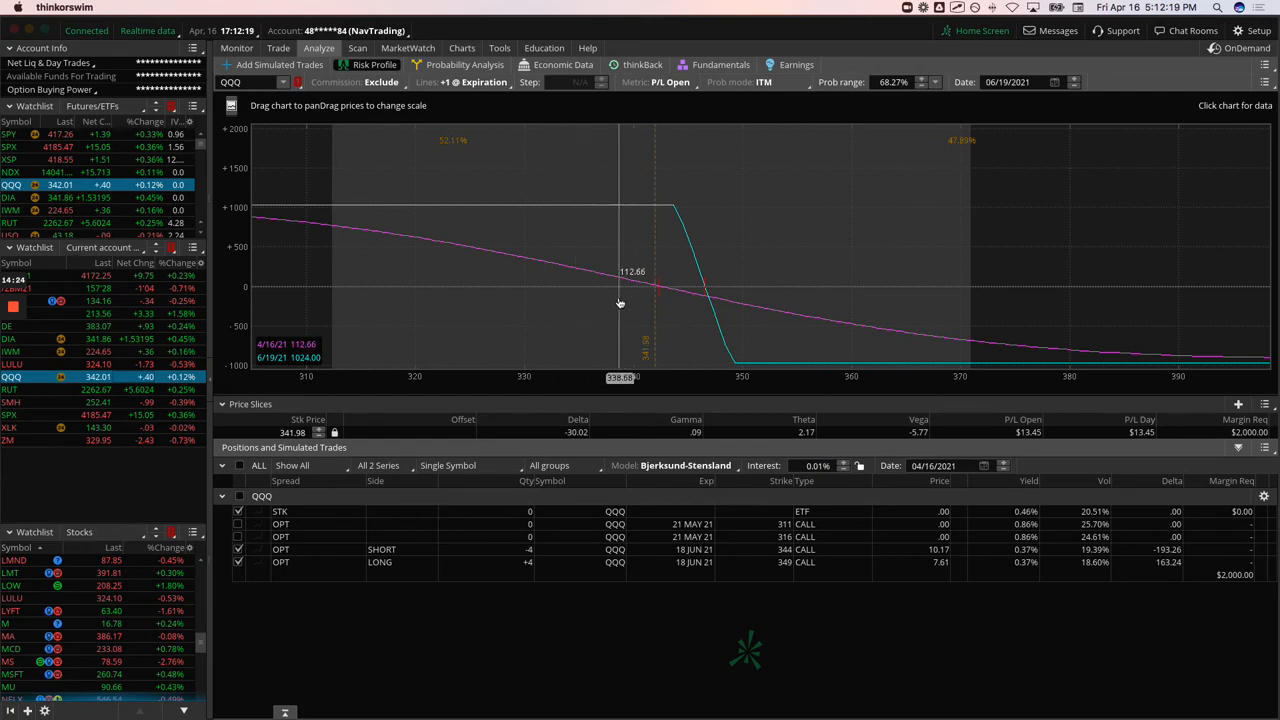
pyautogui.moveTo(529, 210)
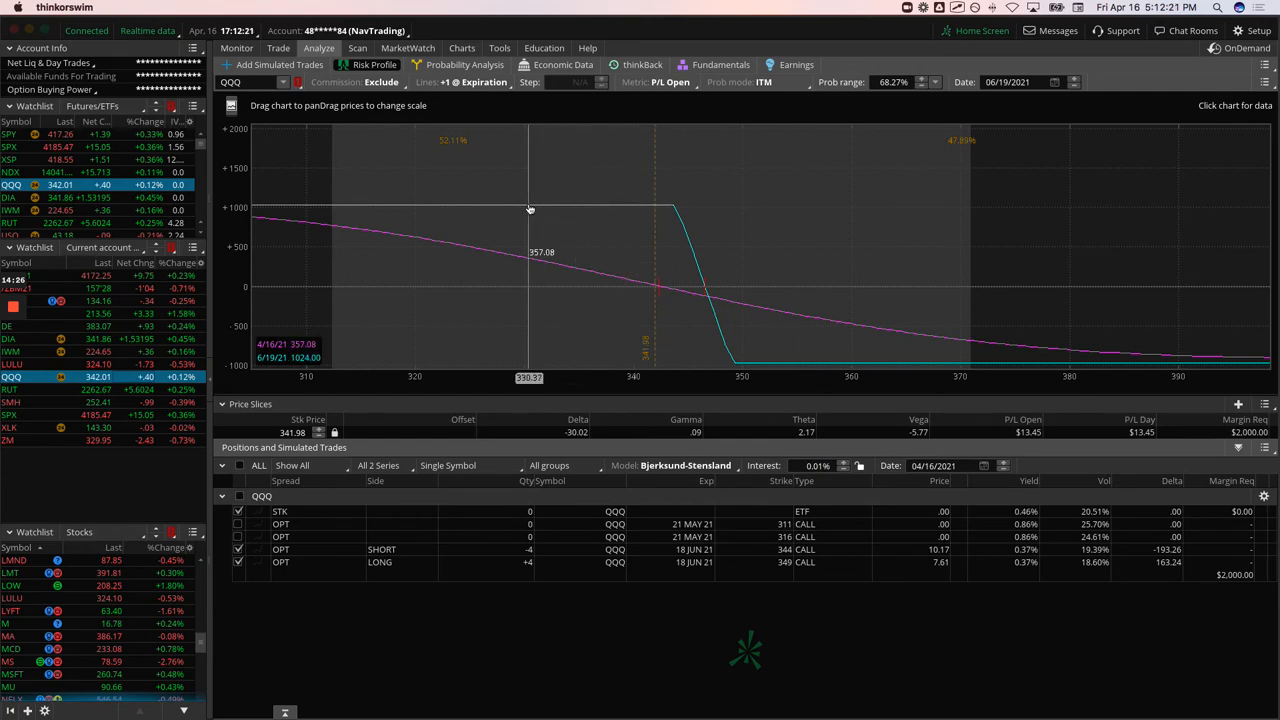
# Step: Open the QQQ option chain to check the 18 June expiration's 63 days
pyautogui.click(278, 48)
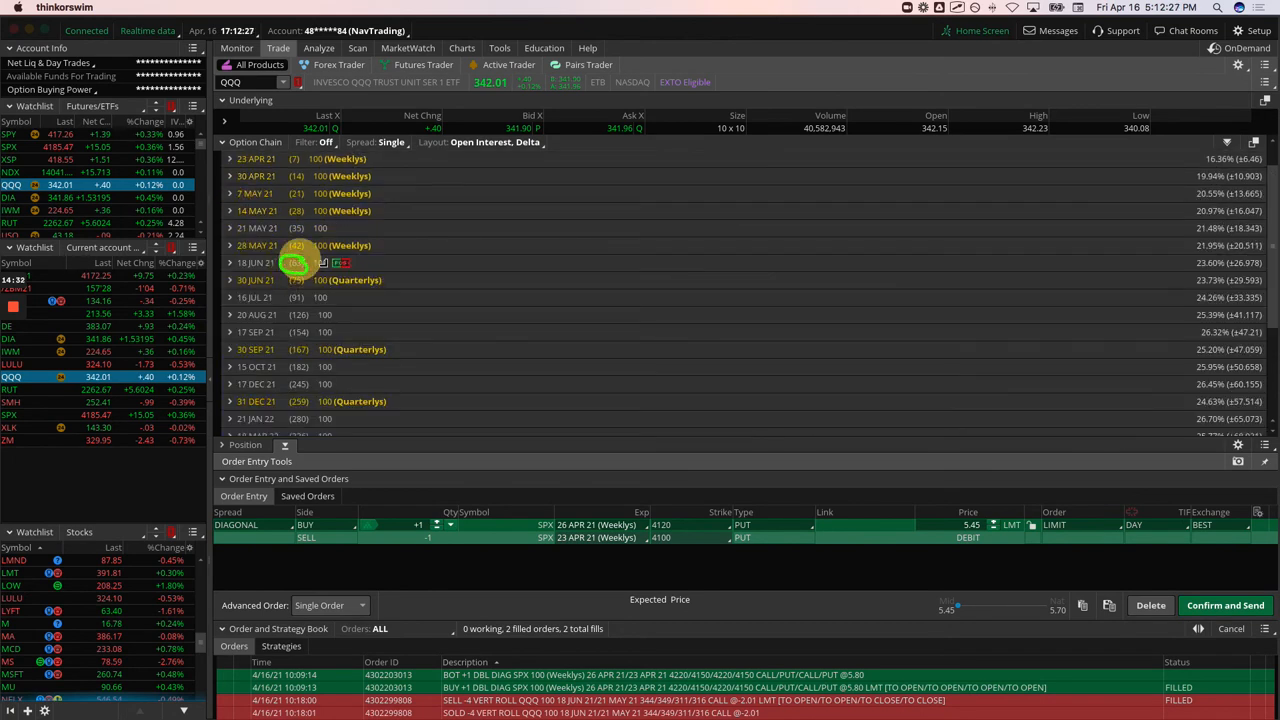
pyautogui.moveTo(323, 262)
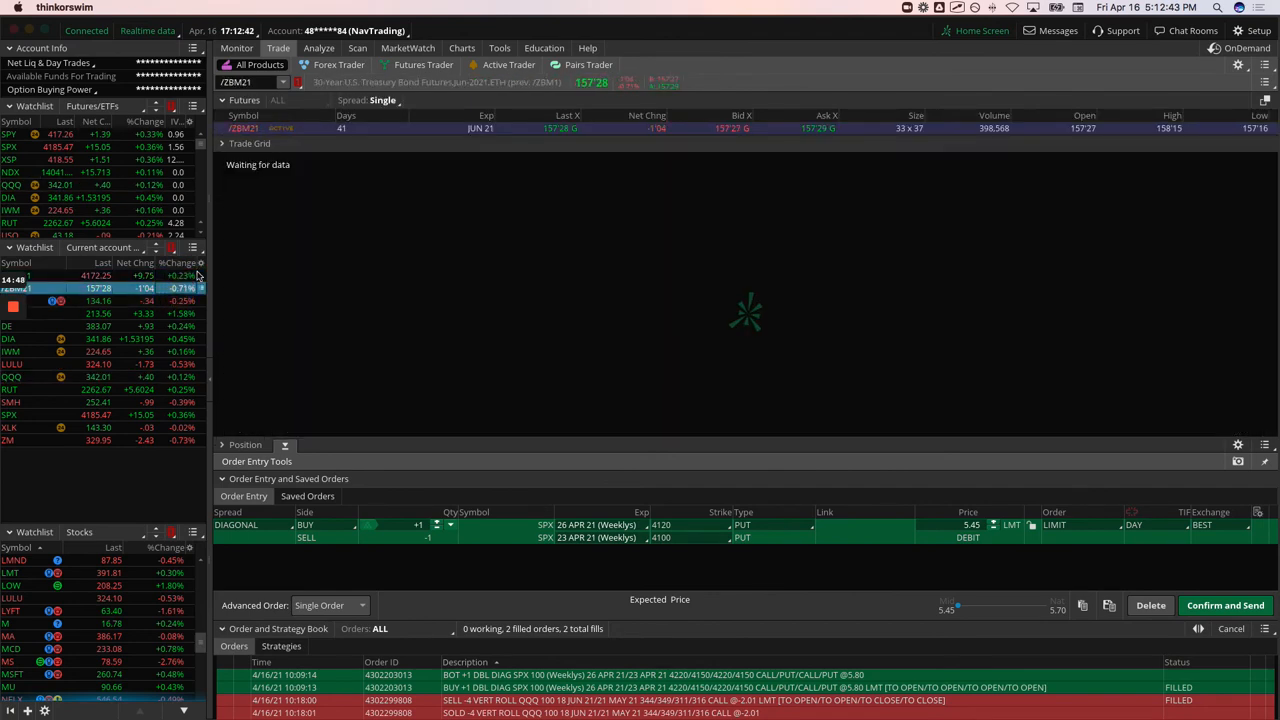
# Step: Show the AAPL risk profile for short May 21 120 puts against long 125 puts
pyautogui.click(318, 48)
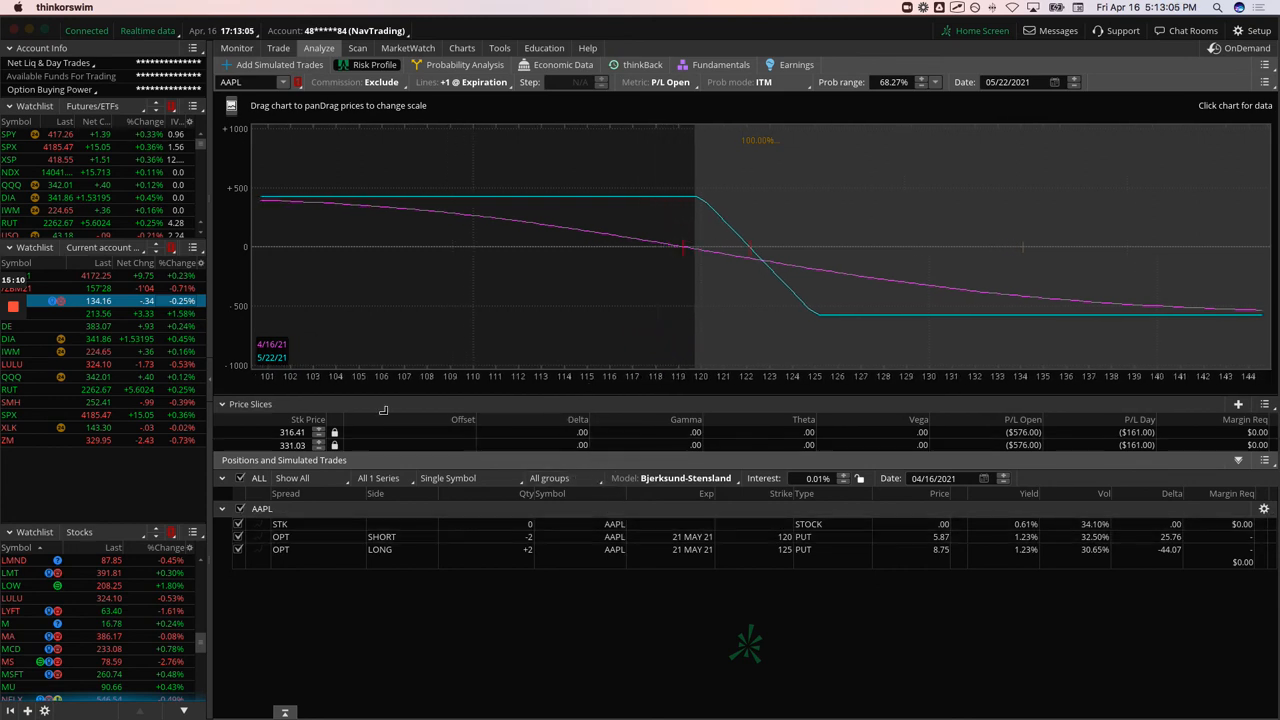
pyautogui.moveTo(182, 314)
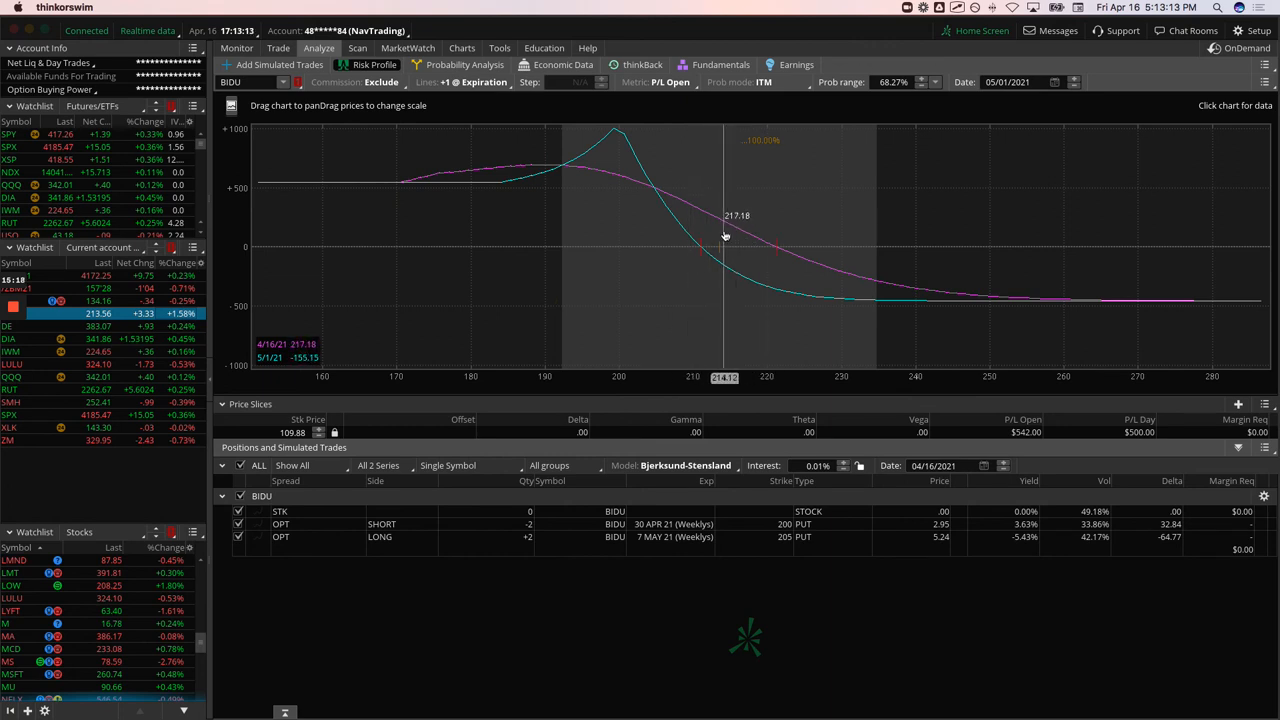
pyautogui.moveTo(720, 285)
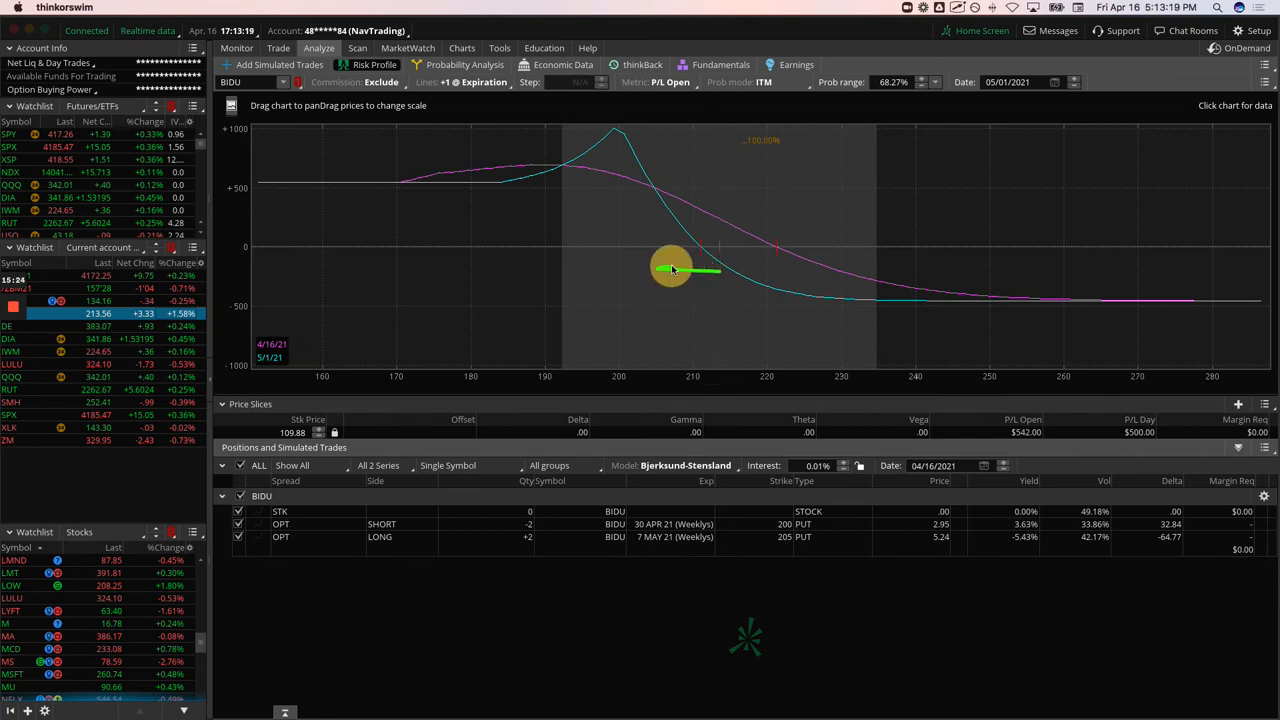
# Step: Open Baidu's daily chart with IV rank and percentile studies
pyautogui.click(460, 48)
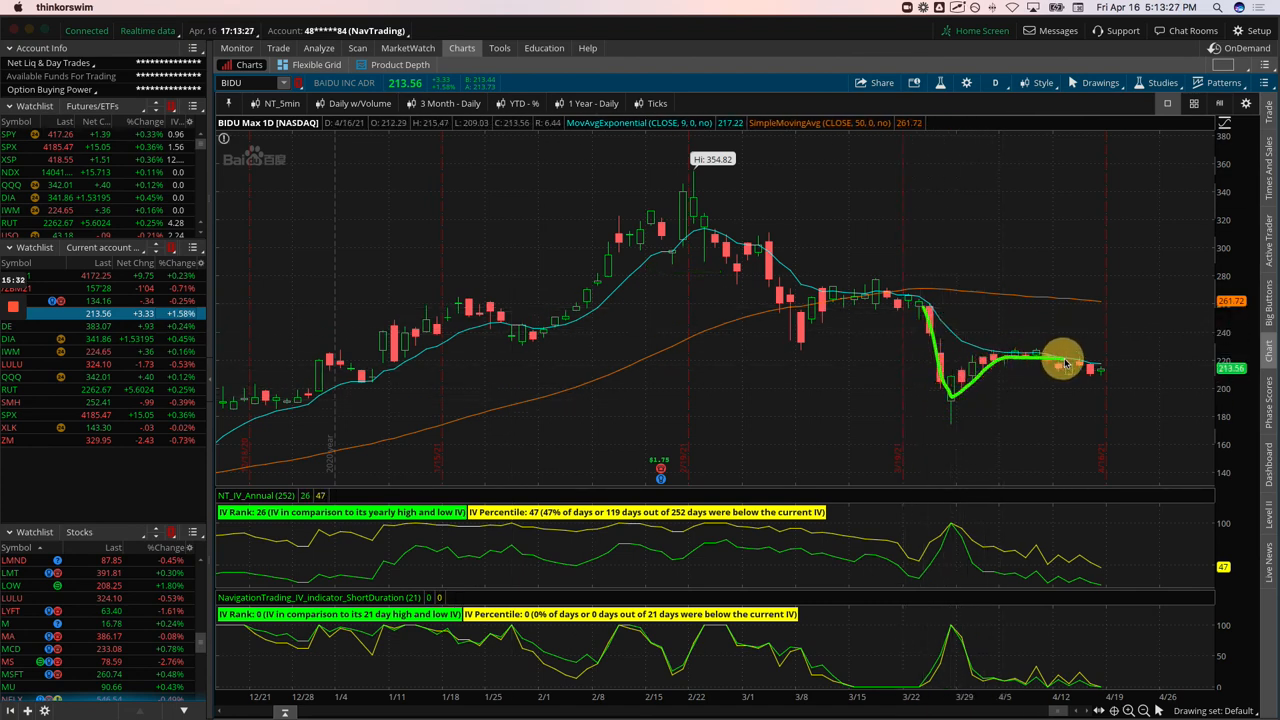
pyautogui.moveTo(690, 362)
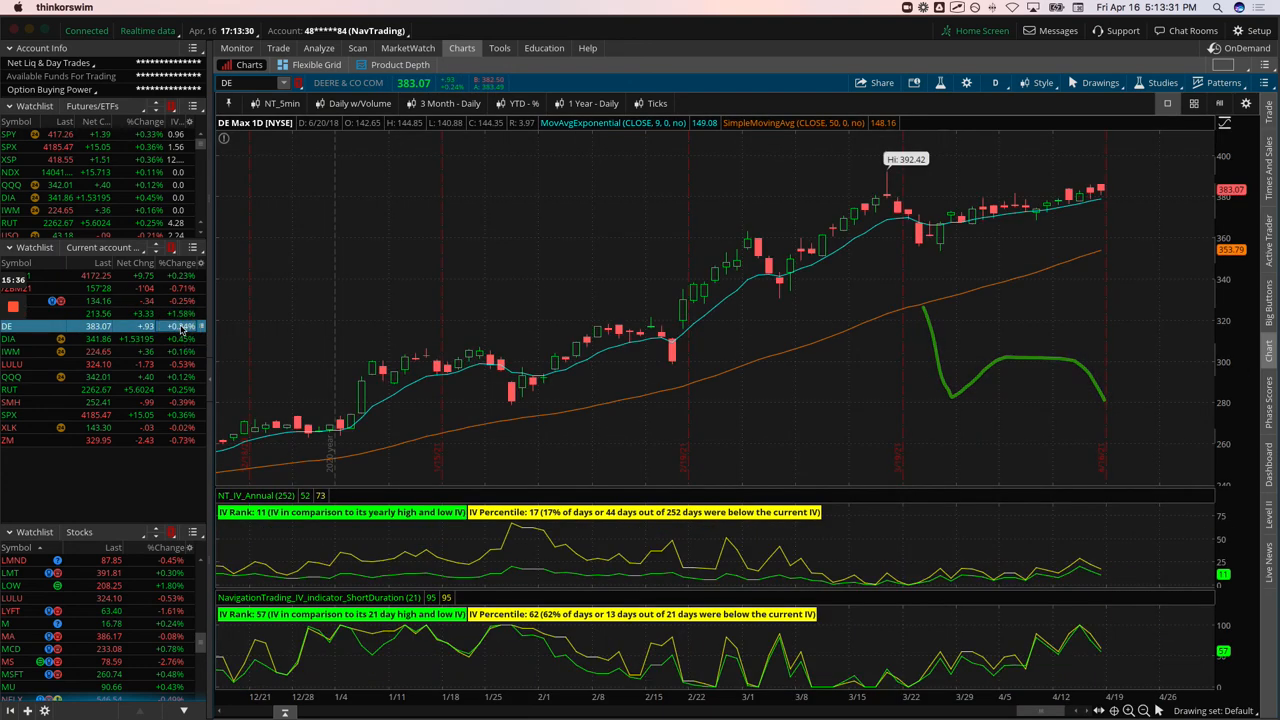
# Step: Review the DE call and IWM put spread risk profiles, then the RUT April 21 iron condor
pyautogui.click(319, 48)
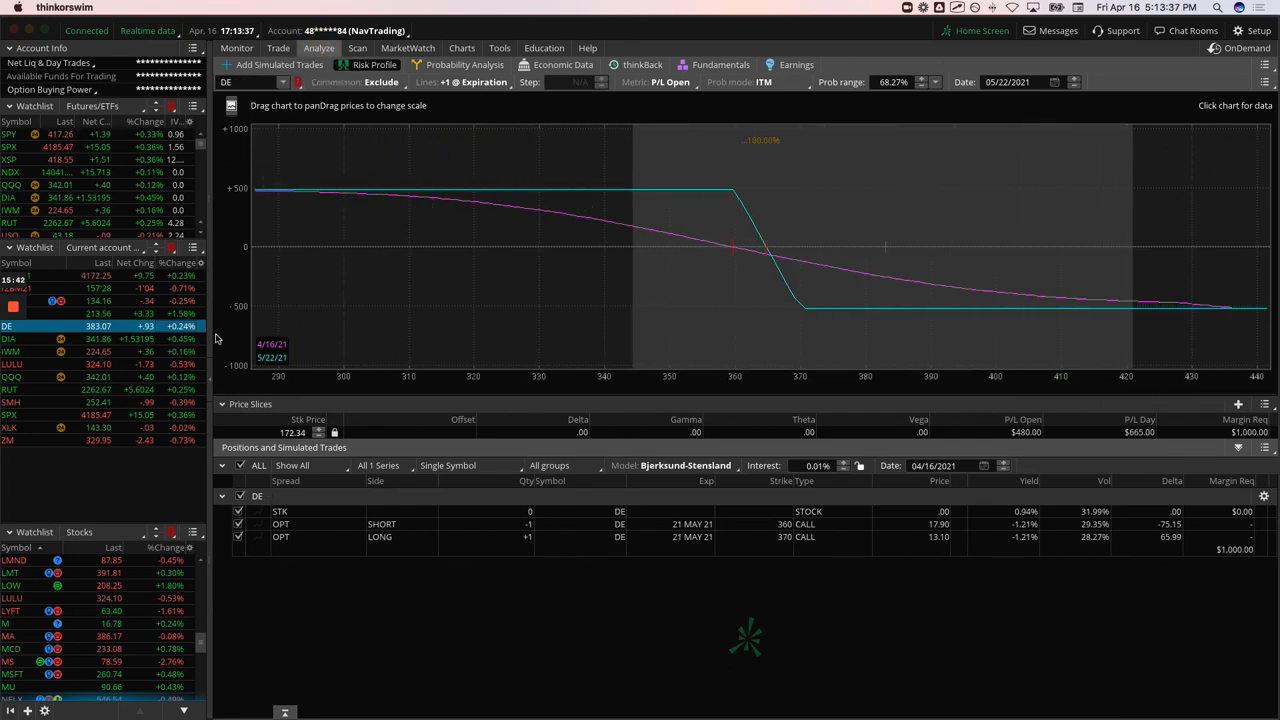
pyautogui.click(10, 338)
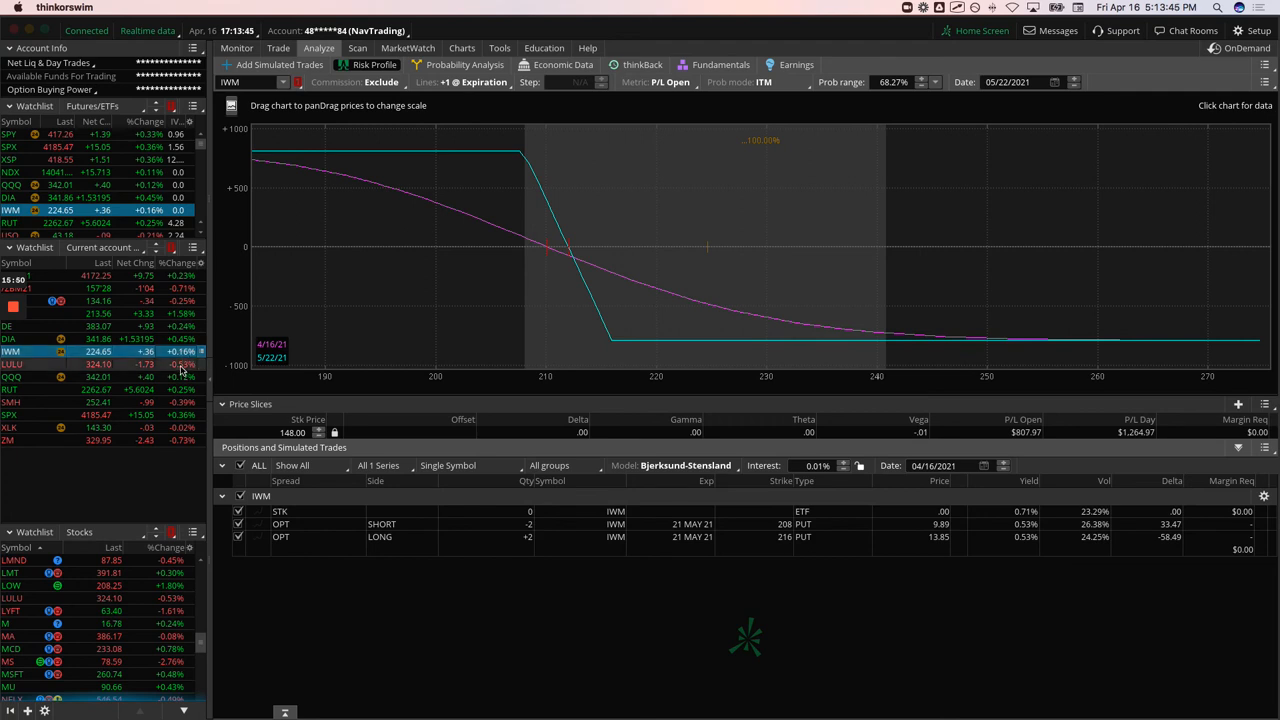
pyautogui.click(12, 364)
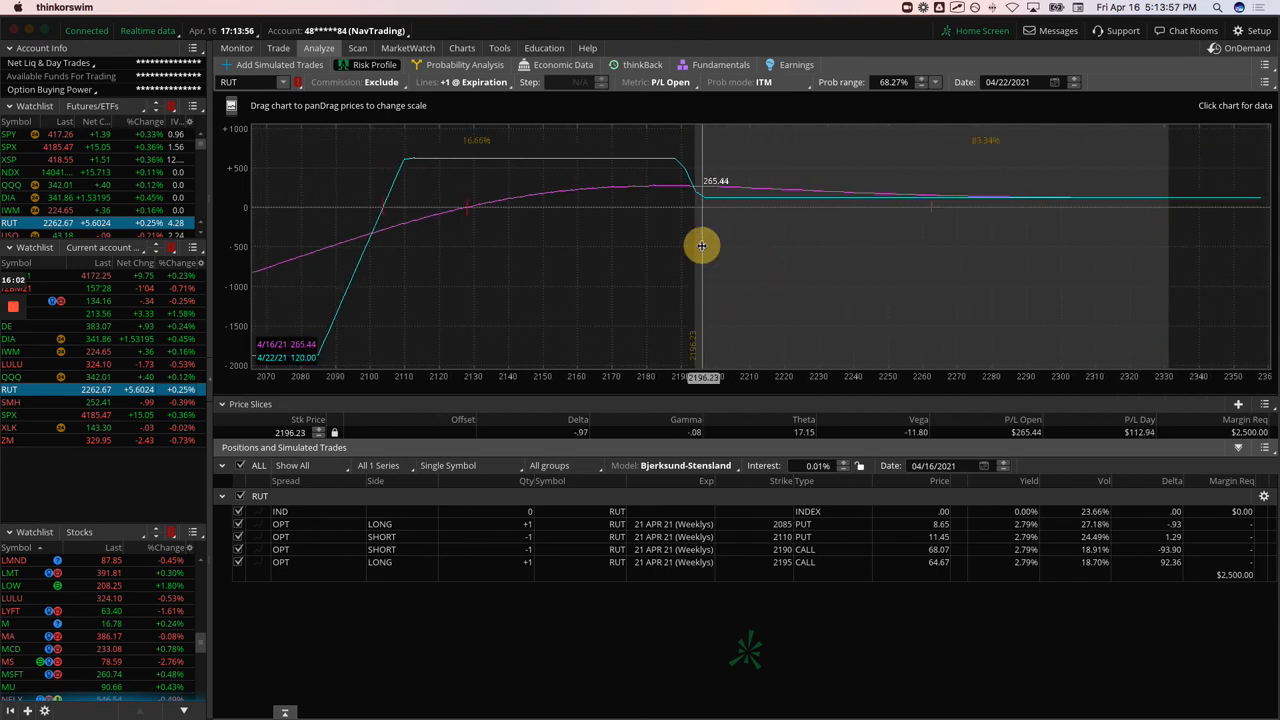
pyautogui.moveTo(930, 245)
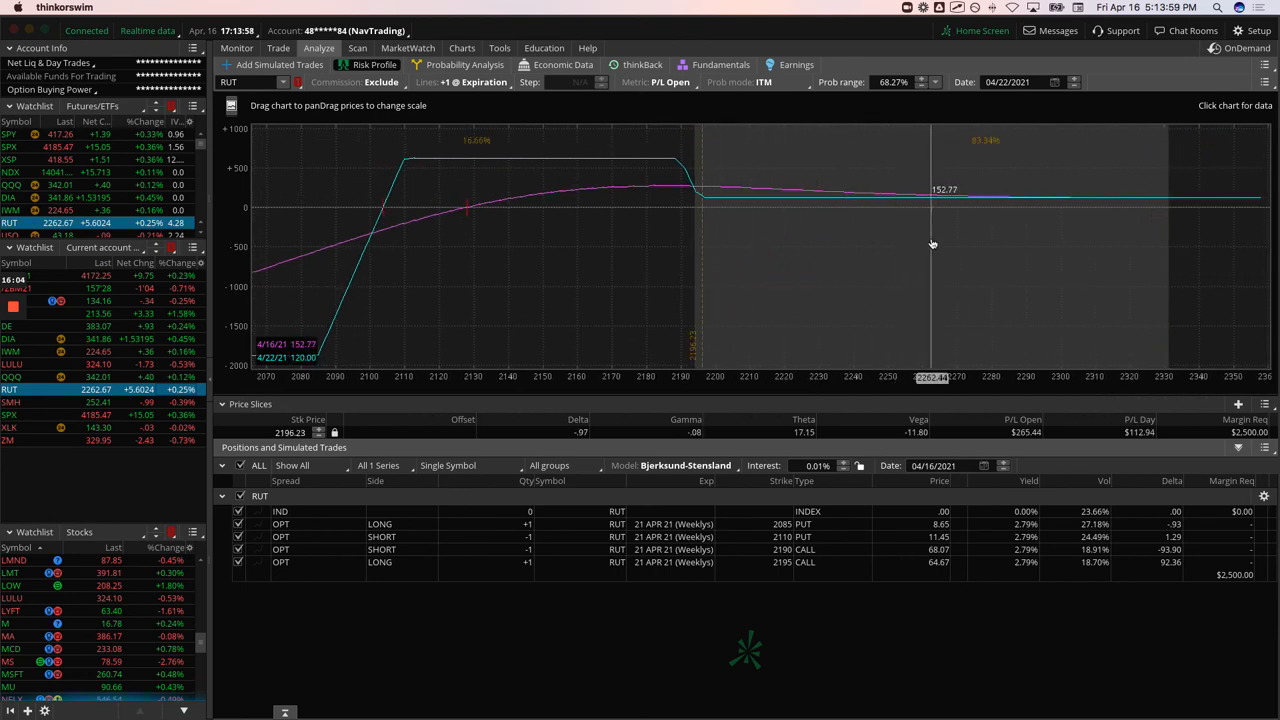